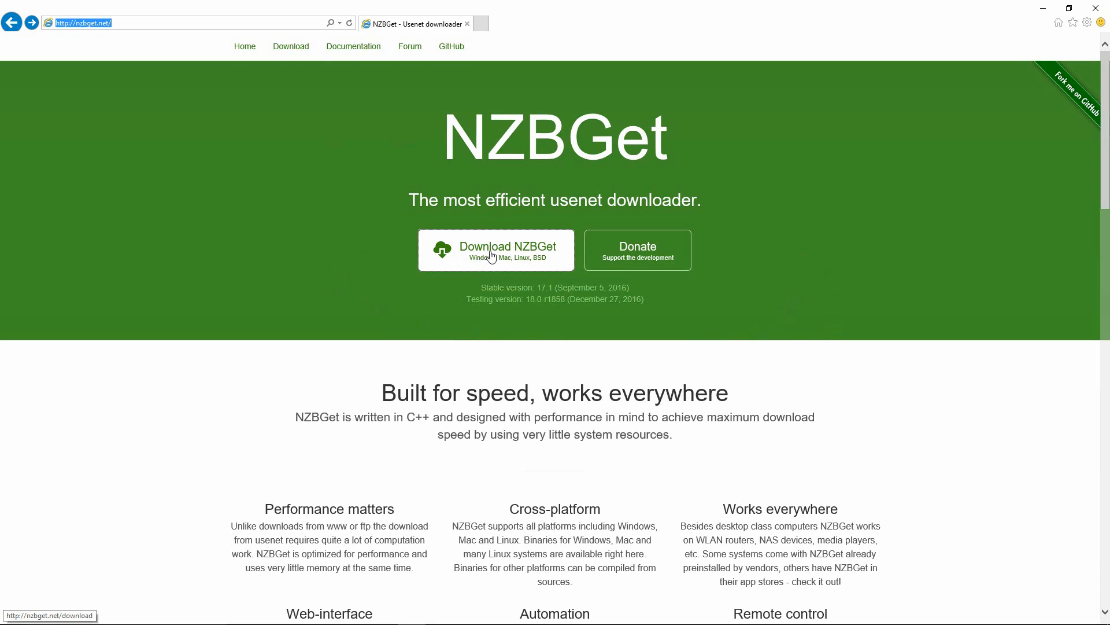
Step: Download the stable NZBGet 17.1 Windows installer, nzbget-17.1-bin-win32-setup.exe, from the download page
{"action": "left_click", "coordinate": [496, 250]}
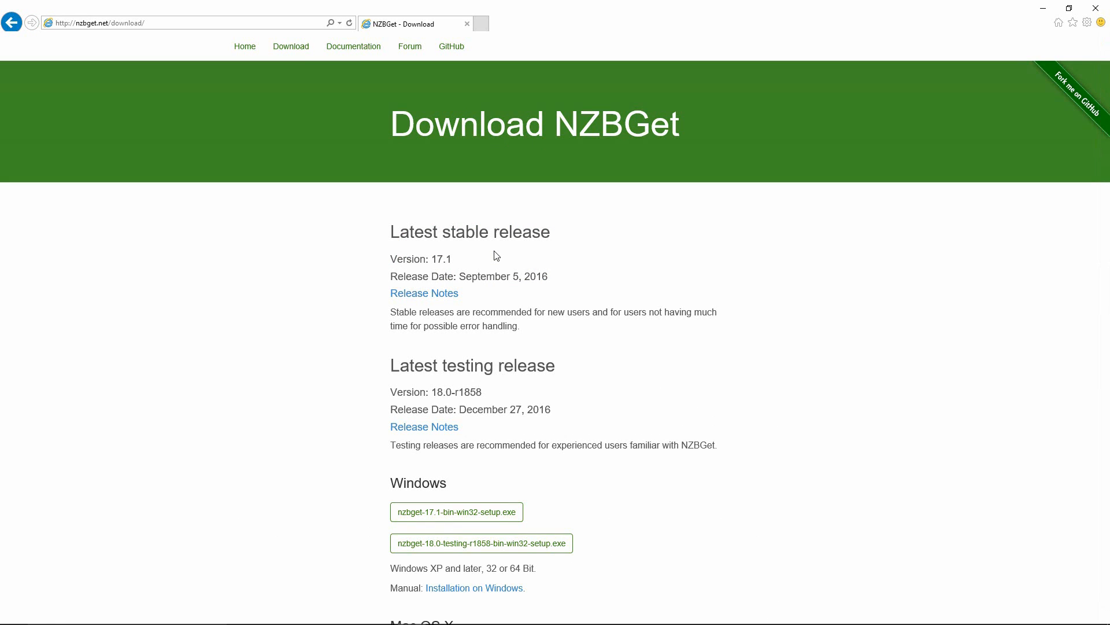
{"action": "mouse_move", "coordinate": [414, 499]}
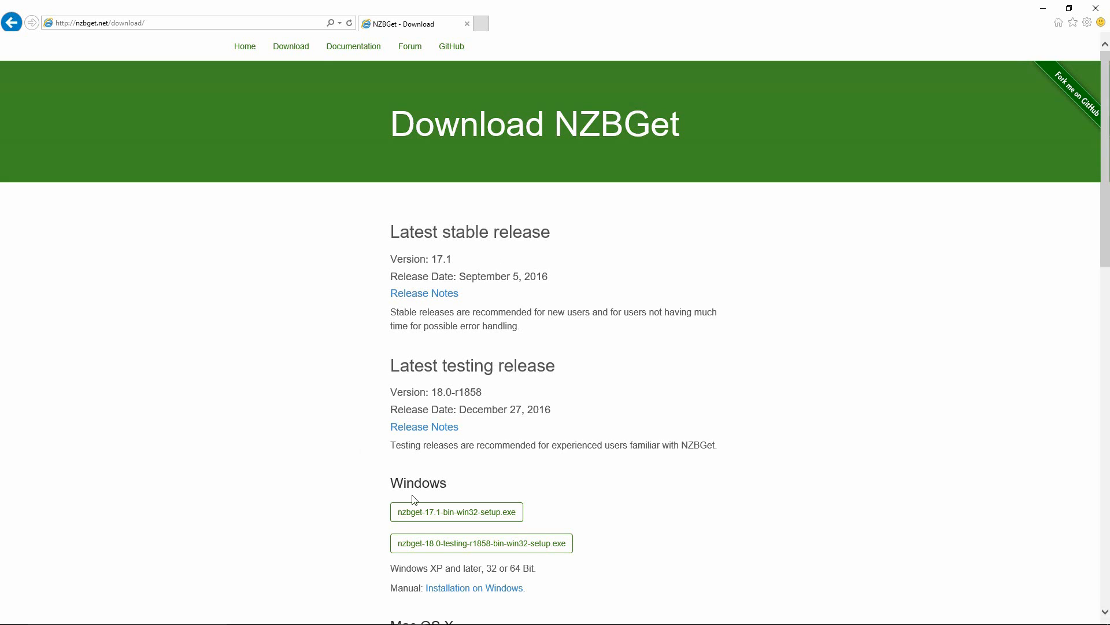
{"action": "mouse_move", "coordinate": [456, 511]}
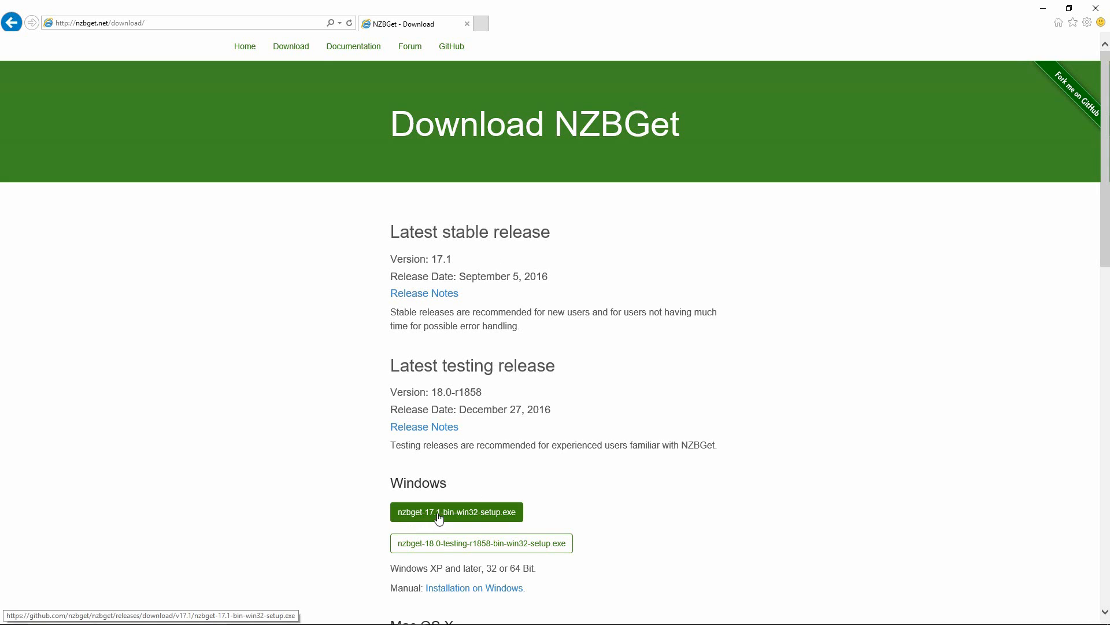
{"action": "left_click", "coordinate": [457, 511]}
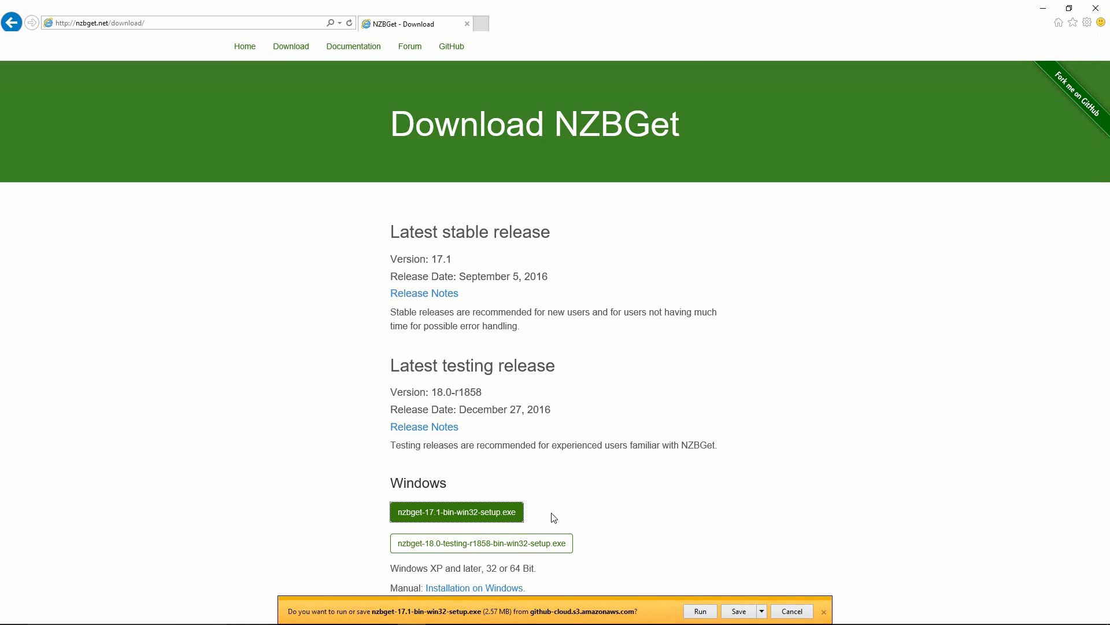
Step: Run the installer, accept the license, install to the default folder, add a desktop shortcut, launch NZBGet
{"action": "left_click", "coordinate": [698, 613]}
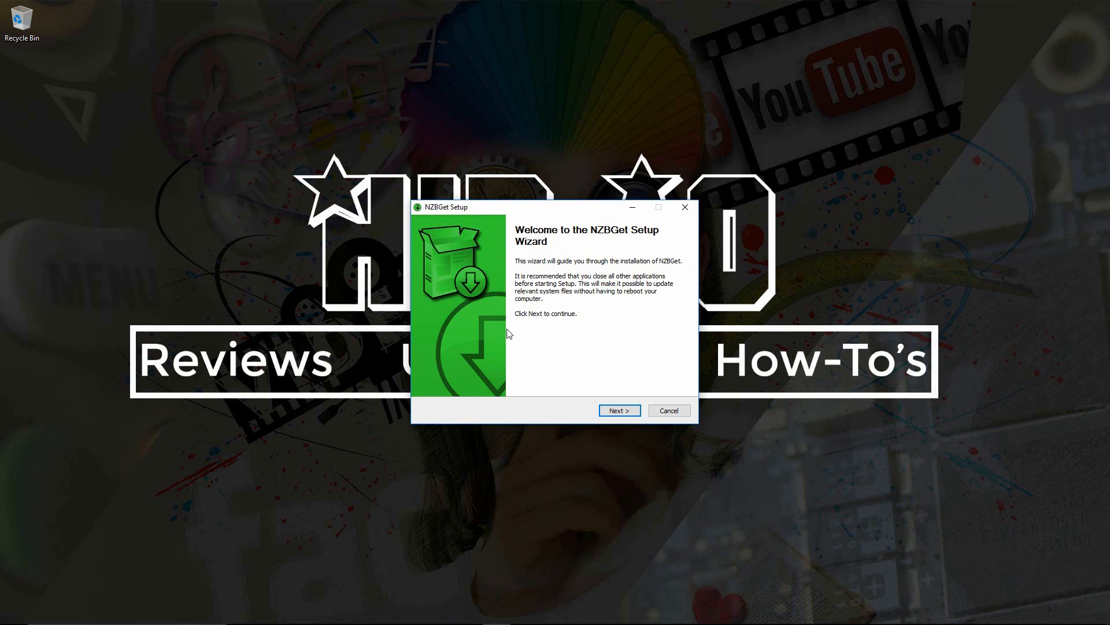
{"action": "mouse_move", "coordinate": [552, 366]}
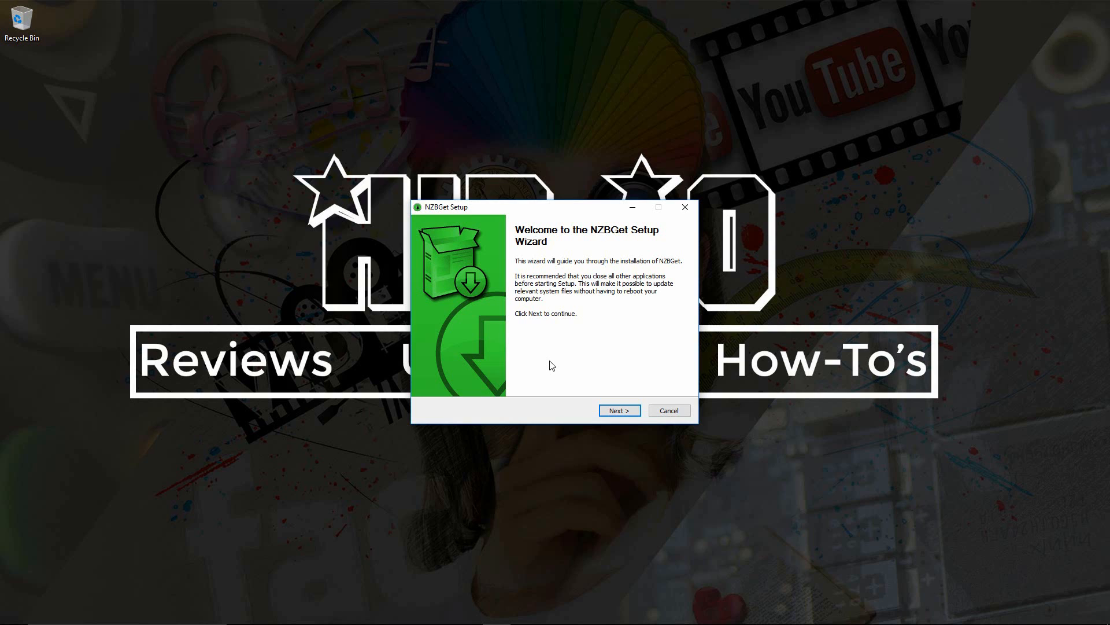
{"action": "left_click", "coordinate": [618, 410]}
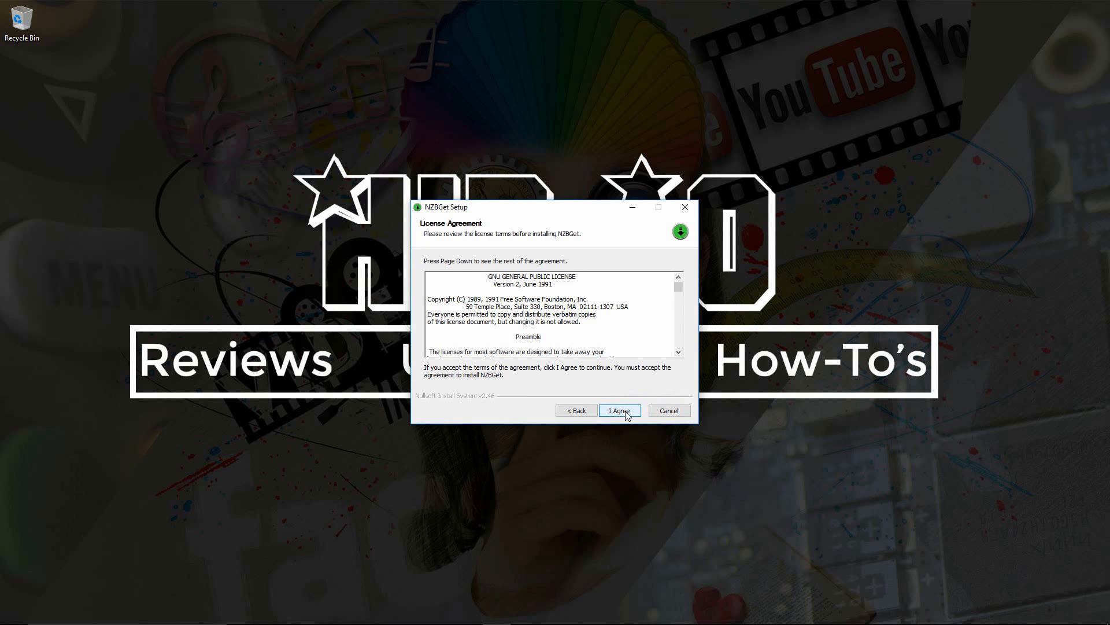
{"action": "left_click", "coordinate": [618, 410]}
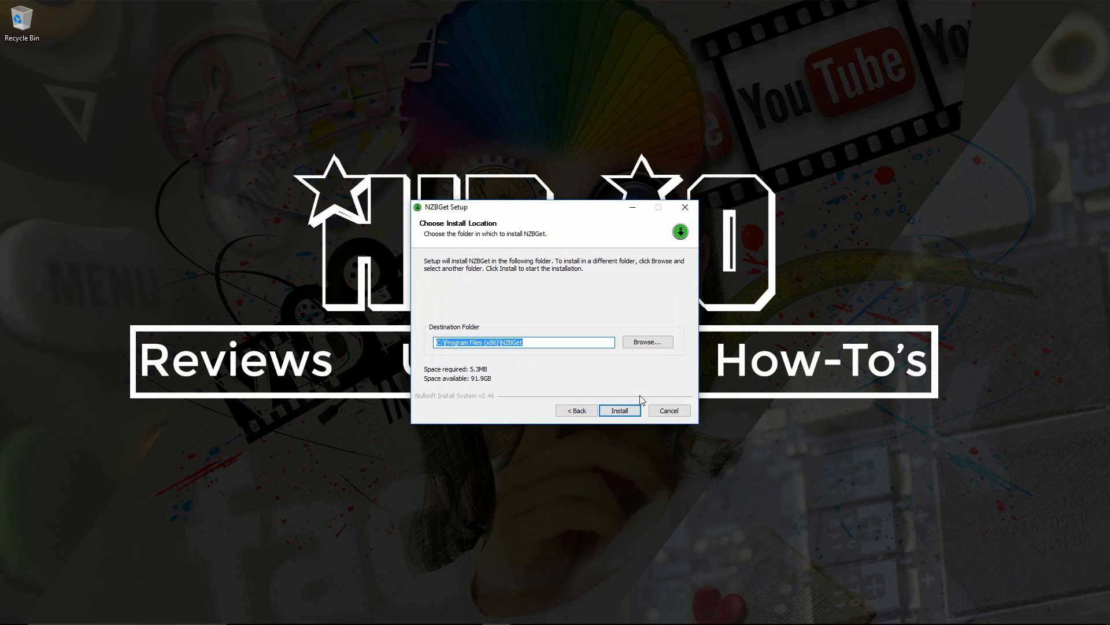
{"action": "left_click", "coordinate": [618, 410]}
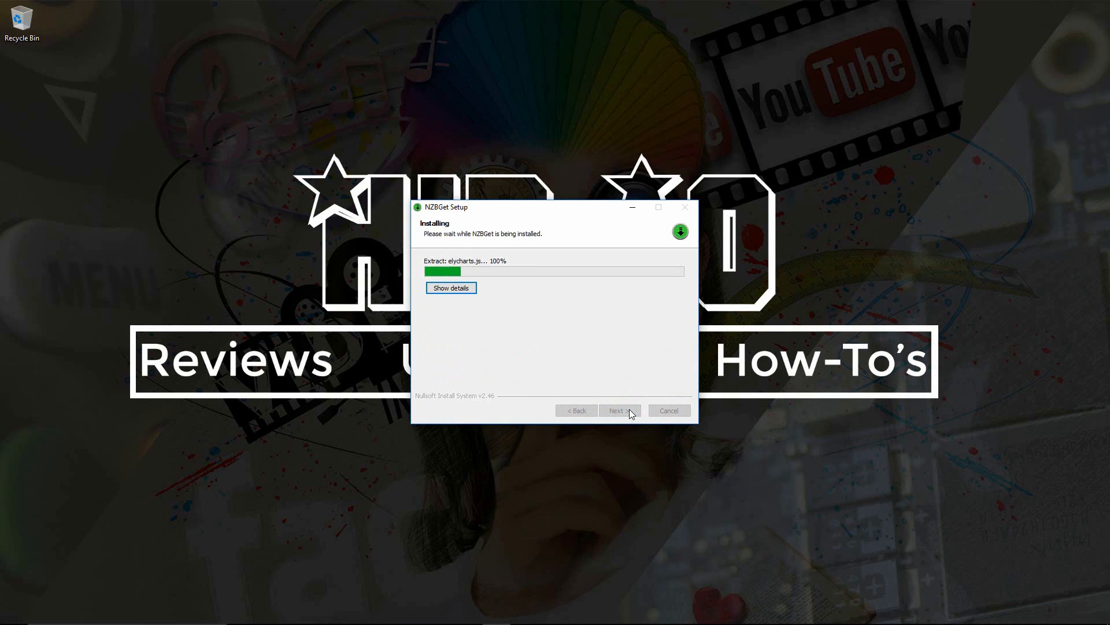
{"action": "left_click", "coordinate": [619, 410]}
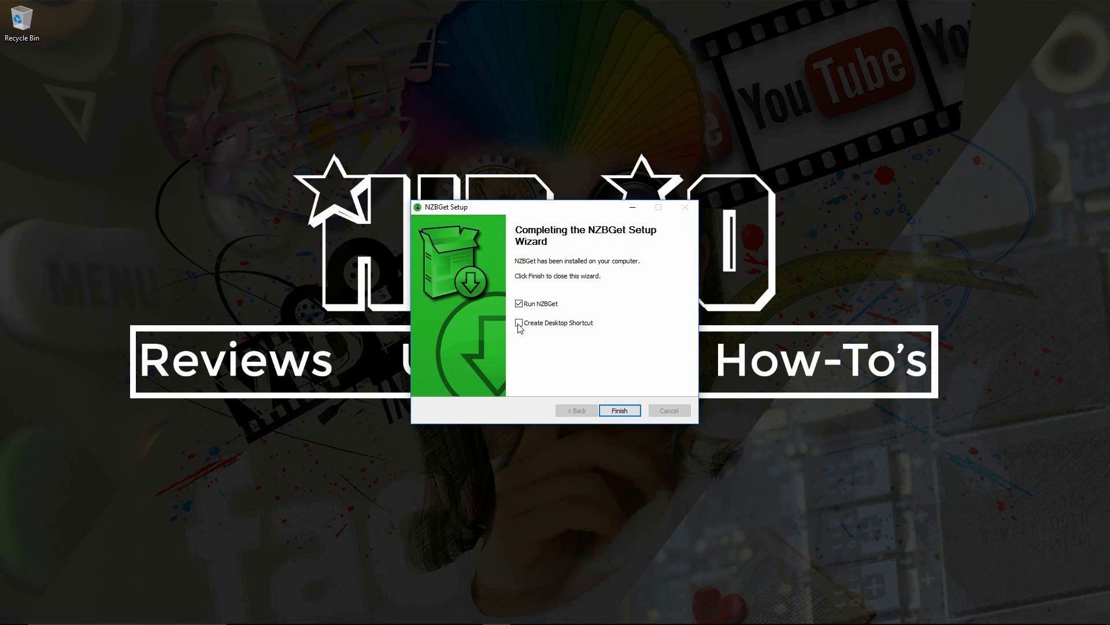
{"action": "left_click", "coordinate": [520, 323]}
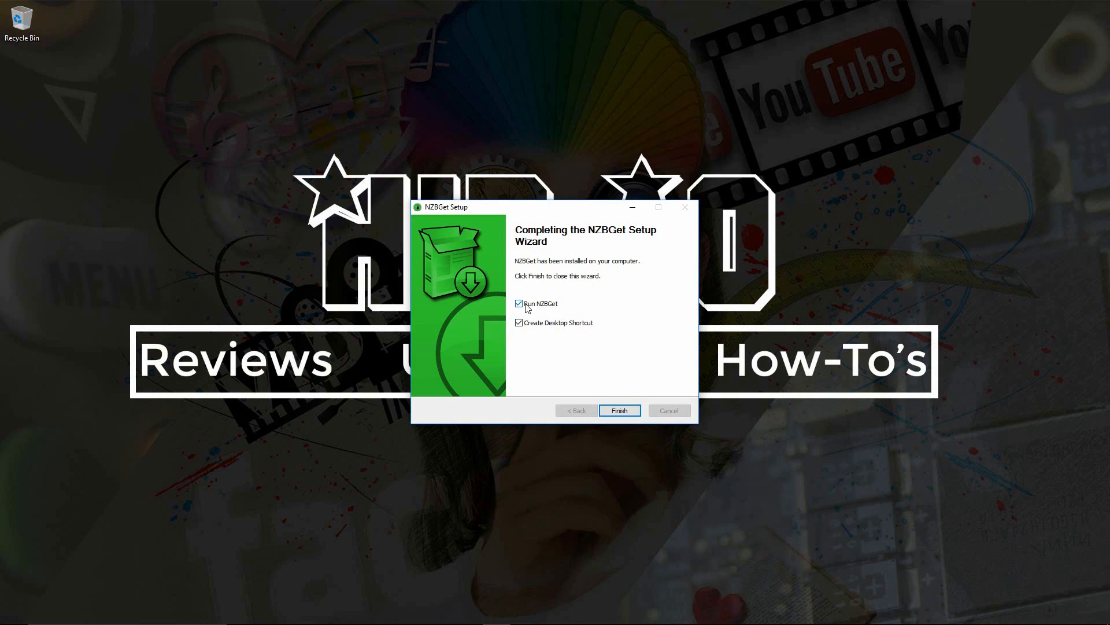
{"action": "left_click", "coordinate": [618, 410]}
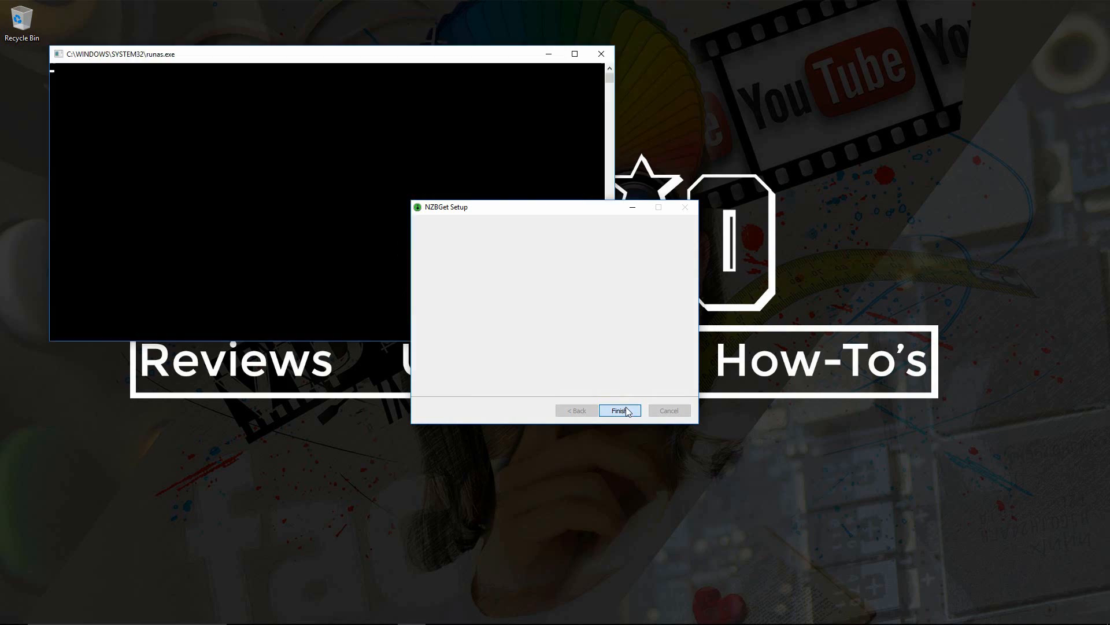
{"action": "left_click", "coordinate": [619, 410]}
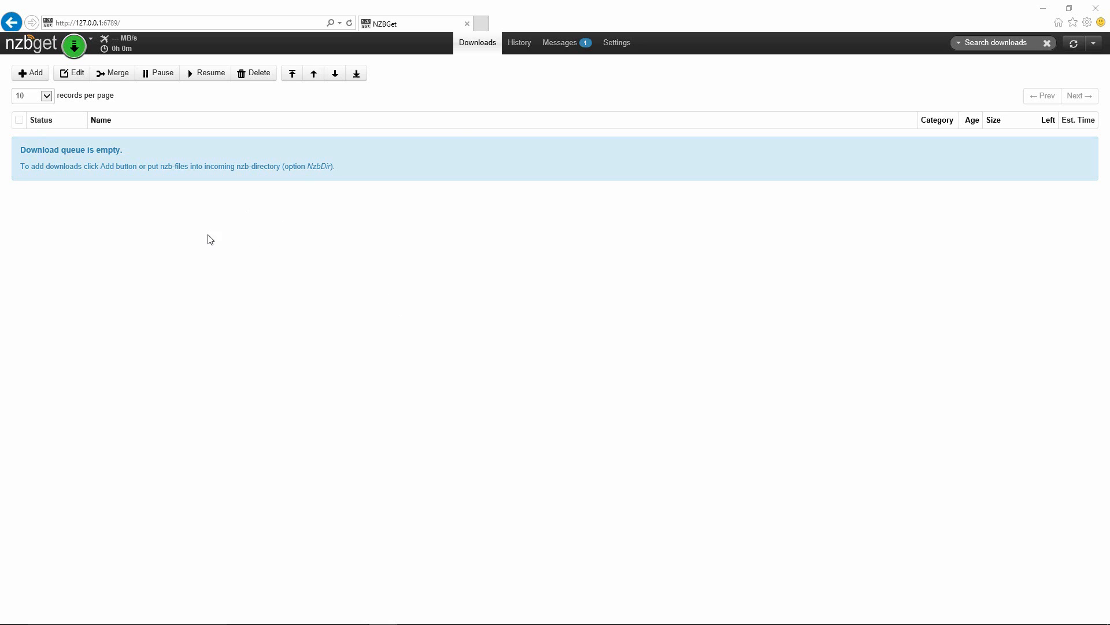
{"action": "mouse_move", "coordinate": [804, 105]}
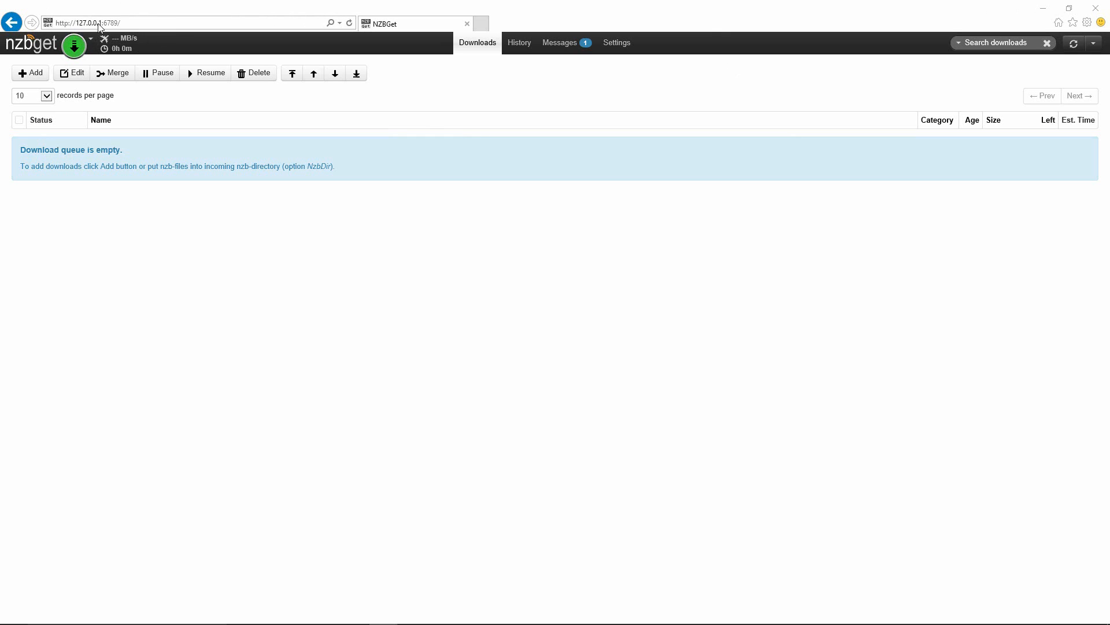
{"action": "mouse_move", "coordinate": [97, 33]}
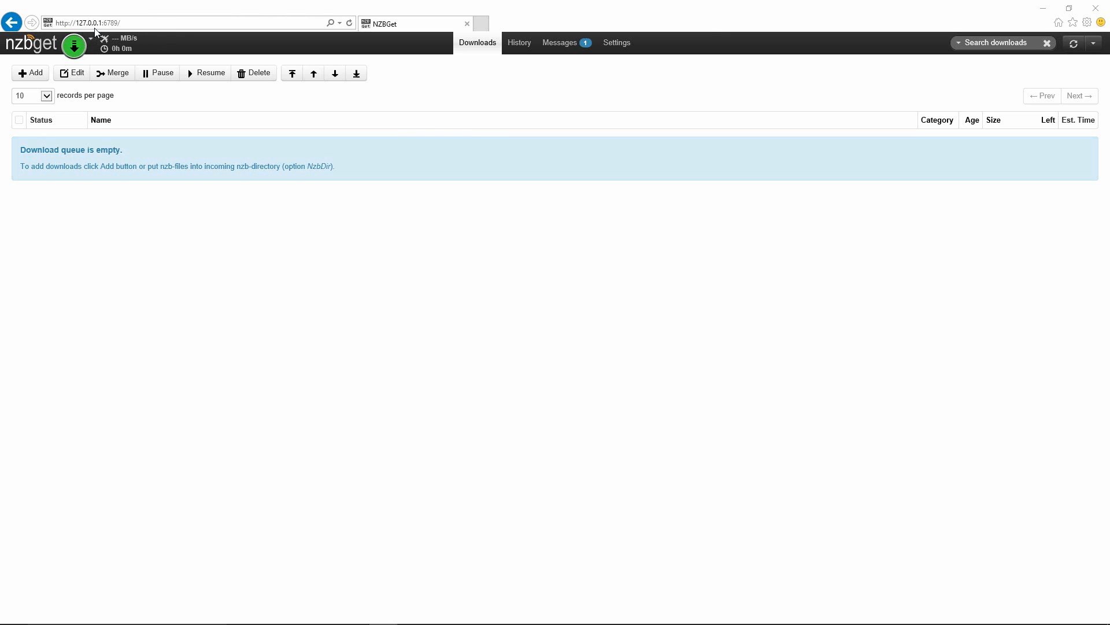
{"action": "mouse_move", "coordinate": [107, 34]}
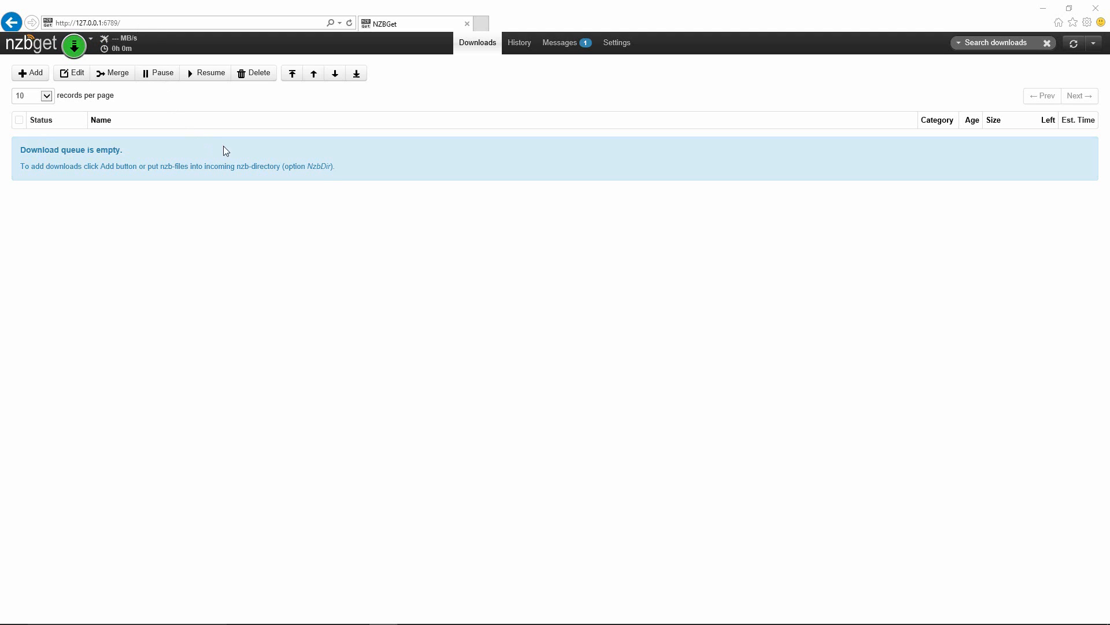
{"action": "mouse_move", "coordinate": [221, 234]}
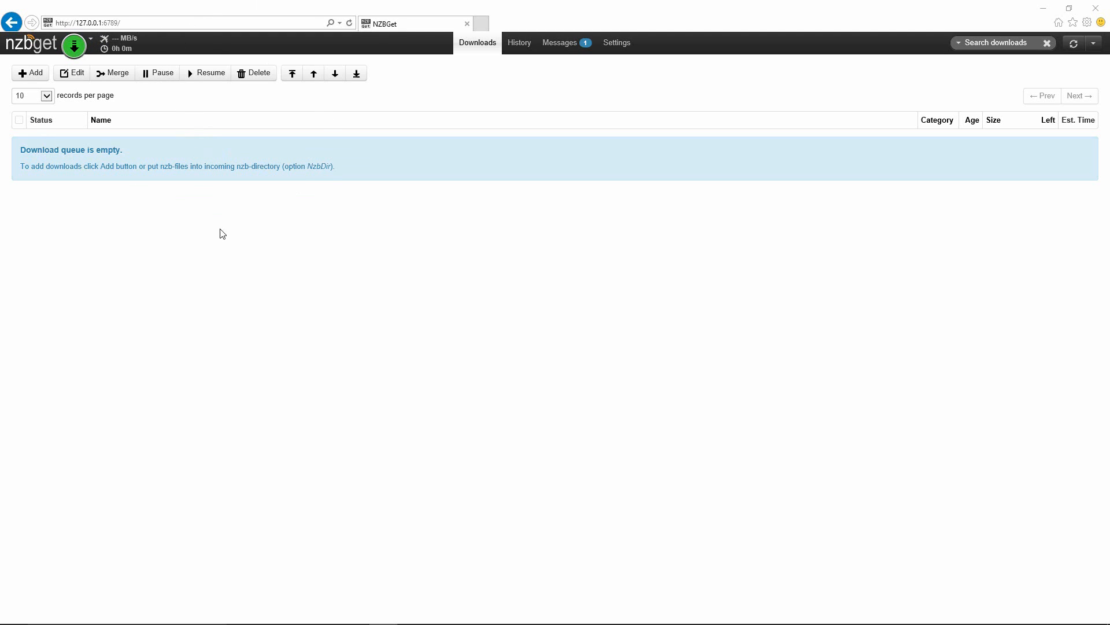
{"action": "mouse_move", "coordinate": [209, 139]}
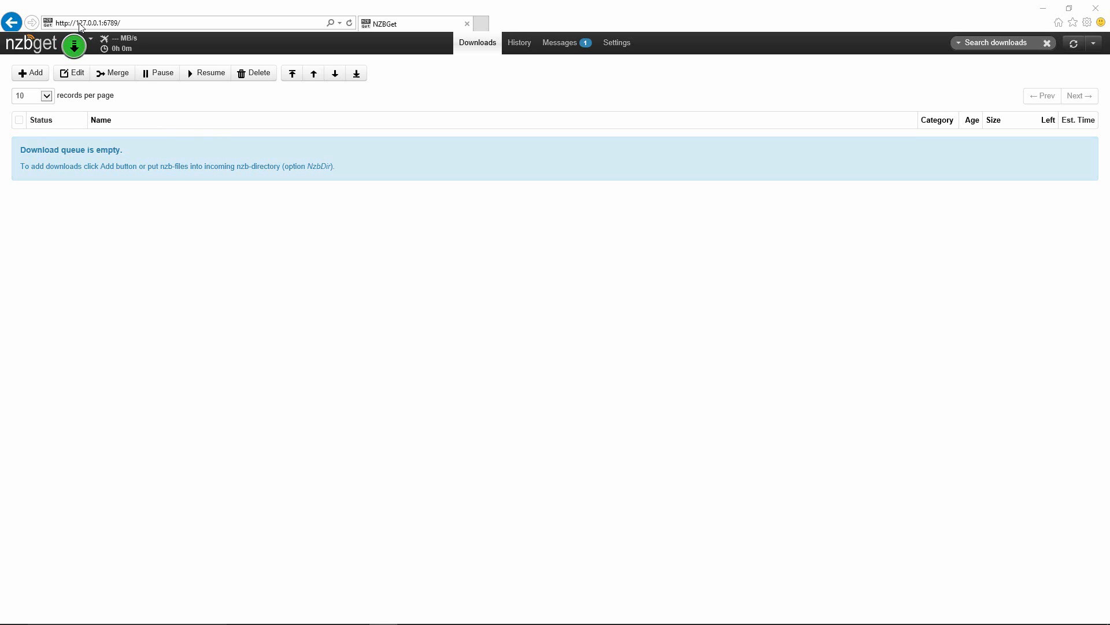
{"action": "mouse_move", "coordinate": [97, 32]}
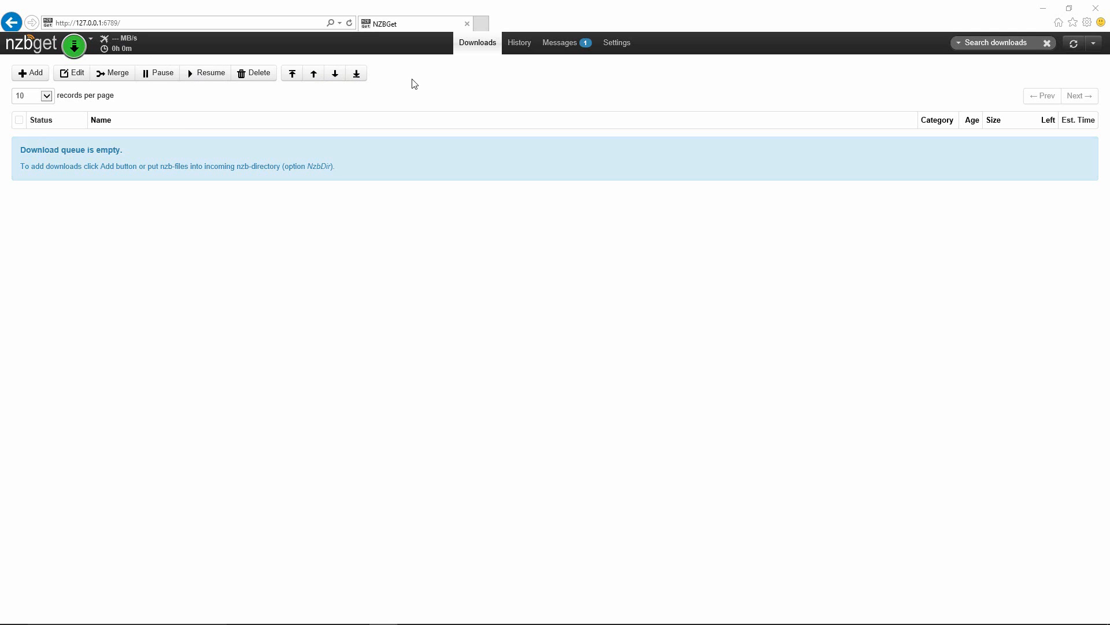
{"action": "mouse_move", "coordinate": [241, 188]}
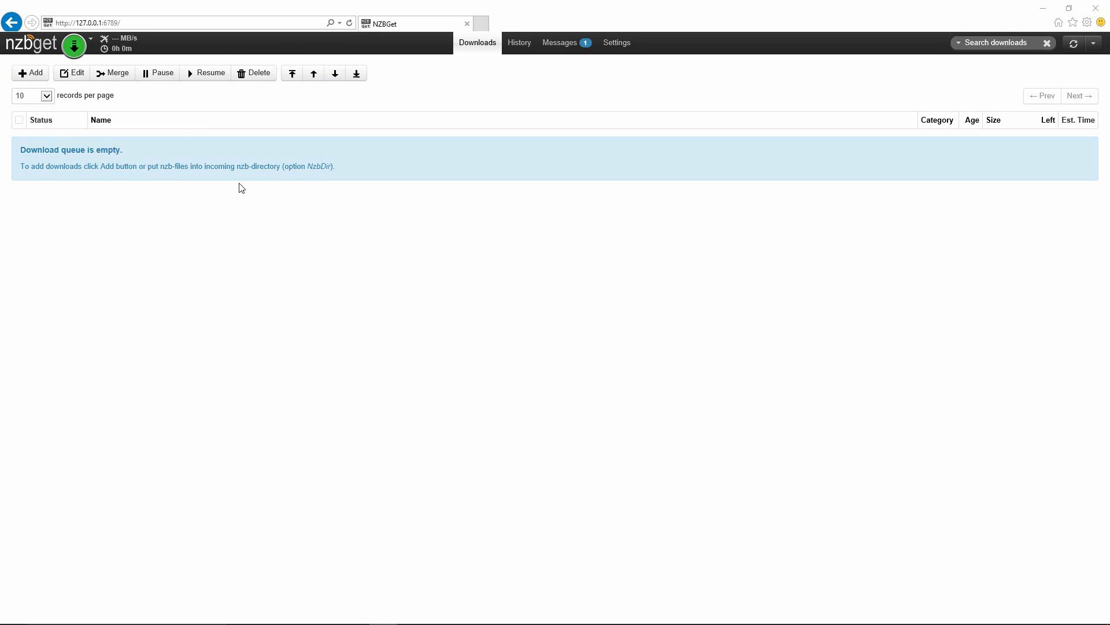
{"action": "mouse_move", "coordinate": [149, 57]}
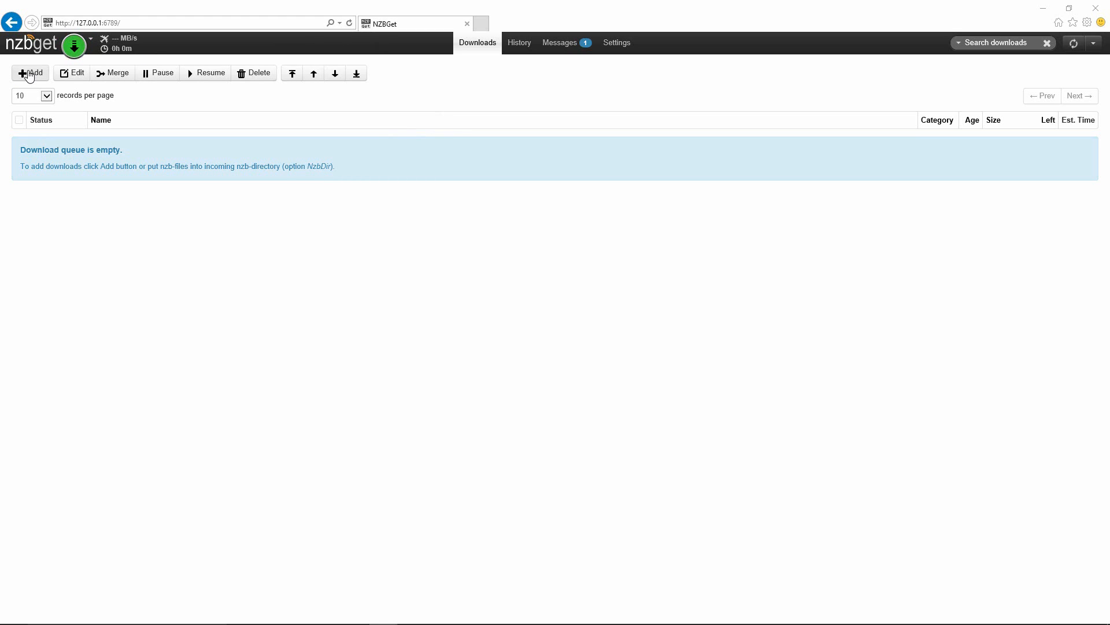
Step: Open the Add NZB-Files dialog and choose Movies as the category
{"action": "left_click", "coordinate": [29, 73]}
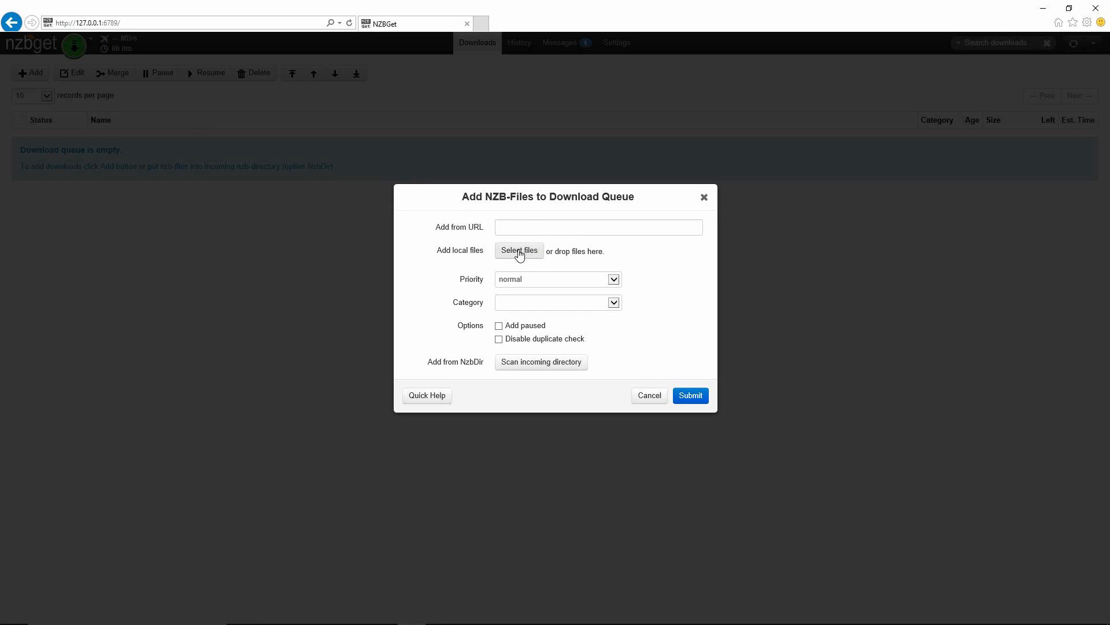
{"action": "mouse_move", "coordinate": [530, 253]}
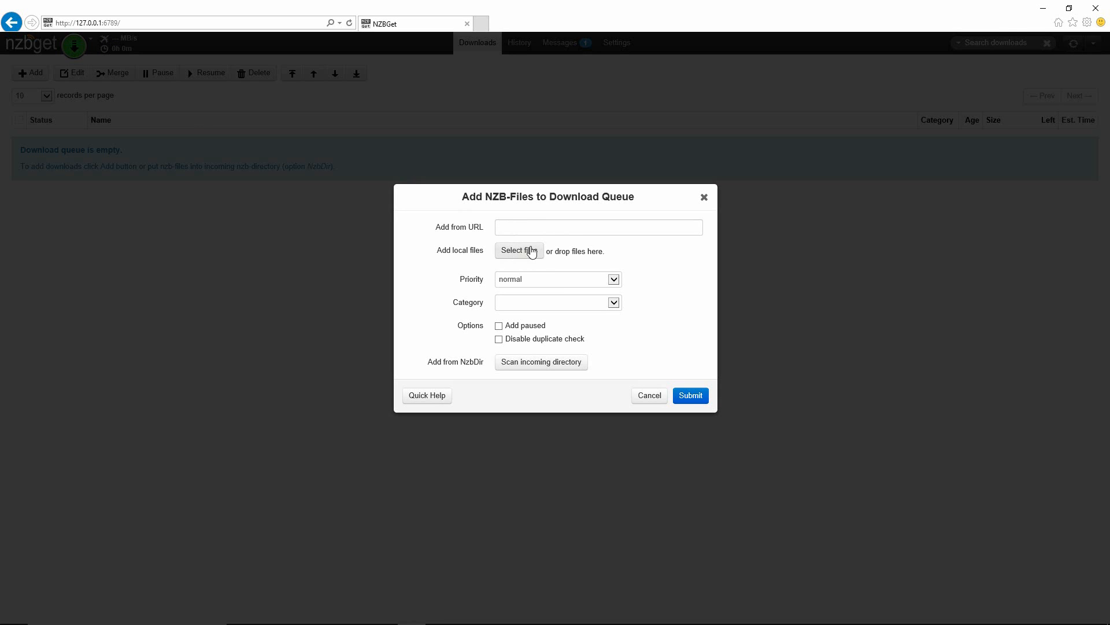
{"action": "mouse_move", "coordinate": [506, 282]}
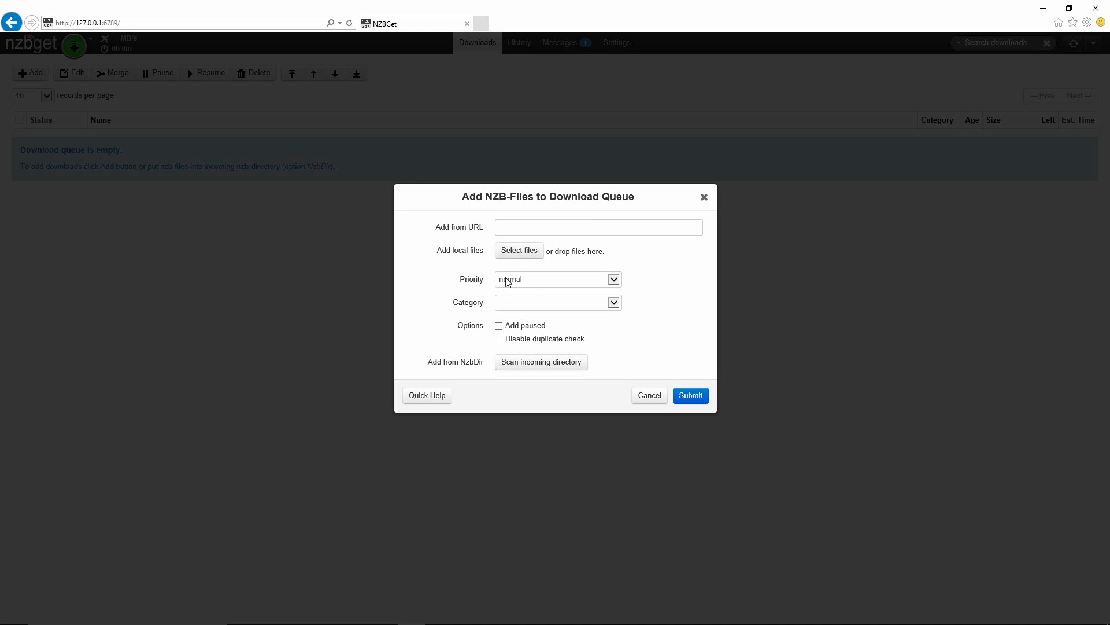
{"action": "mouse_move", "coordinate": [620, 283]}
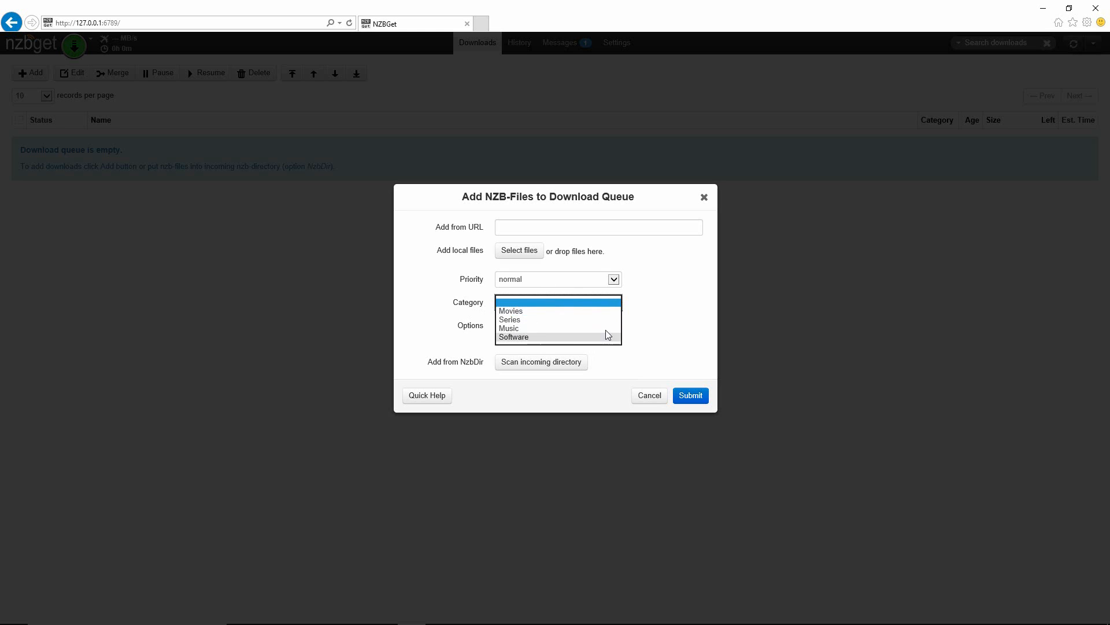
{"action": "left_click", "coordinate": [511, 311]}
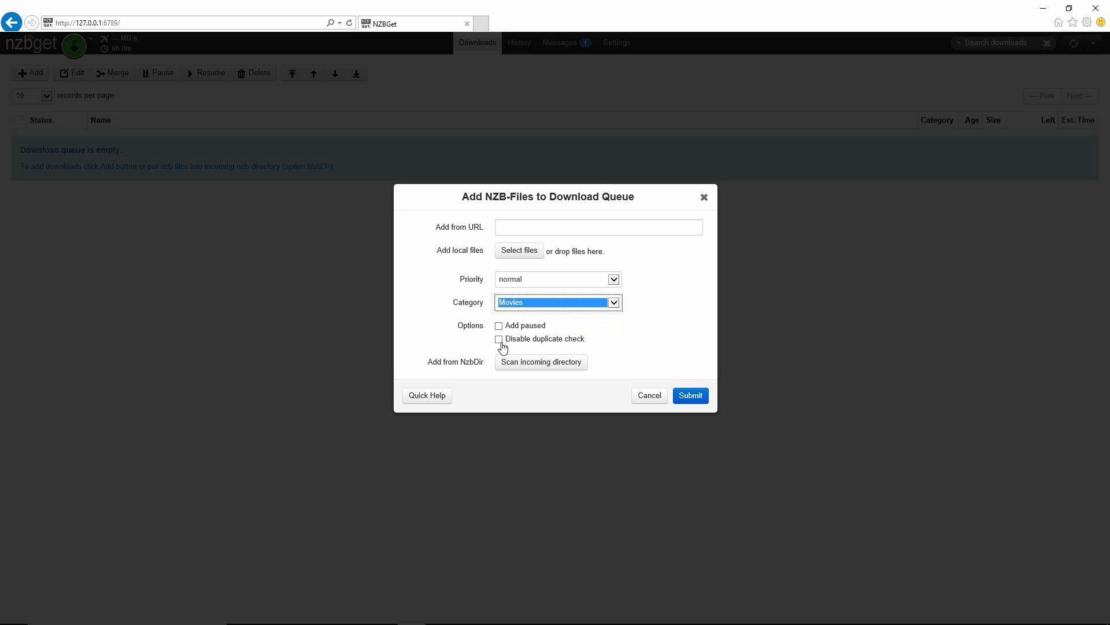
{"action": "mouse_move", "coordinate": [474, 371]}
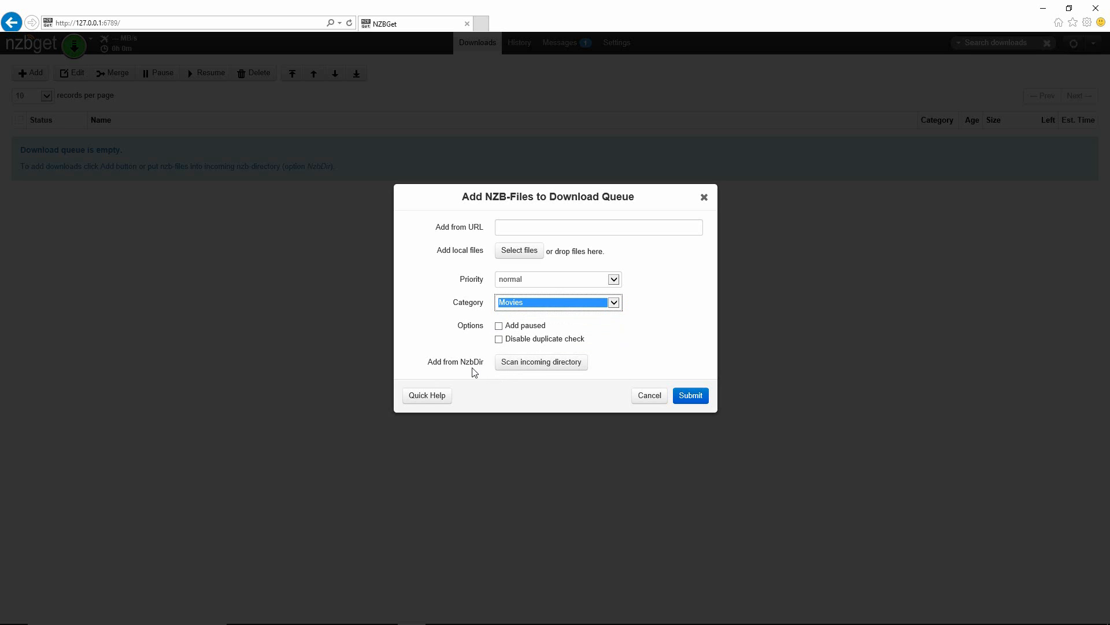
{"action": "mouse_move", "coordinate": [460, 352]}
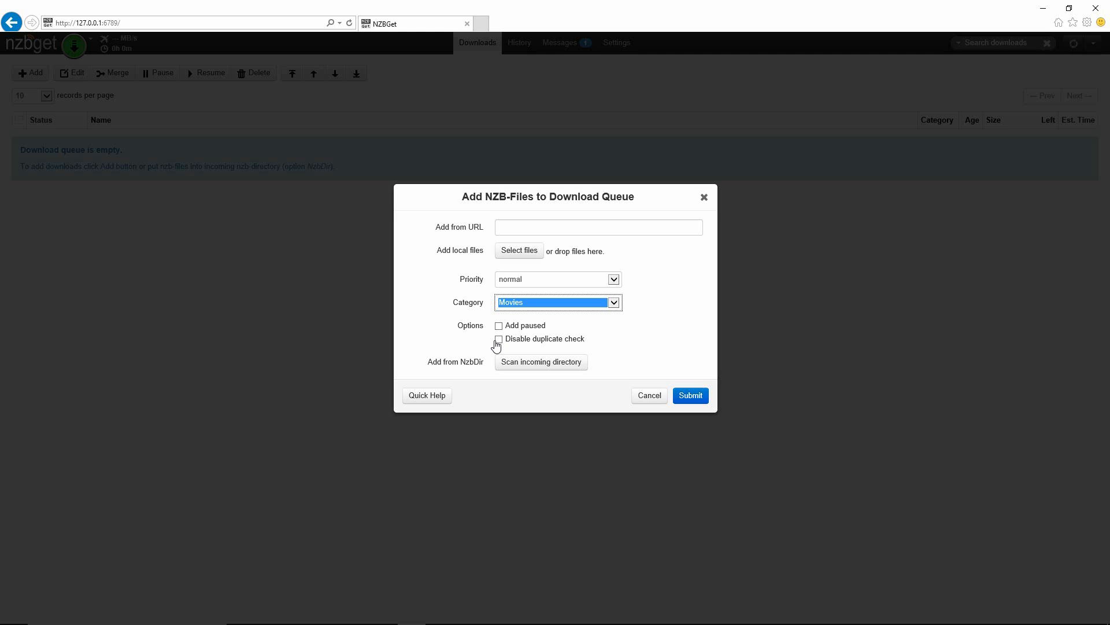
{"action": "mouse_move", "coordinate": [536, 371]}
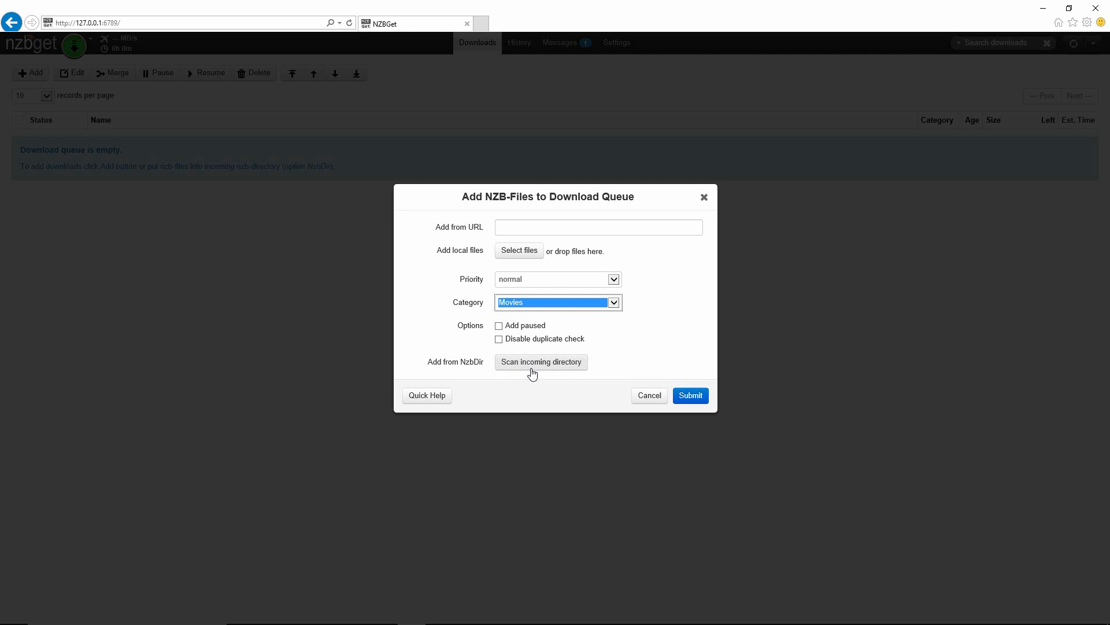
{"action": "mouse_move", "coordinate": [649, 395]}
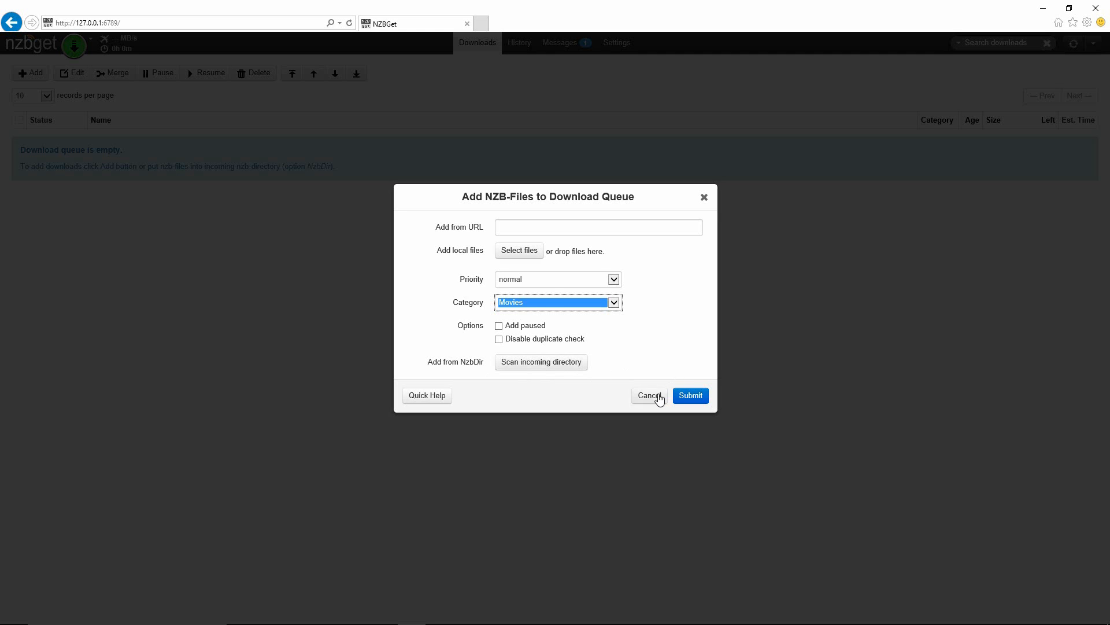
Step: Cancel the Add NZB-Files dialog and check the Edit and Merge toolbar buttons
{"action": "left_click", "coordinate": [647, 395]}
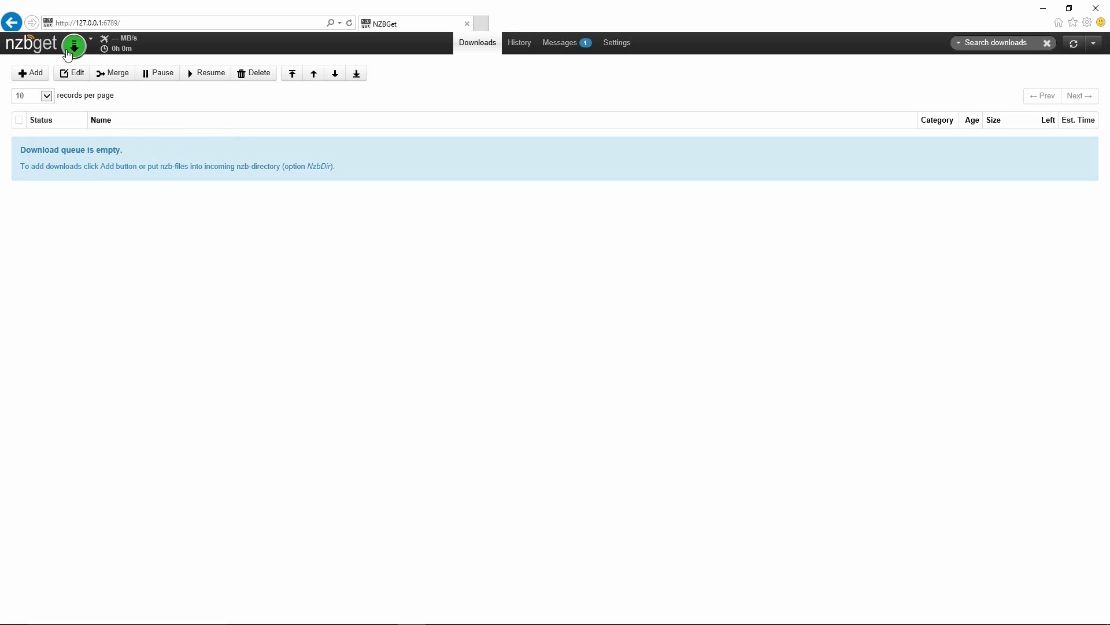
{"action": "mouse_move", "coordinate": [60, 185]}
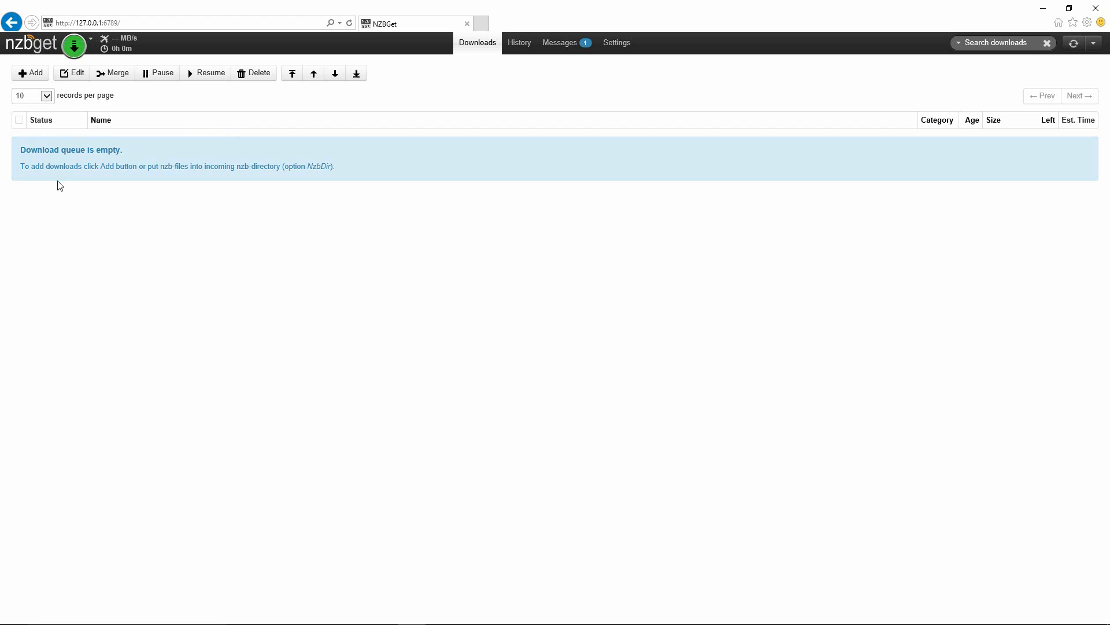
{"action": "mouse_move", "coordinate": [1100, 162]}
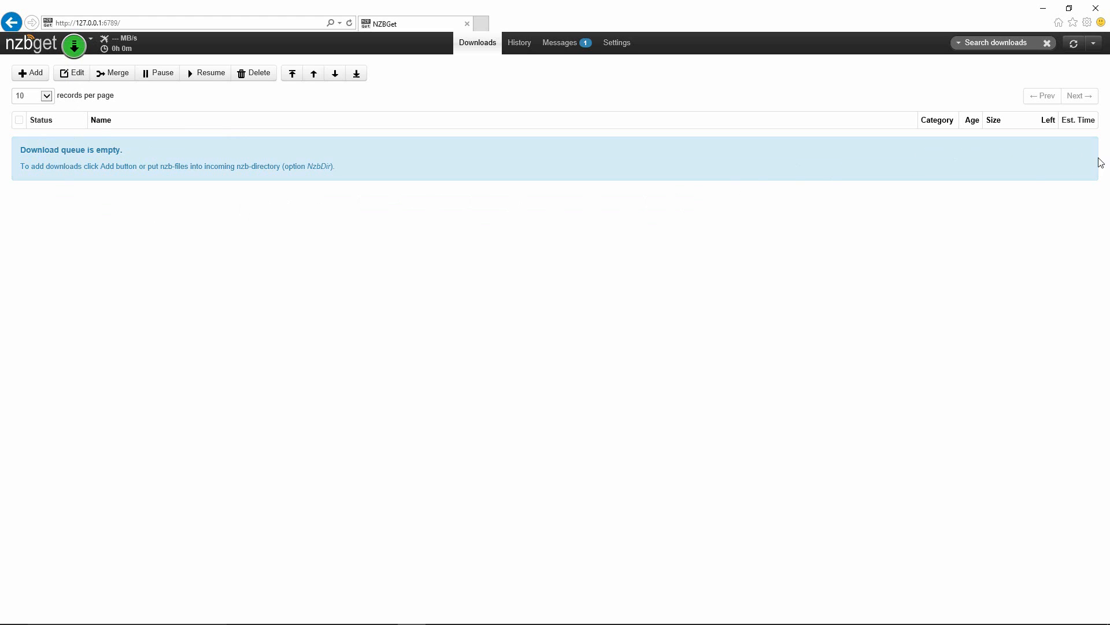
{"action": "mouse_move", "coordinate": [59, 167]}
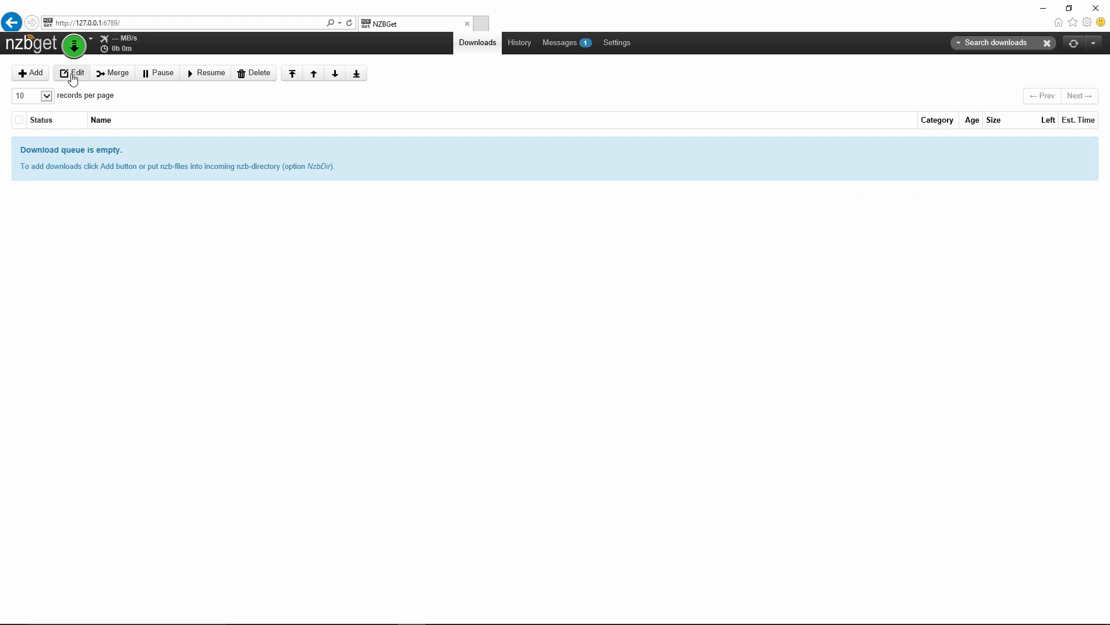
{"action": "left_click", "coordinate": [72, 73]}
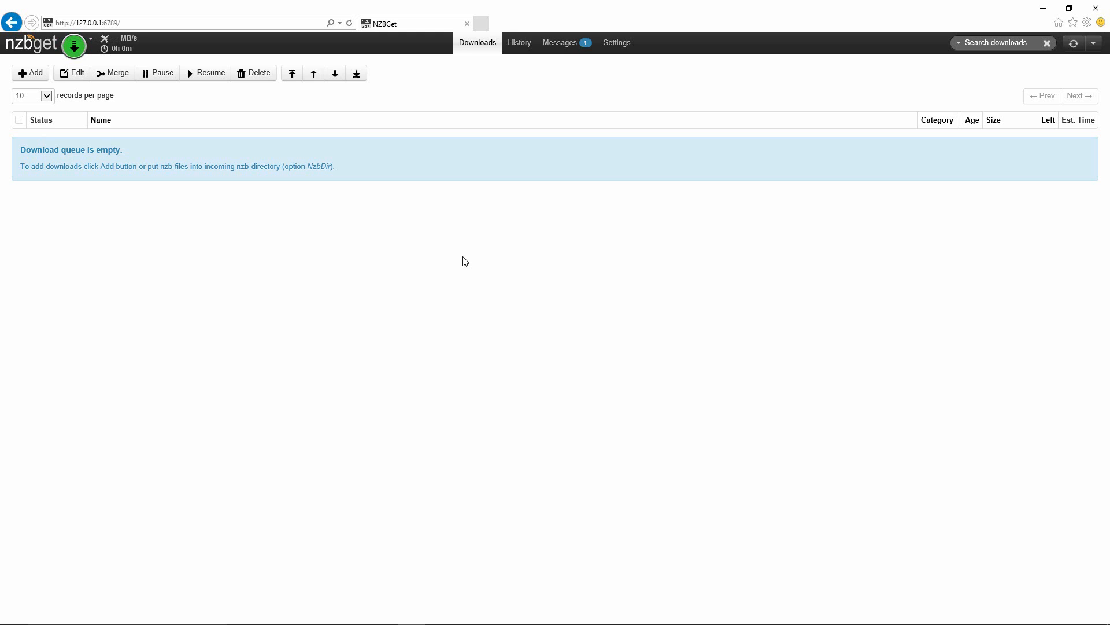
{"action": "mouse_move", "coordinate": [117, 76]}
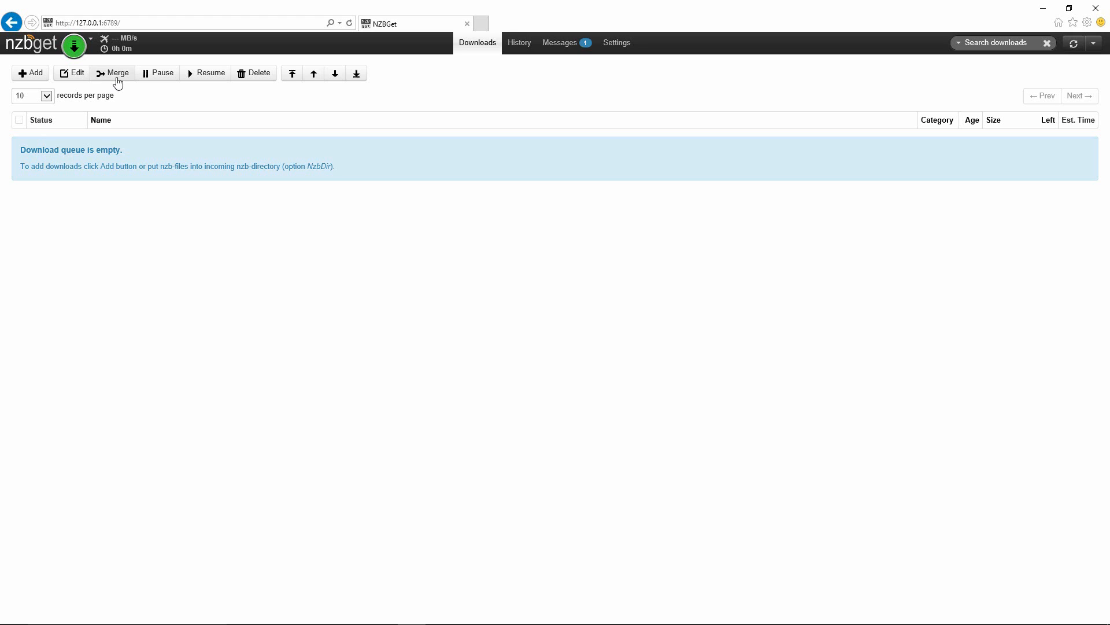
{"action": "left_click", "coordinate": [161, 72]}
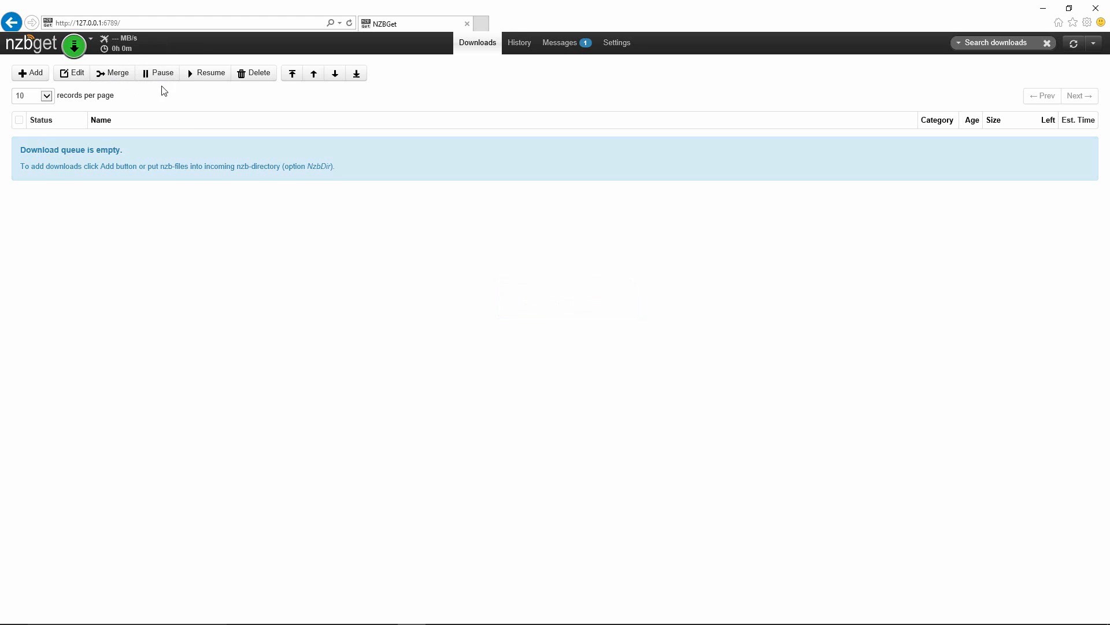
{"action": "mouse_move", "coordinate": [206, 78]}
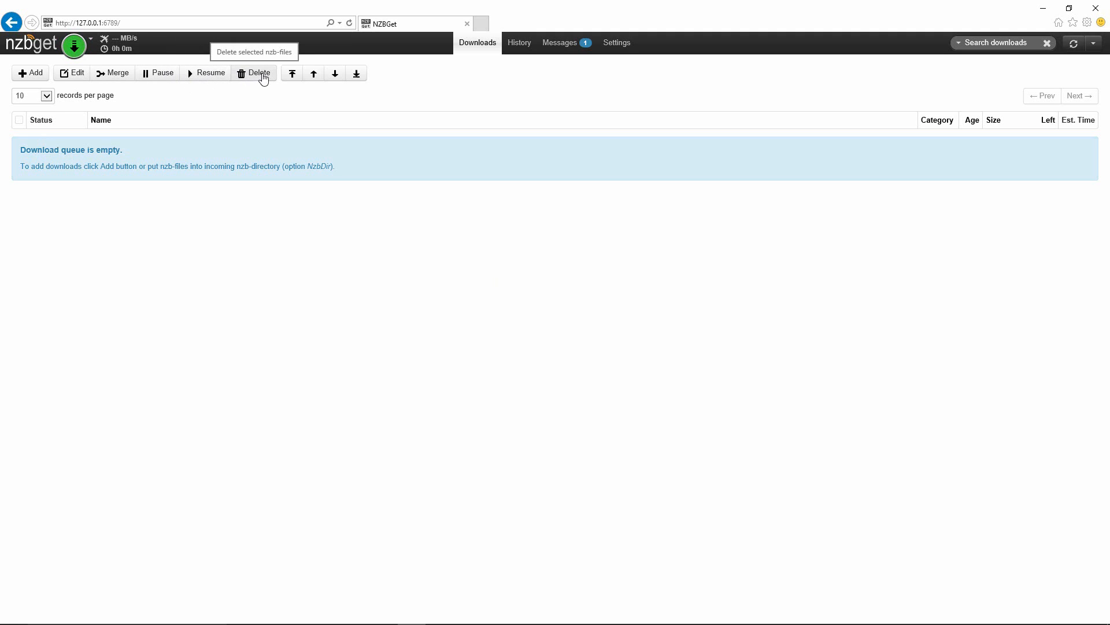
{"action": "mouse_move", "coordinate": [291, 73]}
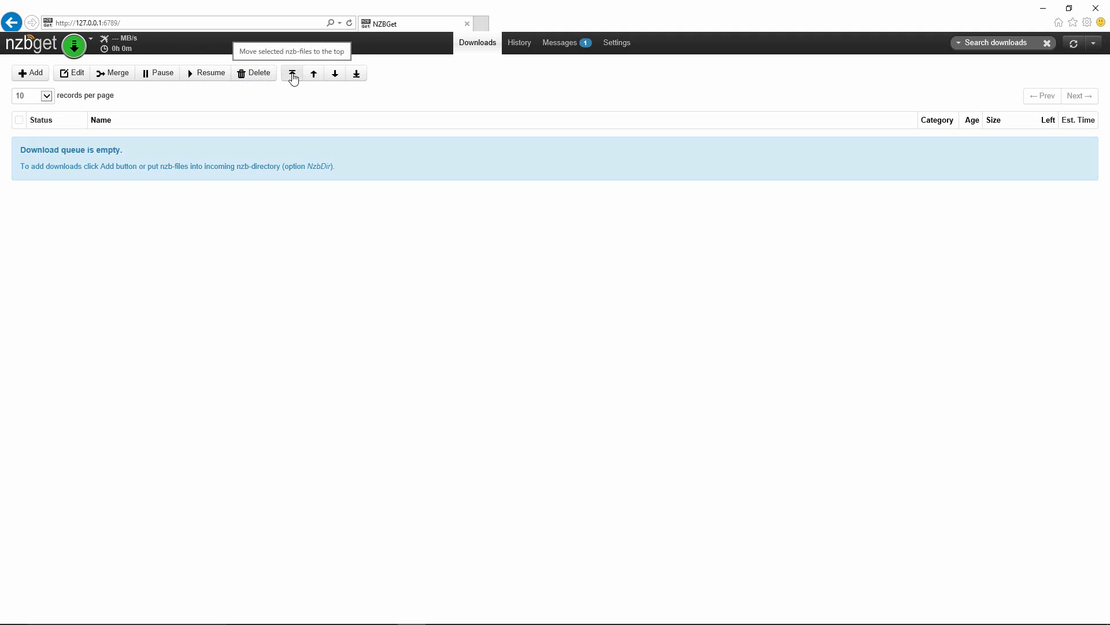
{"action": "mouse_move", "coordinate": [335, 74]}
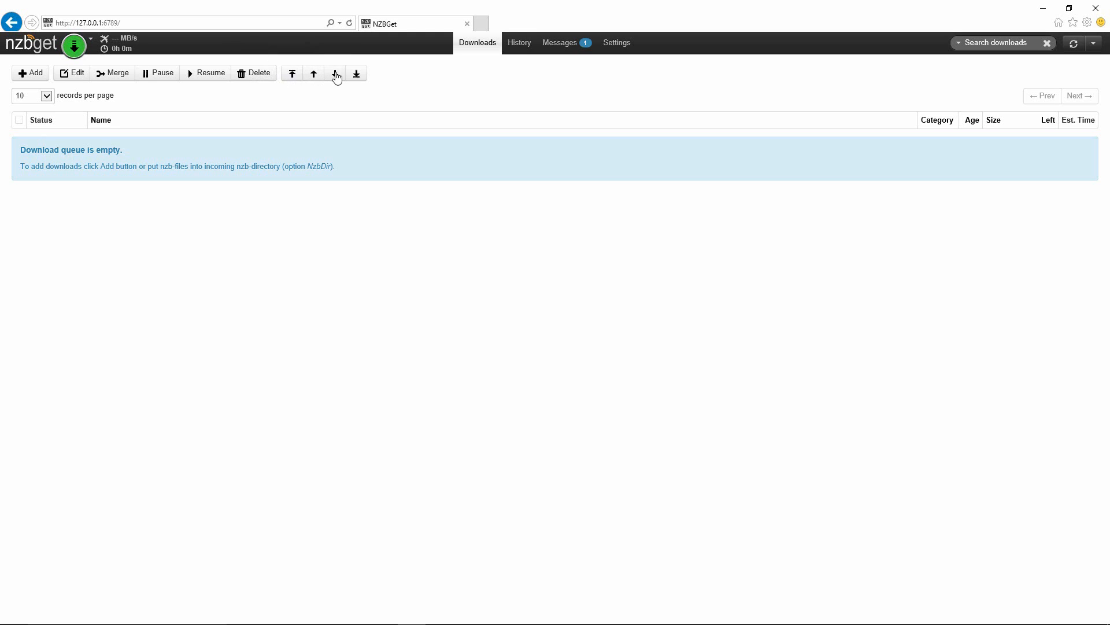
{"action": "mouse_move", "coordinate": [292, 73]}
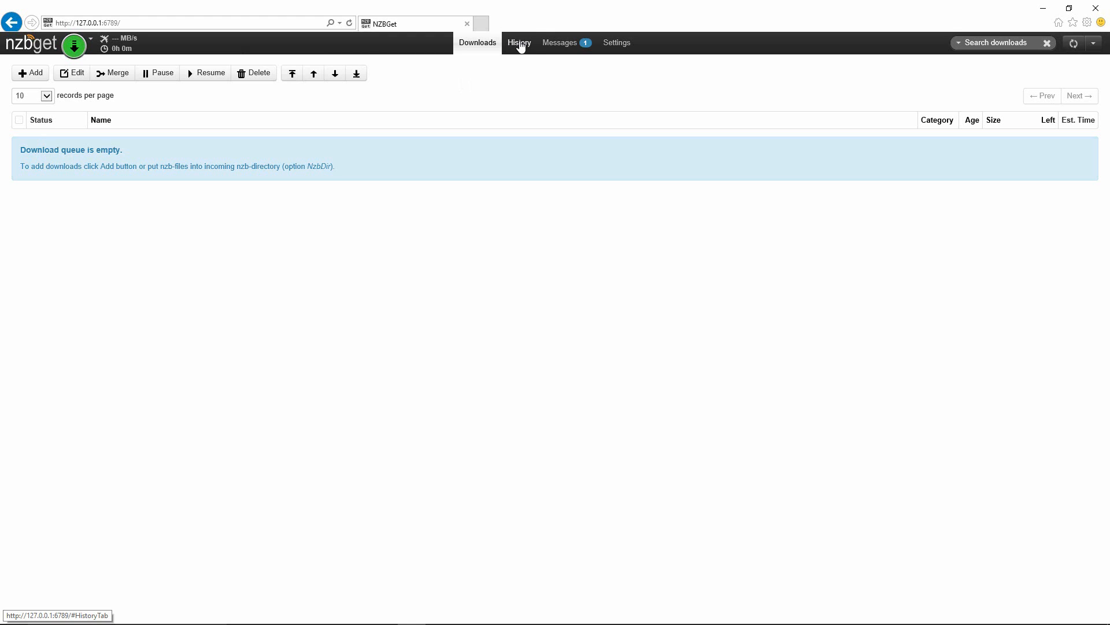
Step: Check the empty History tab, then filter the Messages log by Warning and Error
{"action": "left_click", "coordinate": [519, 42]}
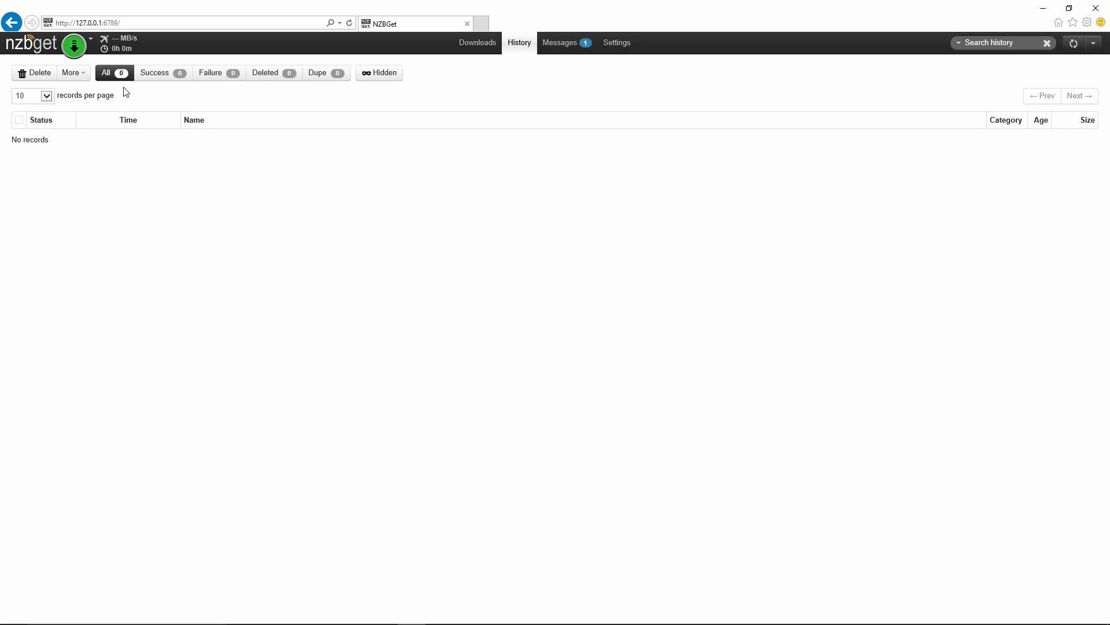
{"action": "mouse_move", "coordinate": [379, 73]}
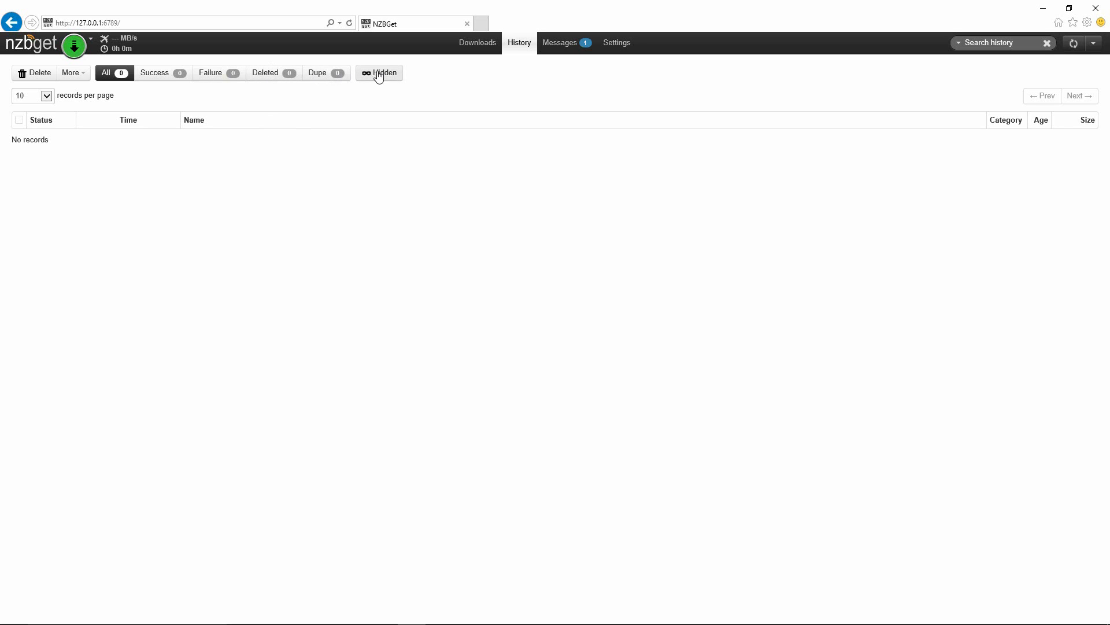
{"action": "mouse_move", "coordinate": [379, 73]}
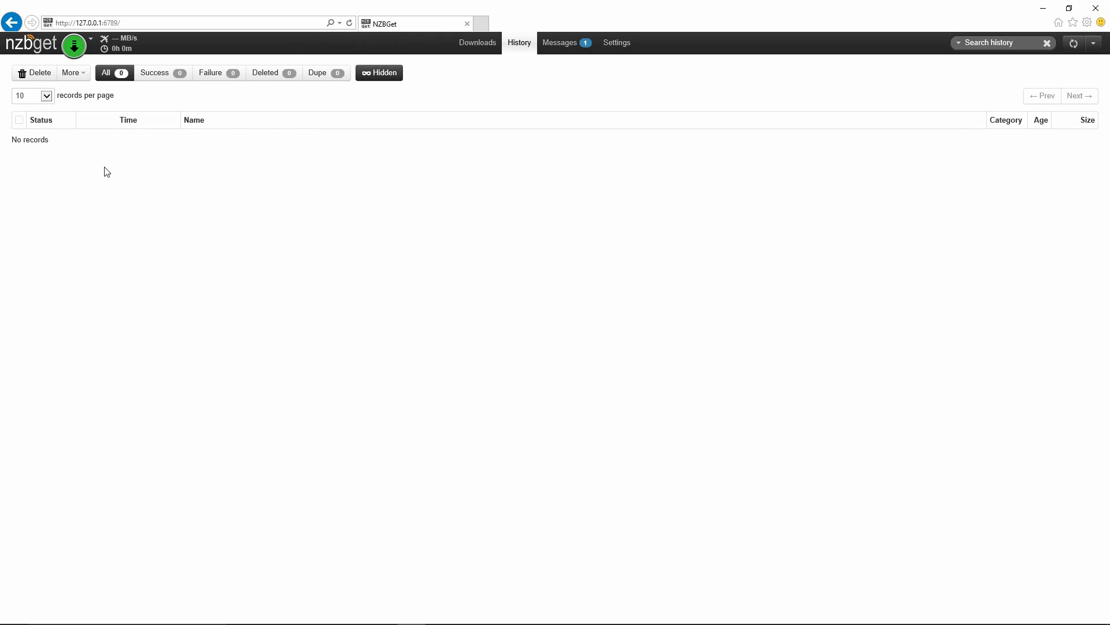
{"action": "mouse_move", "coordinate": [93, 203]}
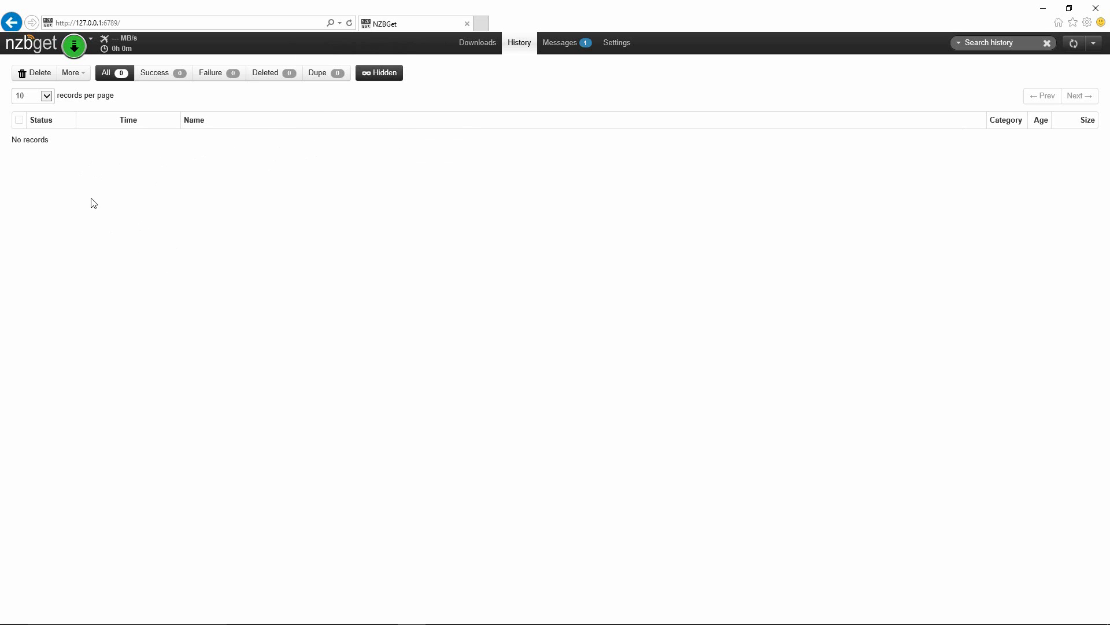
{"action": "mouse_move", "coordinate": [67, 341]}
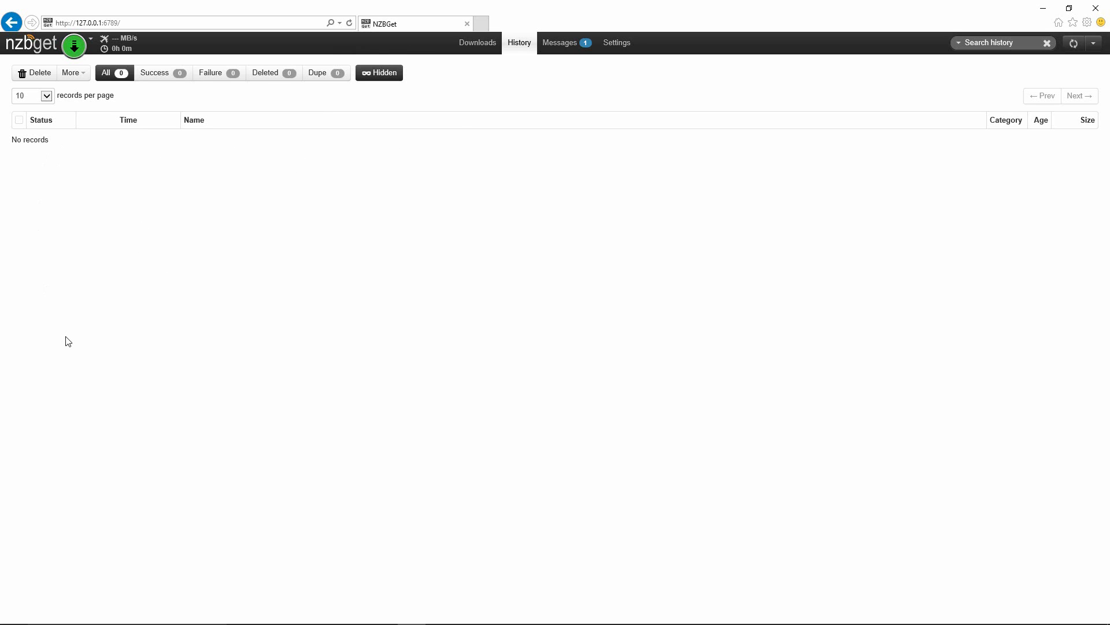
{"action": "mouse_move", "coordinate": [374, 226]}
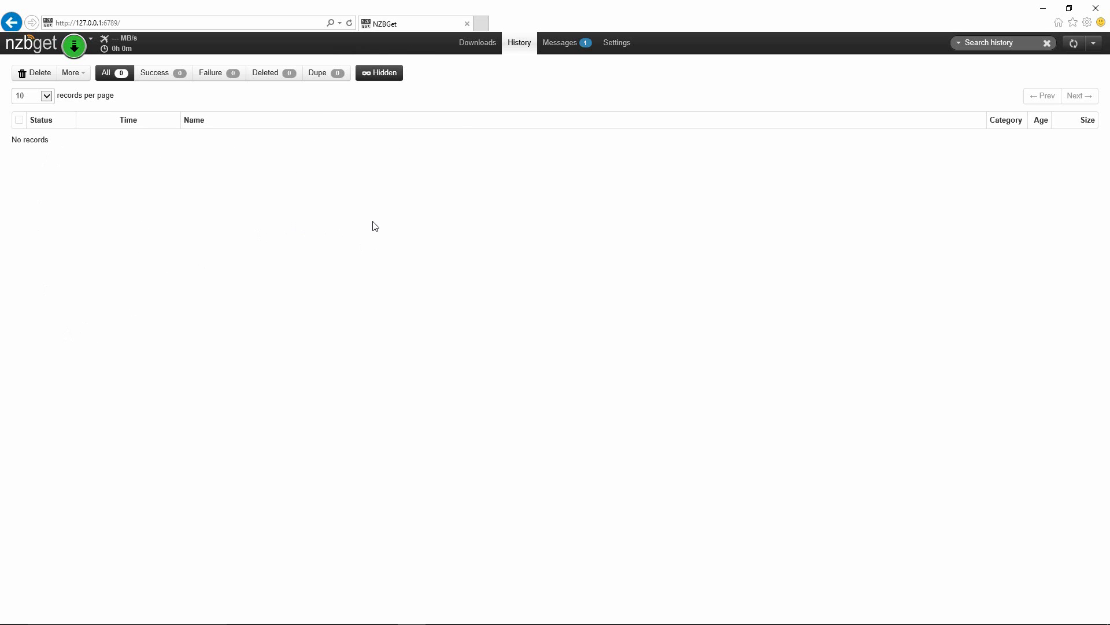
{"action": "mouse_move", "coordinate": [535, 34]}
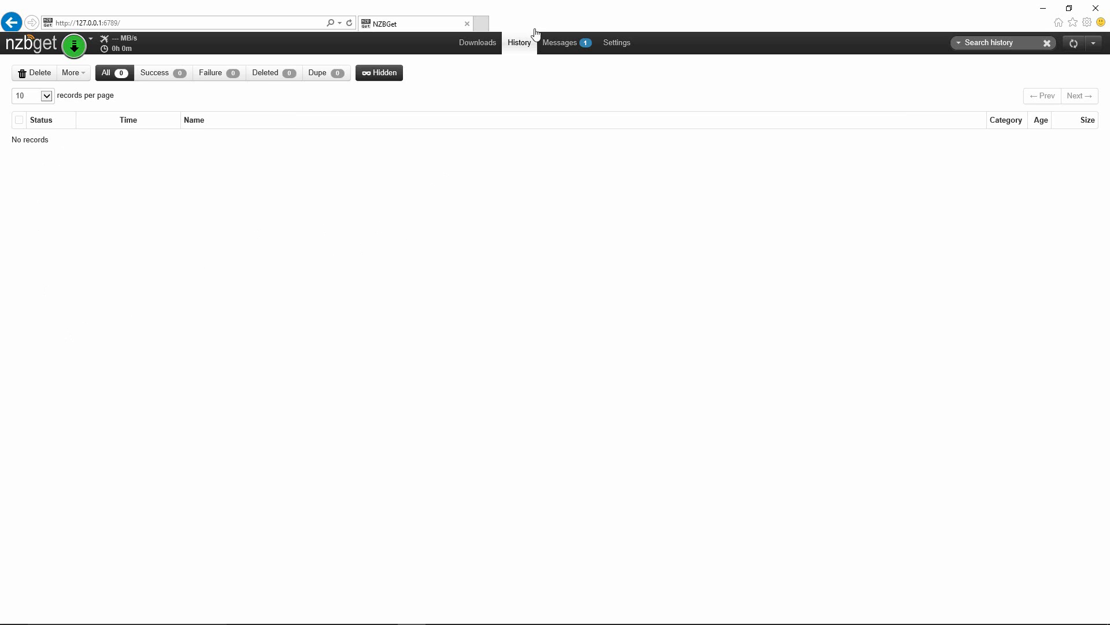
{"action": "left_click", "coordinate": [559, 42]}
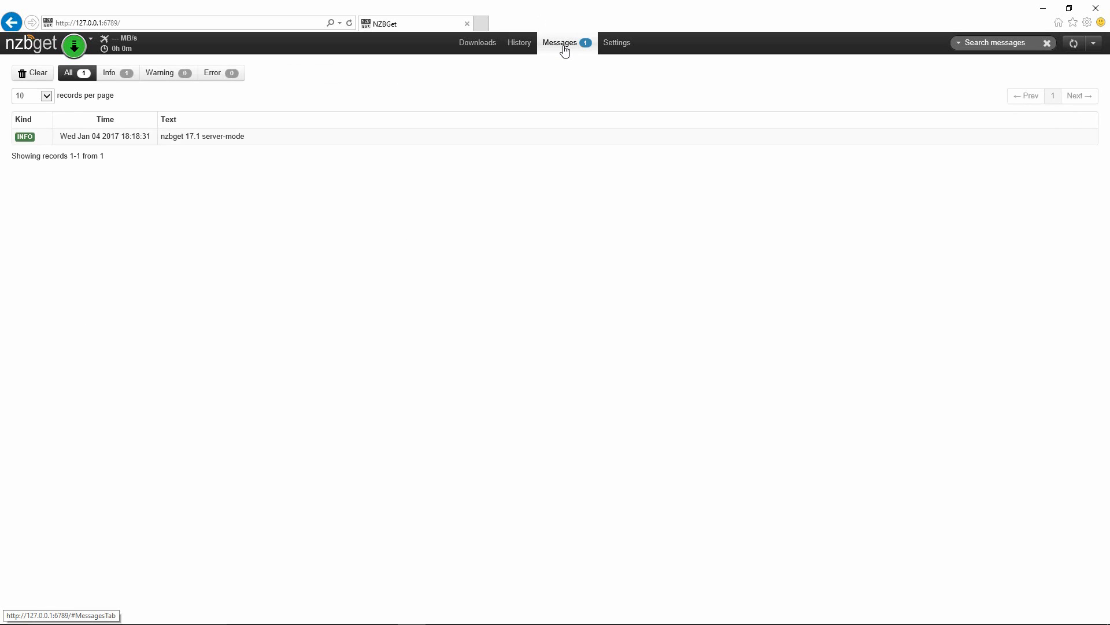
{"action": "mouse_move", "coordinate": [174, 176]}
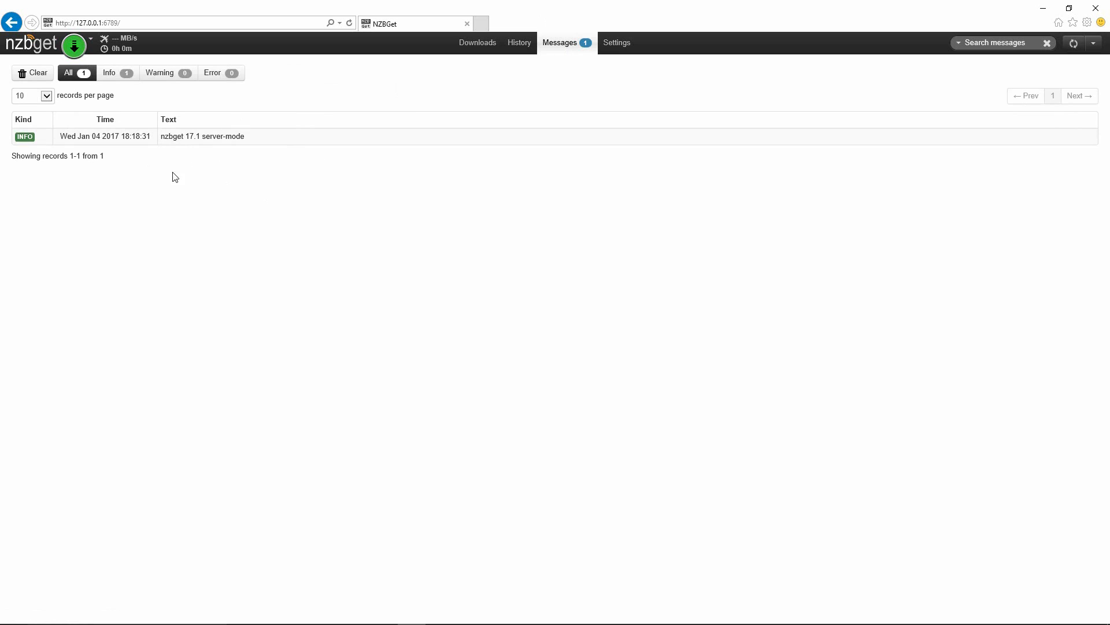
{"action": "mouse_move", "coordinate": [297, 126]}
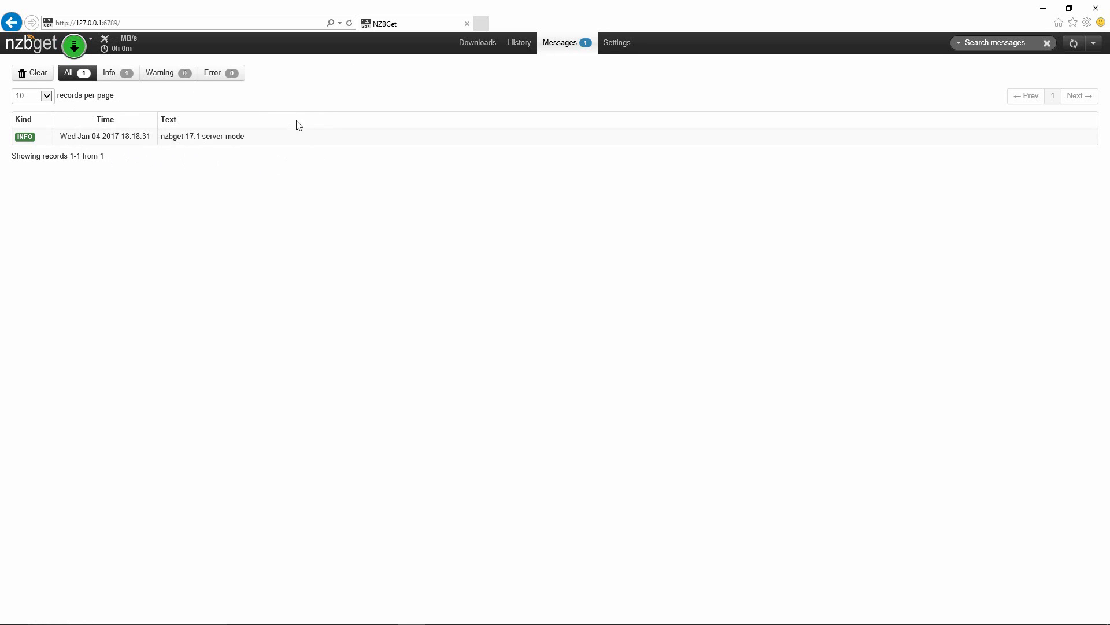
{"action": "left_click", "coordinate": [161, 73]}
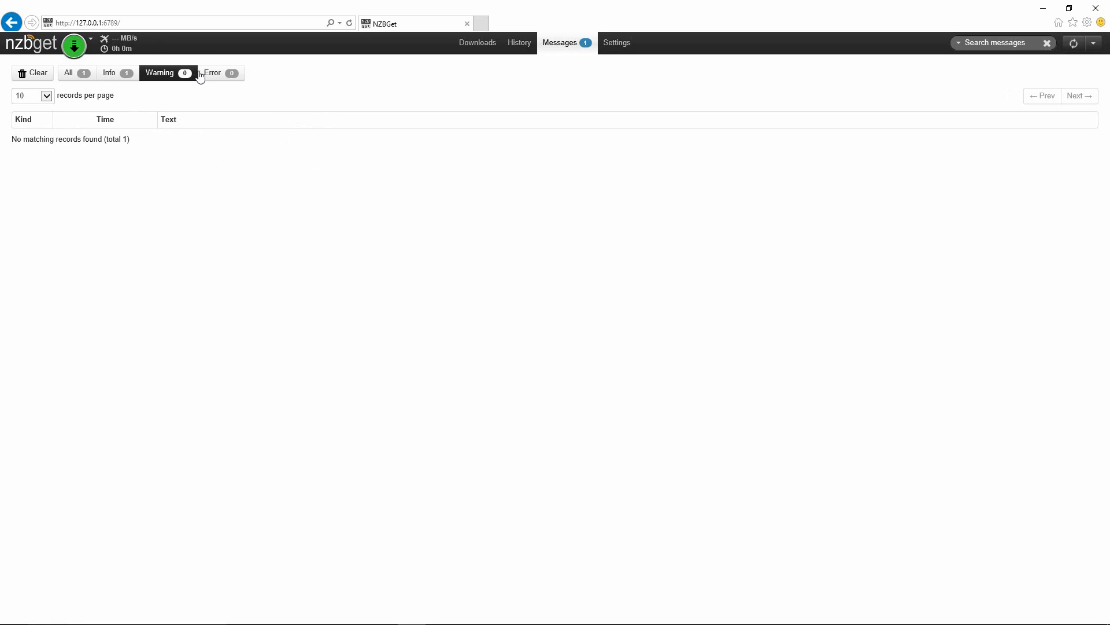
{"action": "left_click", "coordinate": [213, 73]}
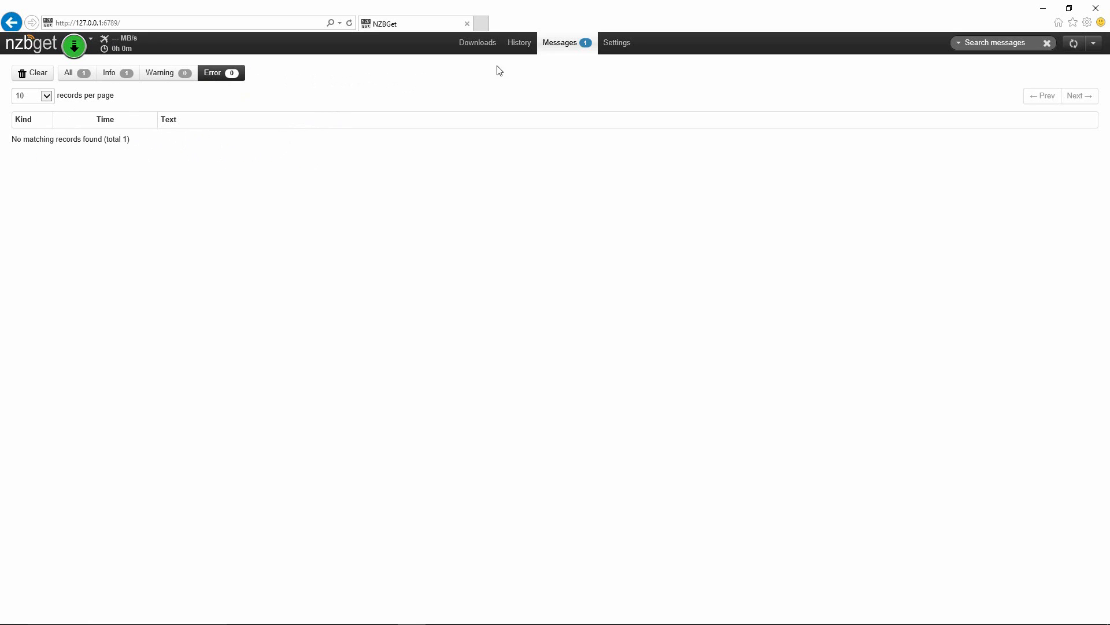
{"action": "mouse_move", "coordinate": [615, 42]}
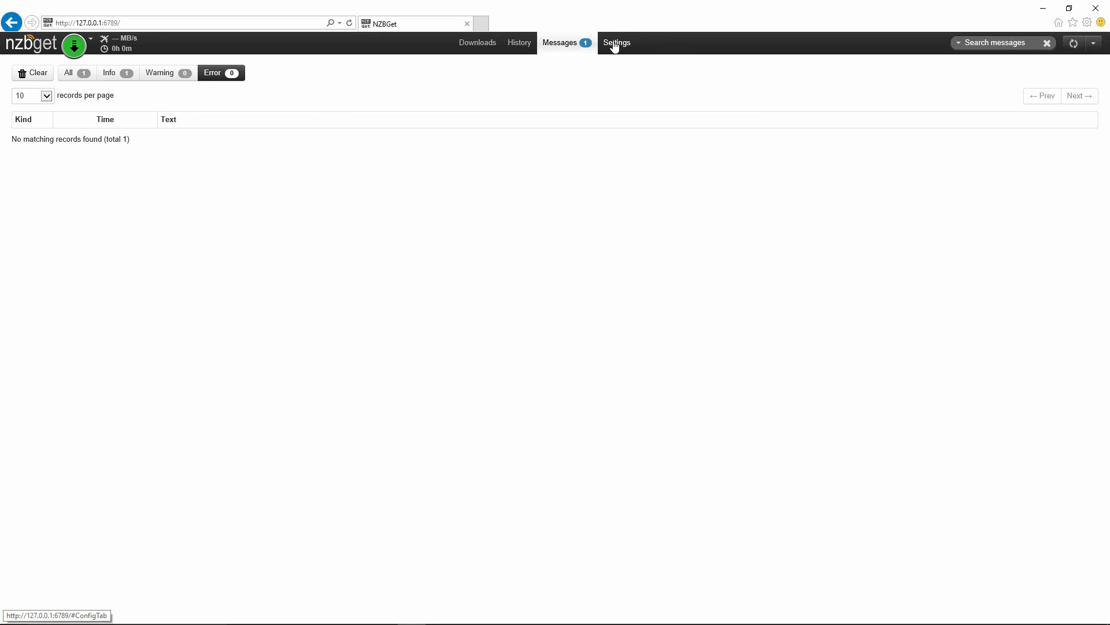
Step: Open Settings, review the SYSTEM section, then view the WEB-INTERFACE options
{"action": "left_click", "coordinate": [615, 42]}
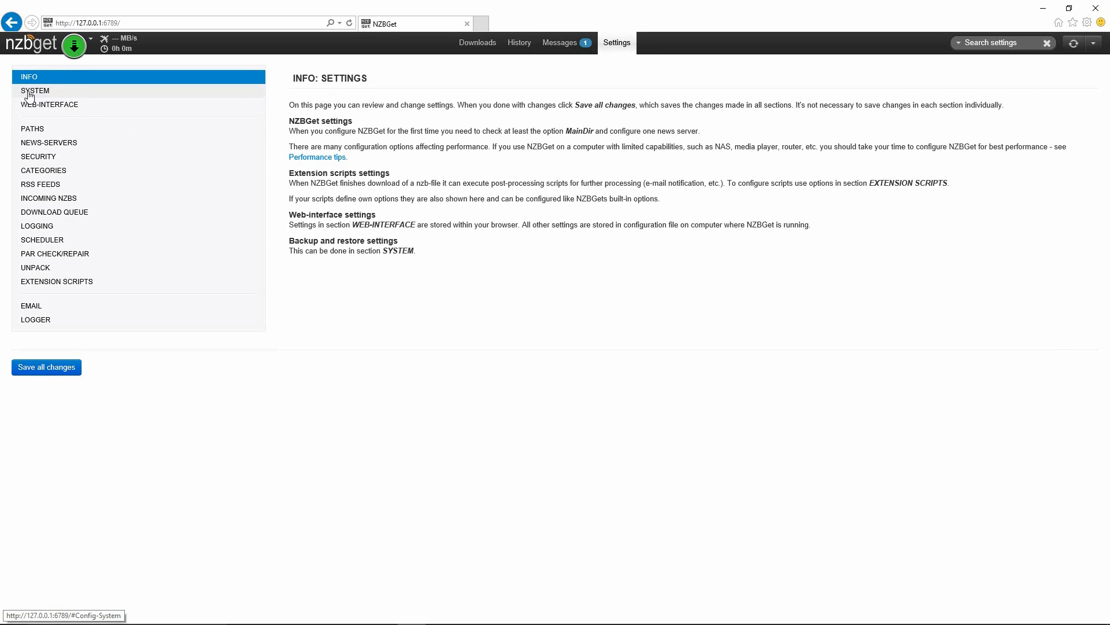
{"action": "left_click", "coordinate": [35, 91]}
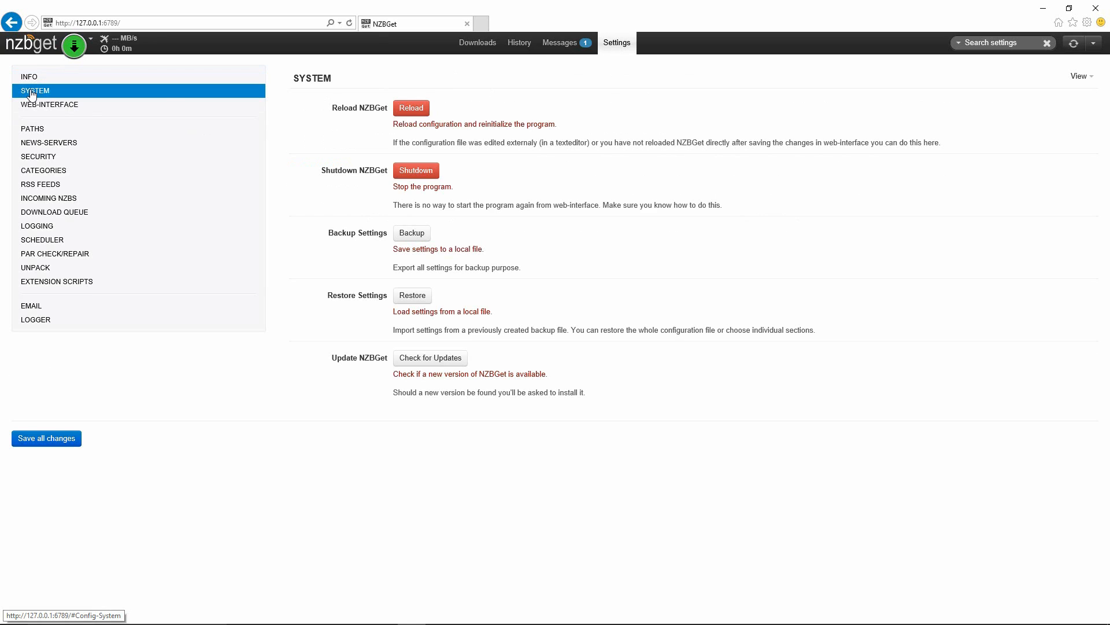
{"action": "mouse_move", "coordinate": [347, 330]}
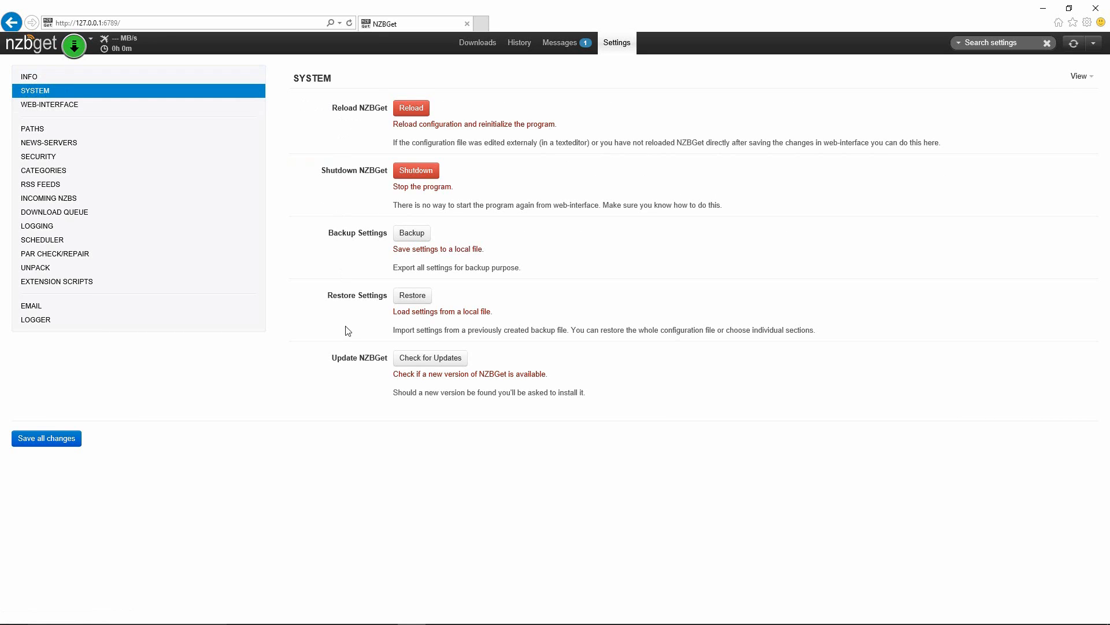
{"action": "mouse_move", "coordinate": [339, 186]}
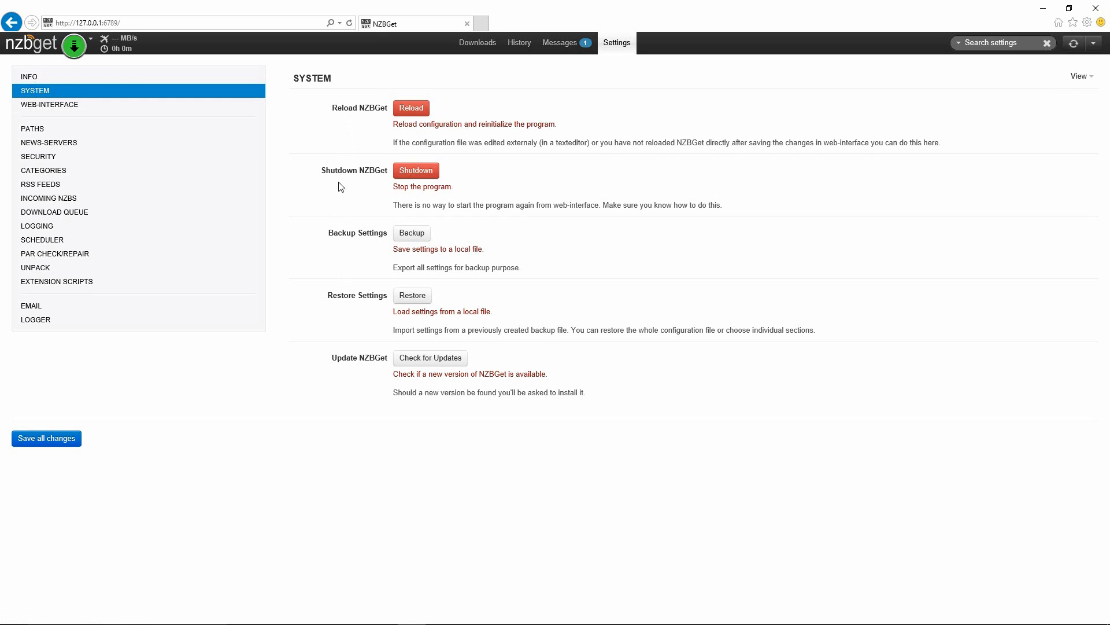
{"action": "mouse_move", "coordinate": [438, 238]}
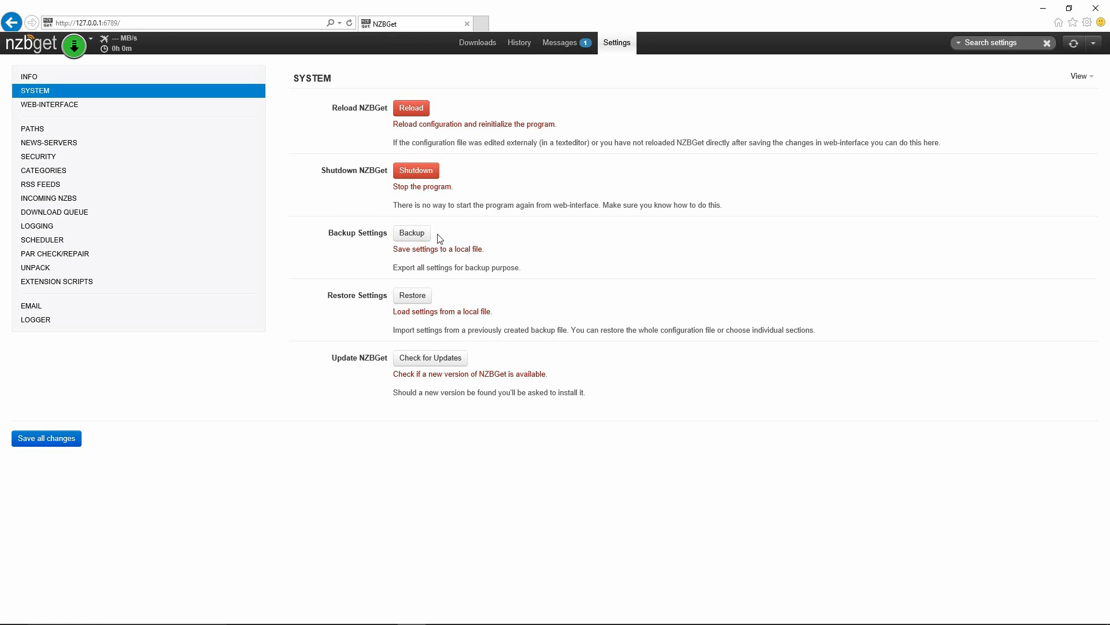
{"action": "mouse_move", "coordinate": [430, 234]}
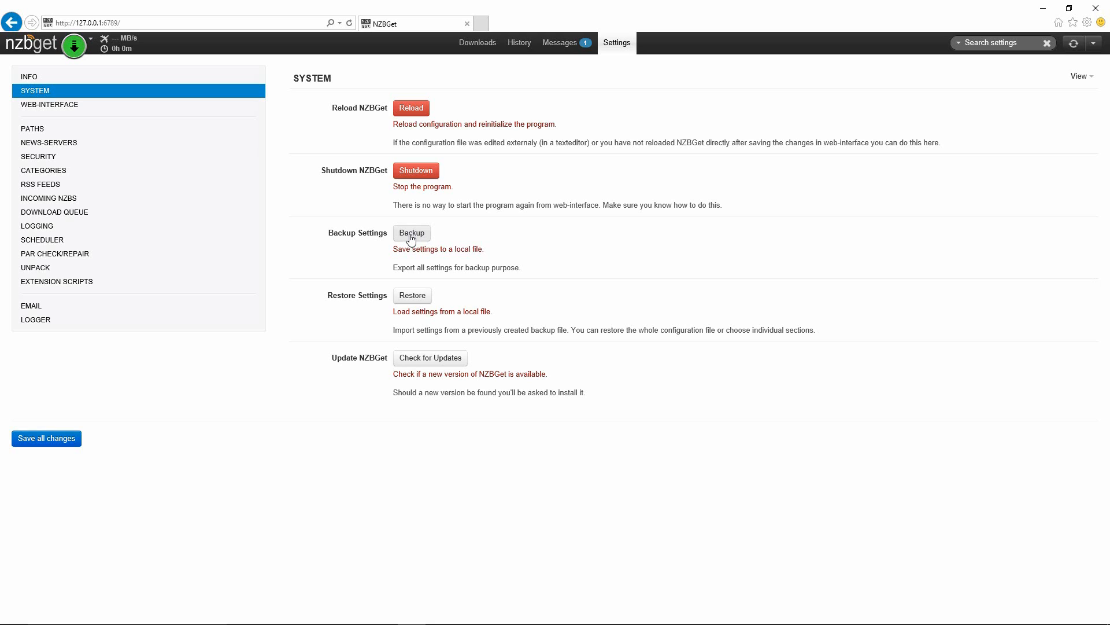
{"action": "mouse_move", "coordinate": [443, 364]}
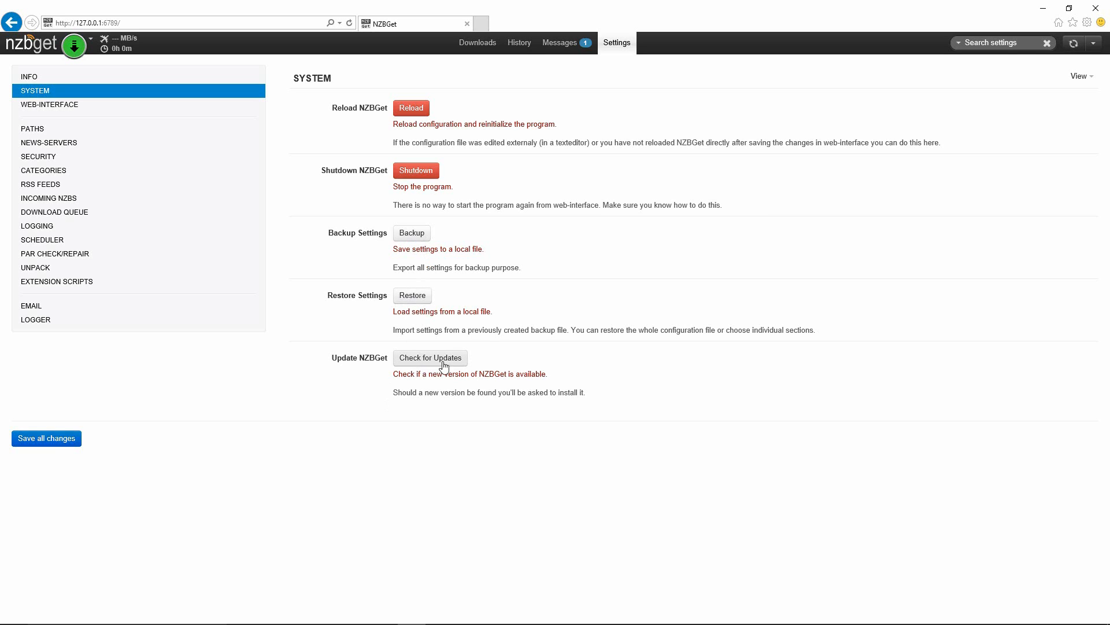
{"action": "mouse_move", "coordinate": [48, 104]}
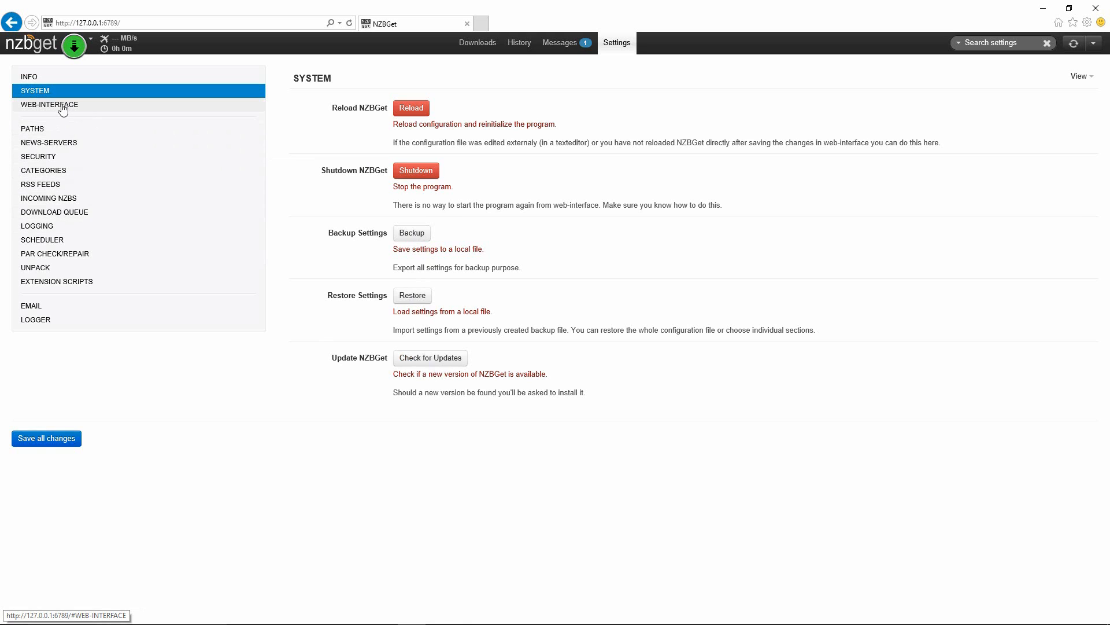
{"action": "left_click", "coordinate": [49, 104]}
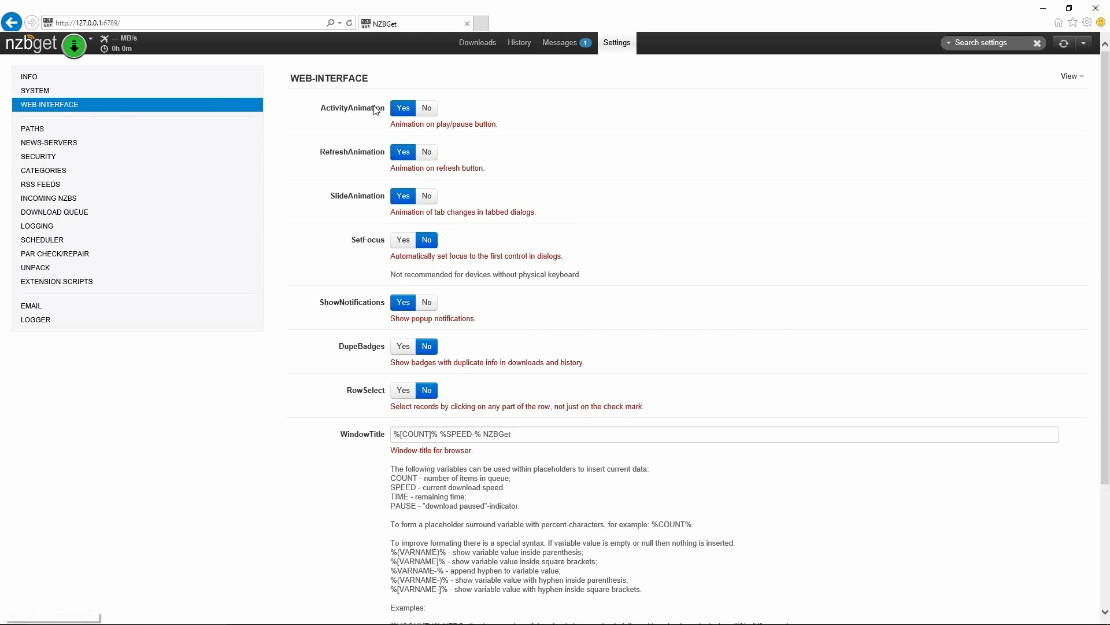
{"action": "mouse_move", "coordinate": [382, 562]}
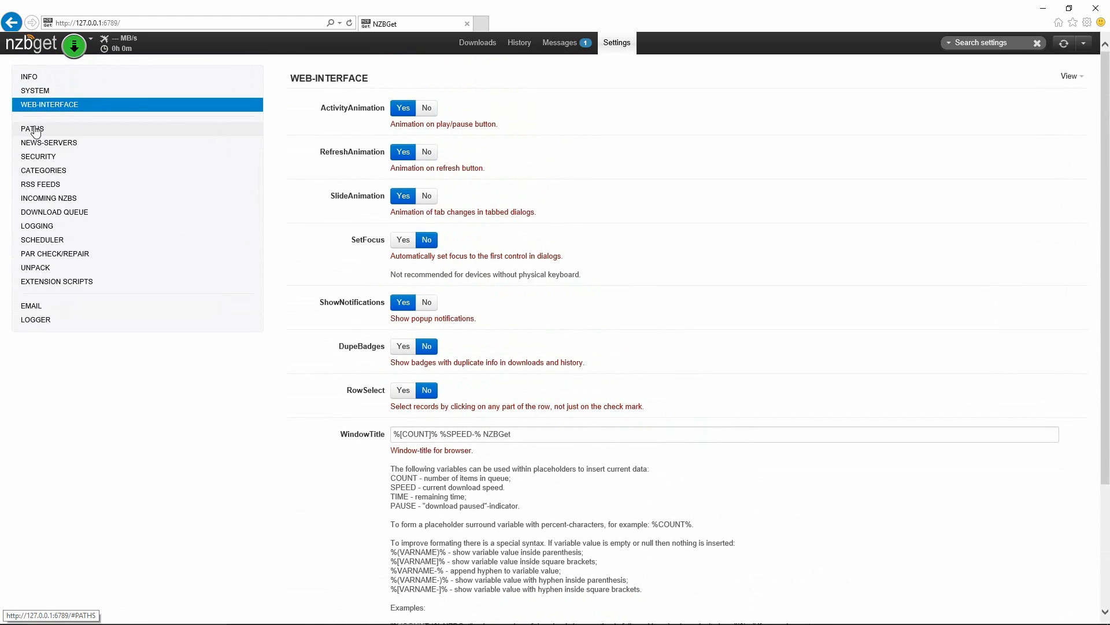
Step: Change DestDir, NzbDir and TempDir to C:\temp\complete, C:\temp\nzb and C:\temp\inprogress
{"action": "left_click", "coordinate": [32, 129]}
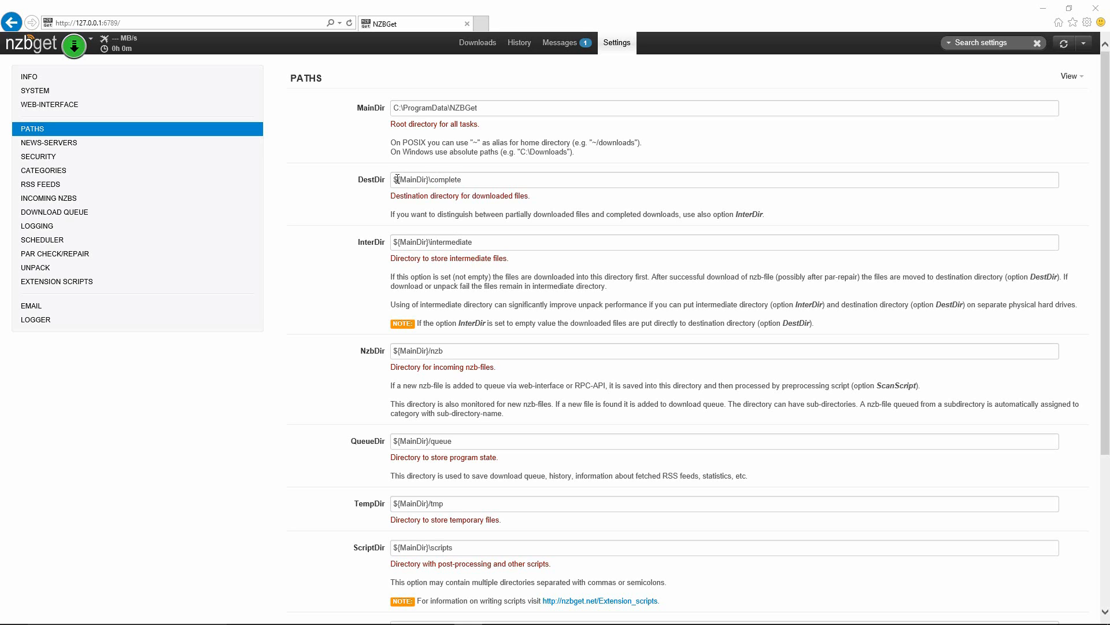
{"action": "mouse_move", "coordinate": [438, 174]}
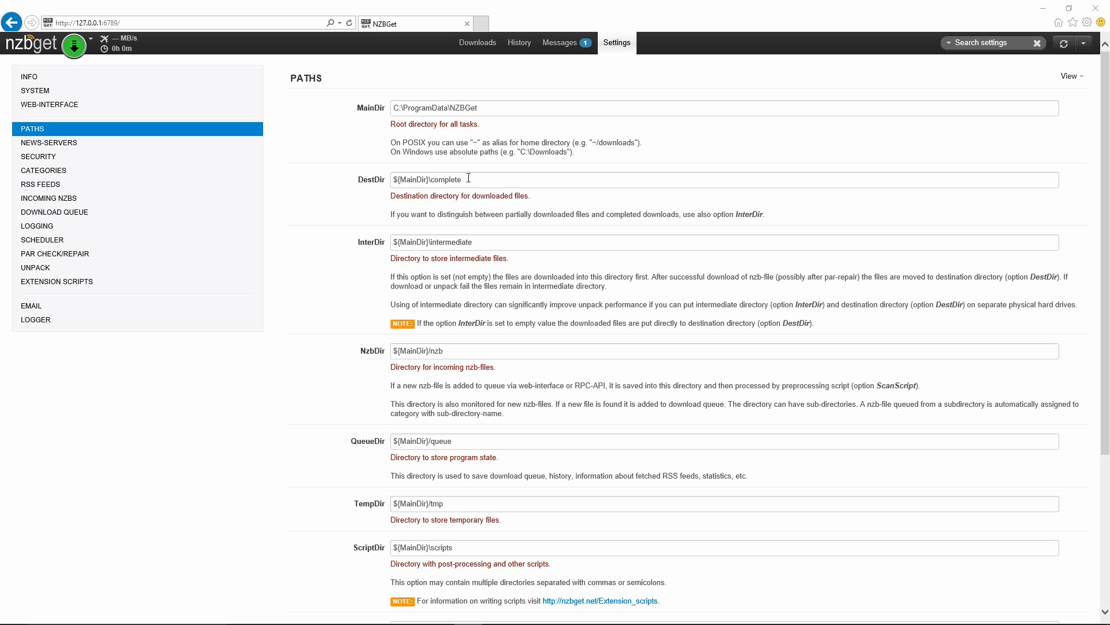
{"action": "double_click", "coordinate": [429, 179]}
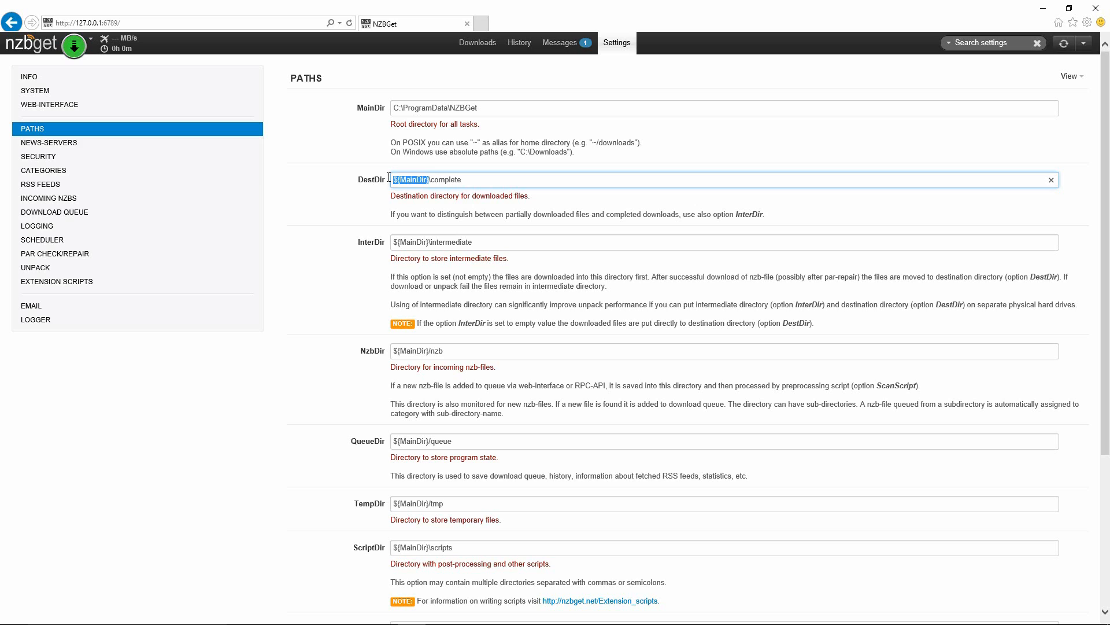
{"action": "type", "text": "C:\\Temp\\complete"}
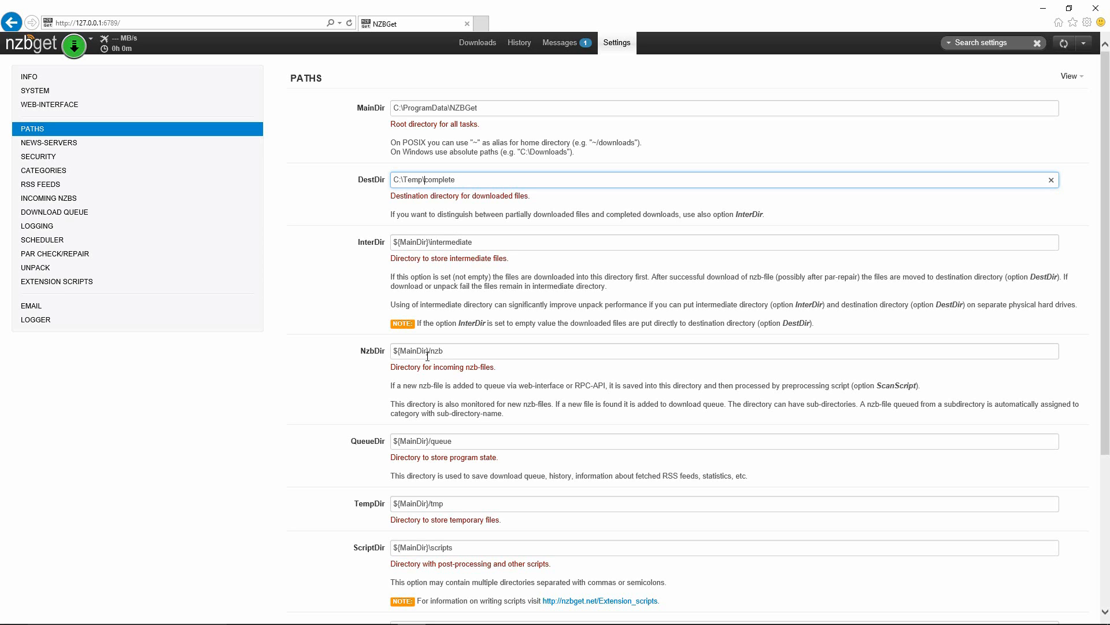
{"action": "double_click", "coordinate": [410, 351]}
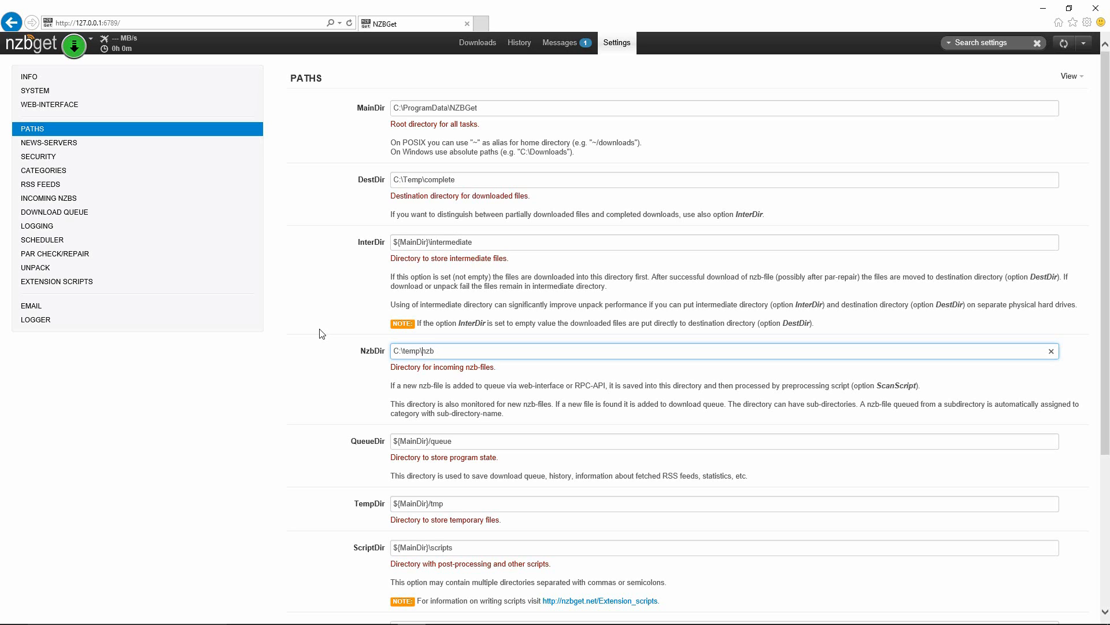
{"action": "mouse_move", "coordinate": [368, 451]}
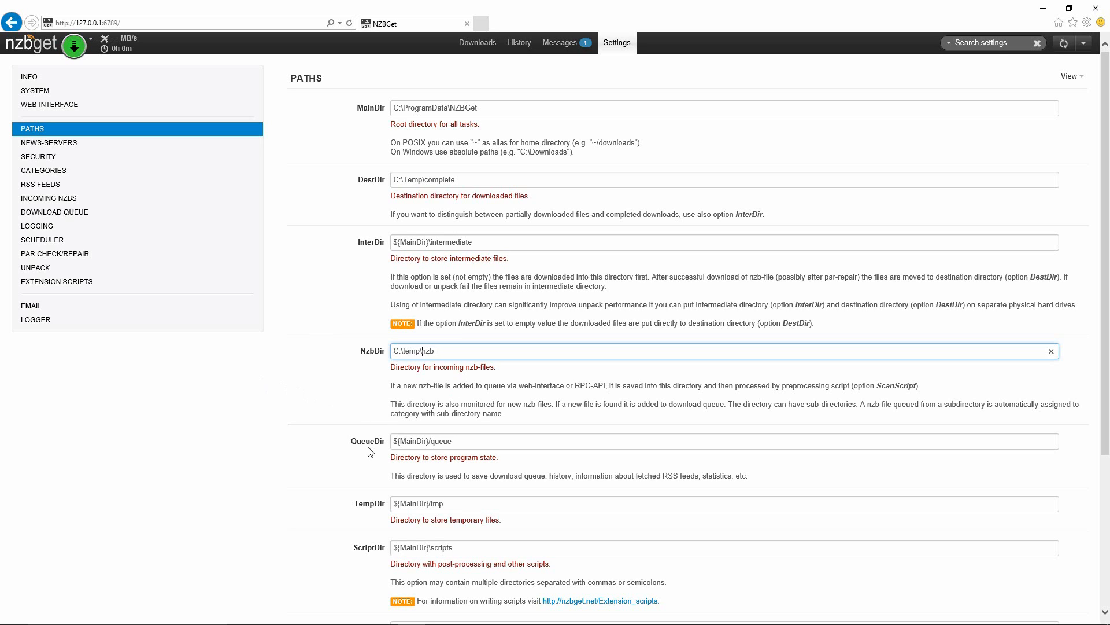
{"action": "mouse_move", "coordinate": [401, 430]}
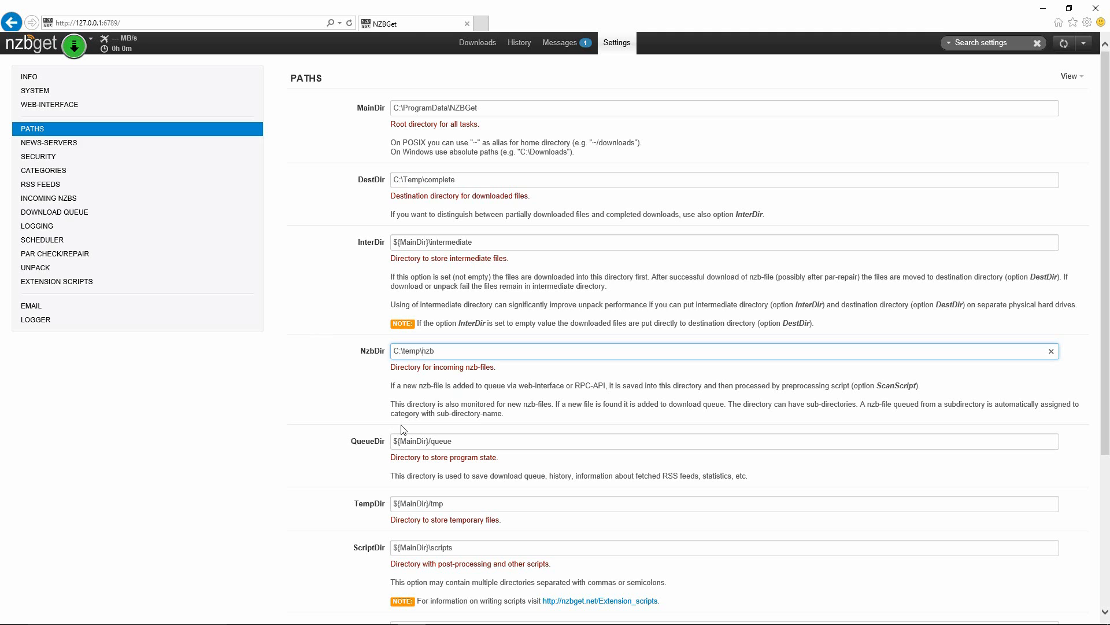
{"action": "scroll", "scroll_direction": "down", "scroll_amount": 3}
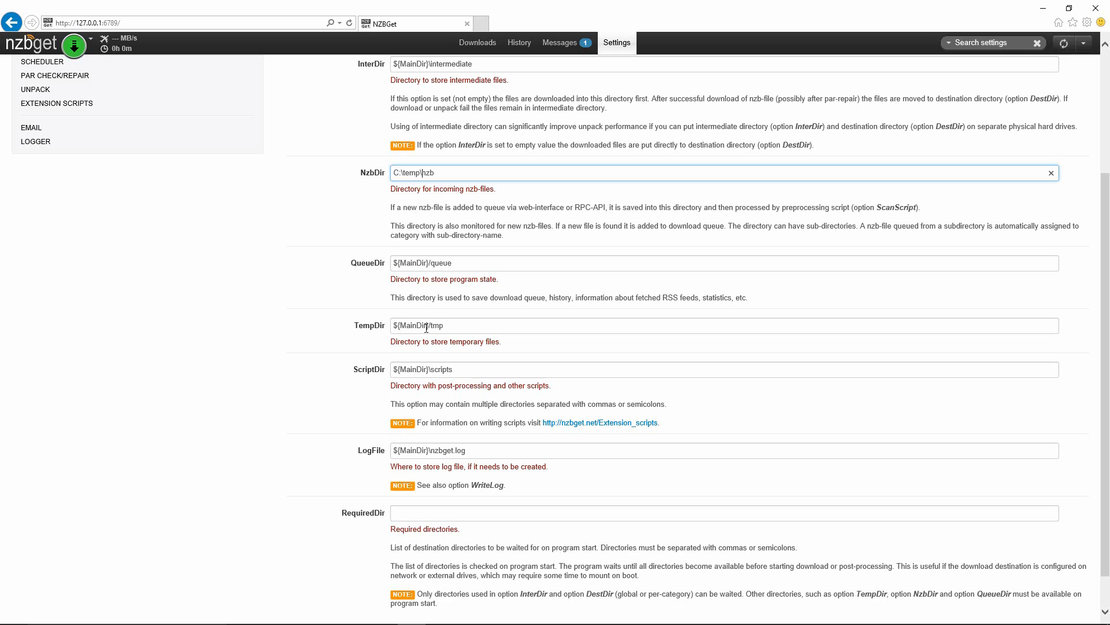
{"action": "double_click", "coordinate": [410, 325]}
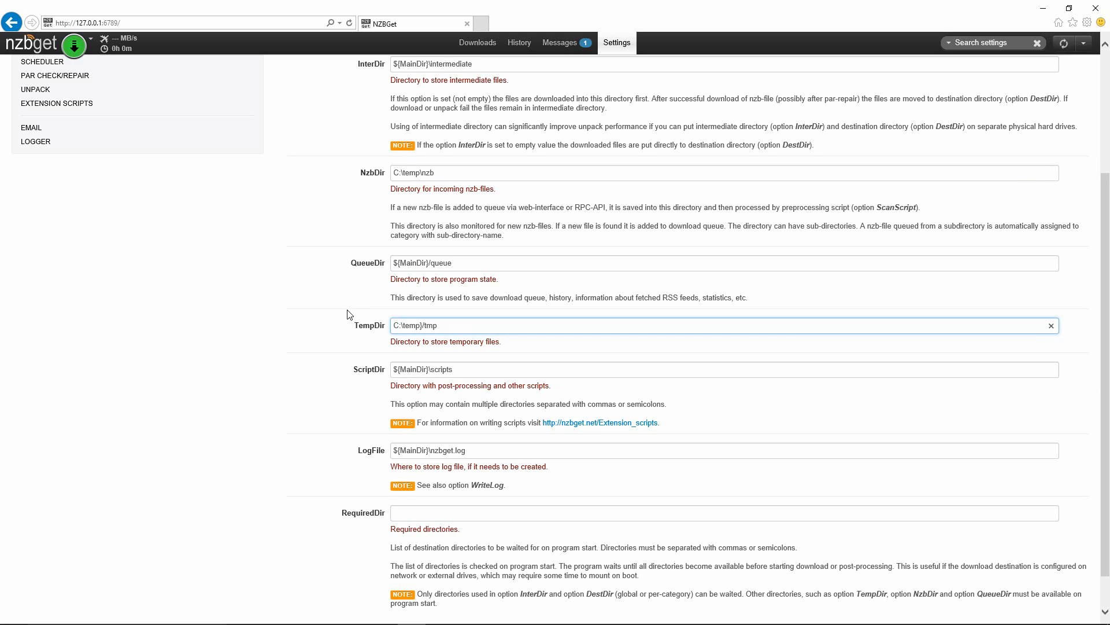
{"action": "type", "text": "\\"}
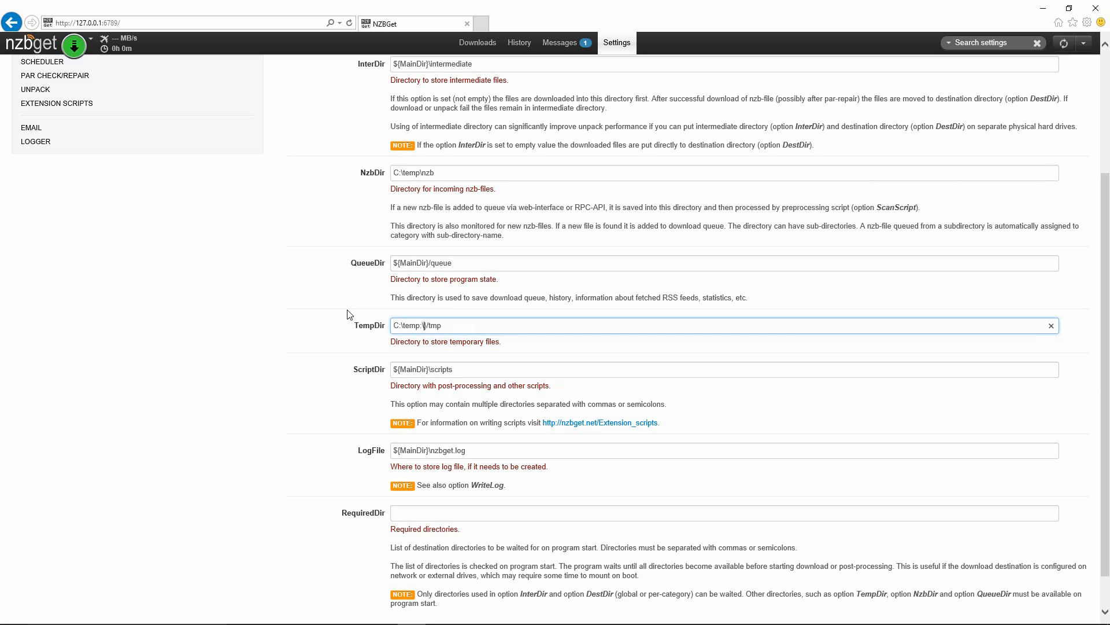
{"action": "key", "text": "Backspace"}
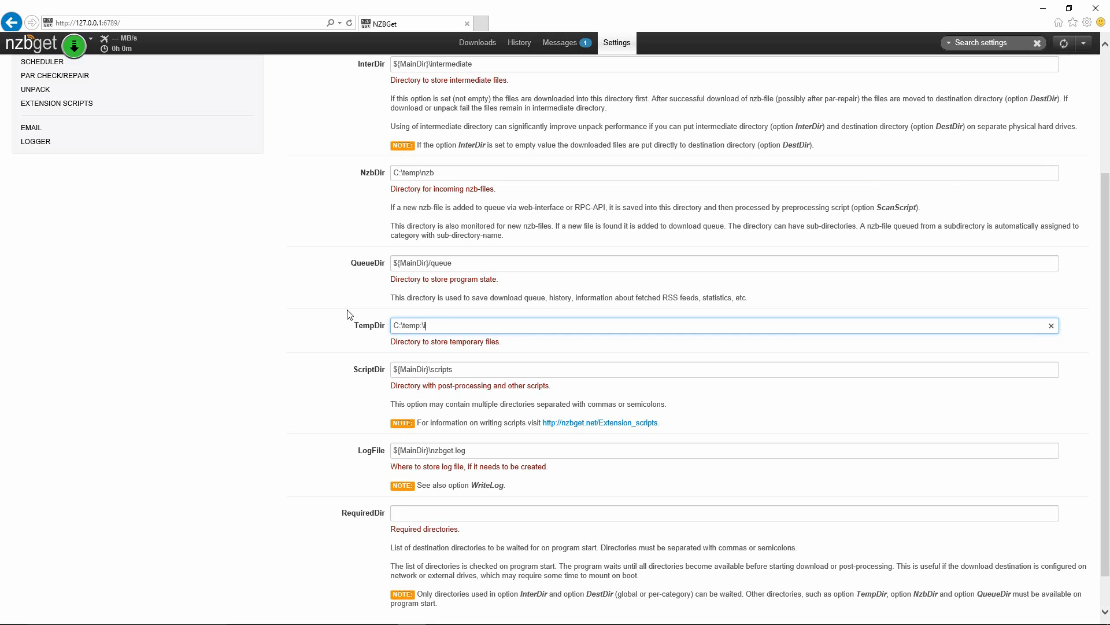
{"action": "type", "text": "nprogress"}
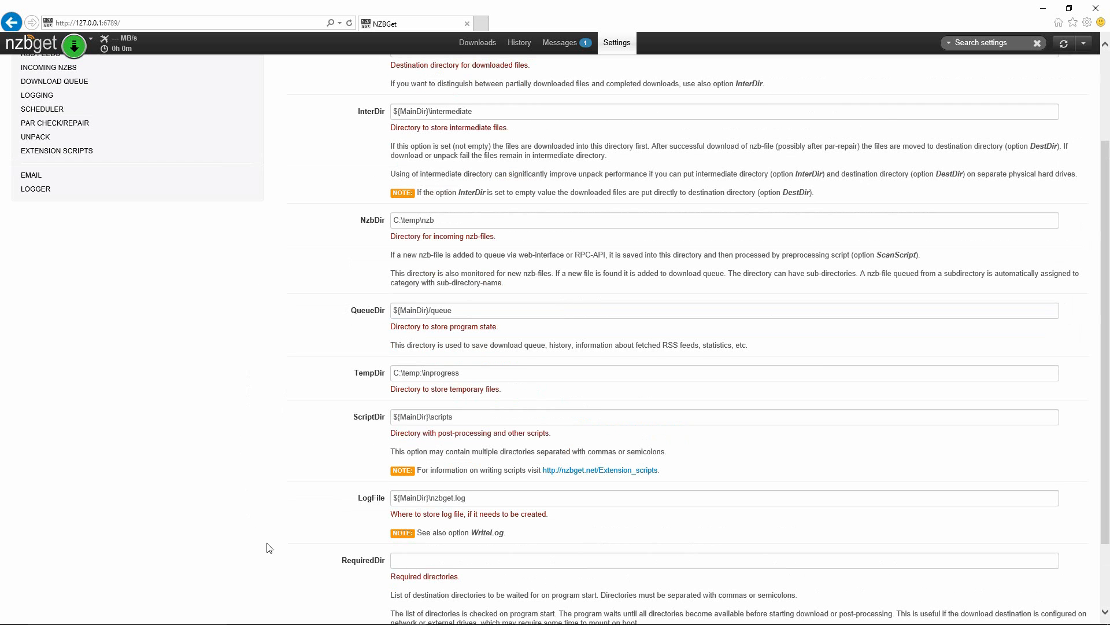
{"action": "scroll", "scroll_direction": "down", "scroll_amount": 3}
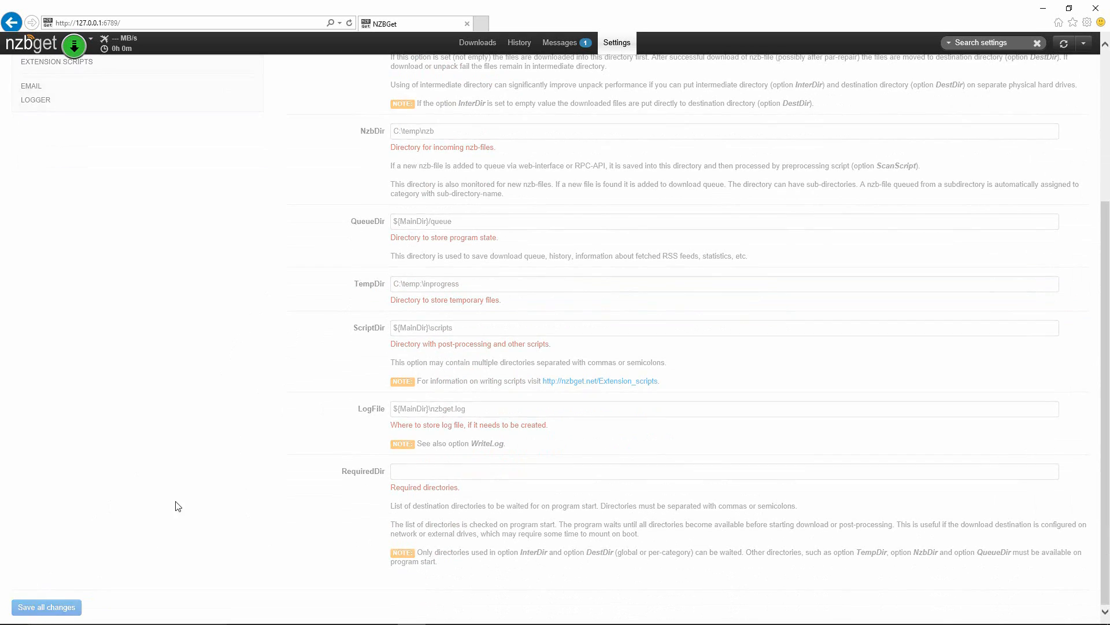
Step: Save all changed settings, reload NZBGet, and return to the Settings page
{"action": "left_click", "coordinate": [45, 607]}
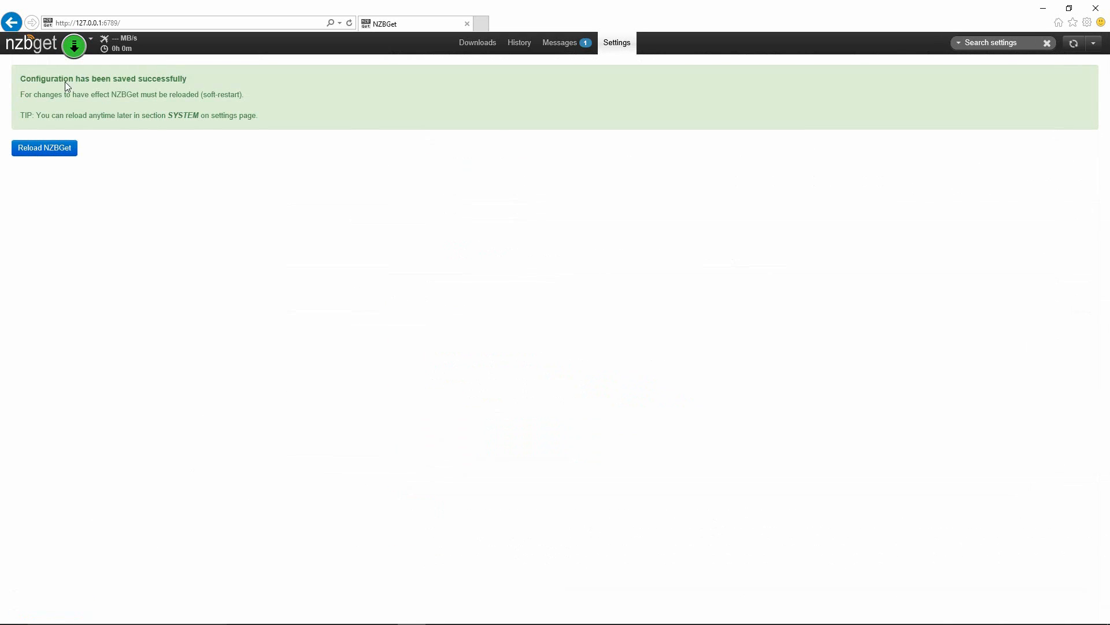
{"action": "mouse_move", "coordinate": [45, 91]}
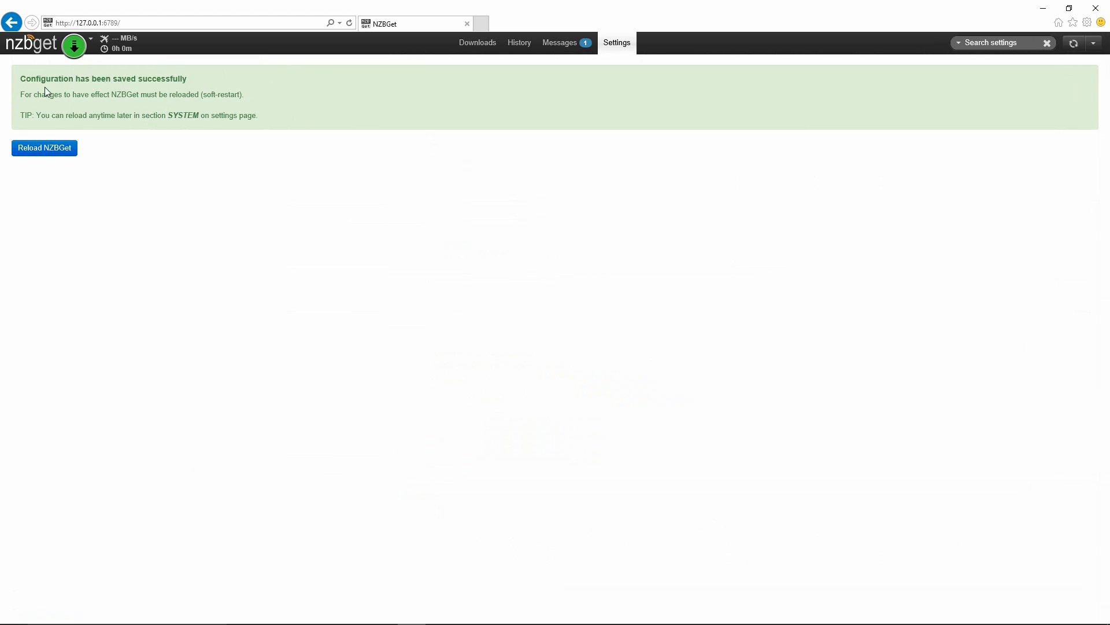
{"action": "mouse_move", "coordinate": [122, 91]}
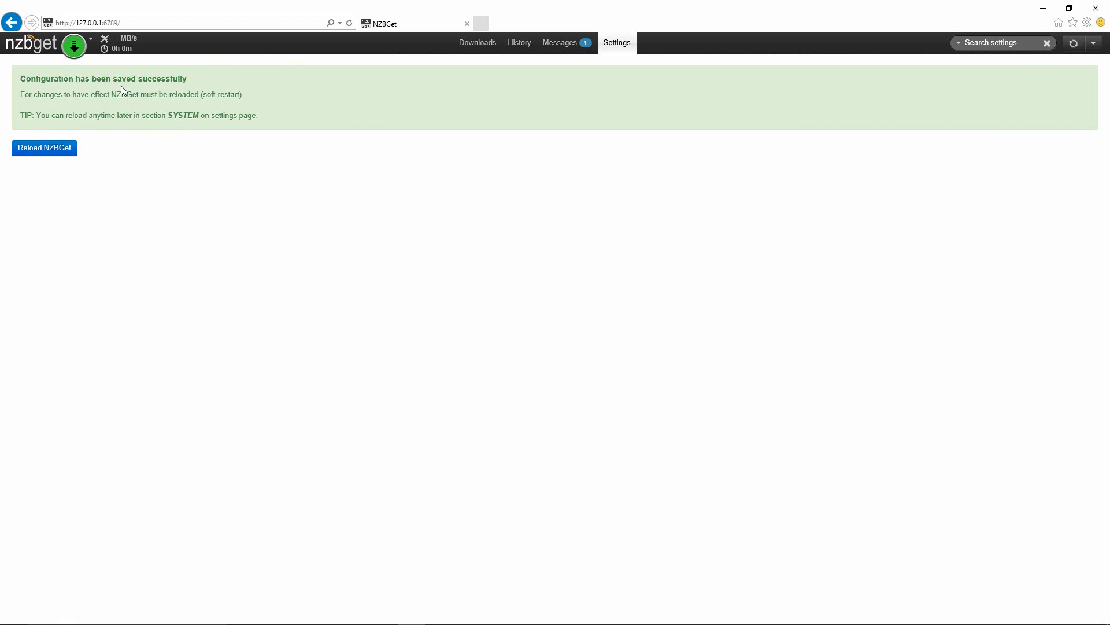
{"action": "mouse_move", "coordinate": [116, 147]}
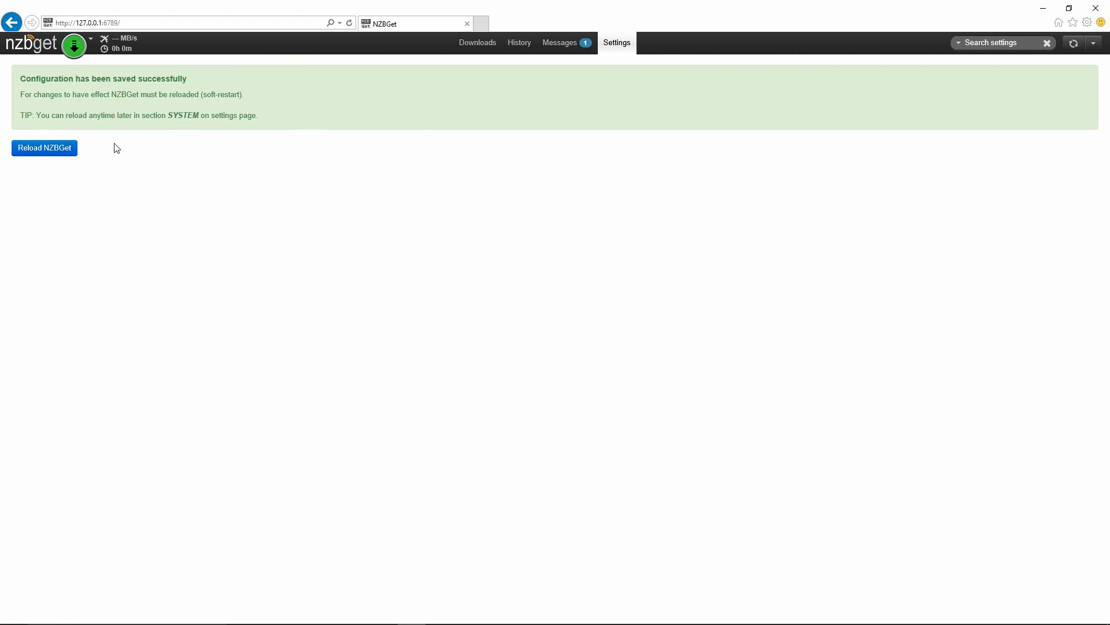
{"action": "left_click", "coordinate": [44, 148]}
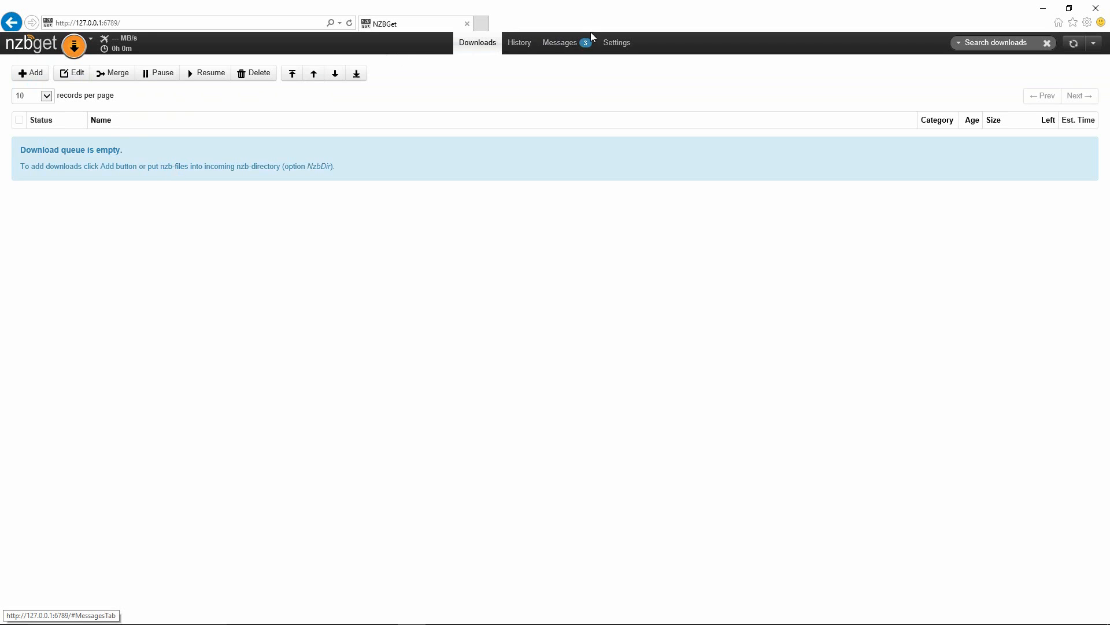
{"action": "left_click", "coordinate": [616, 43]}
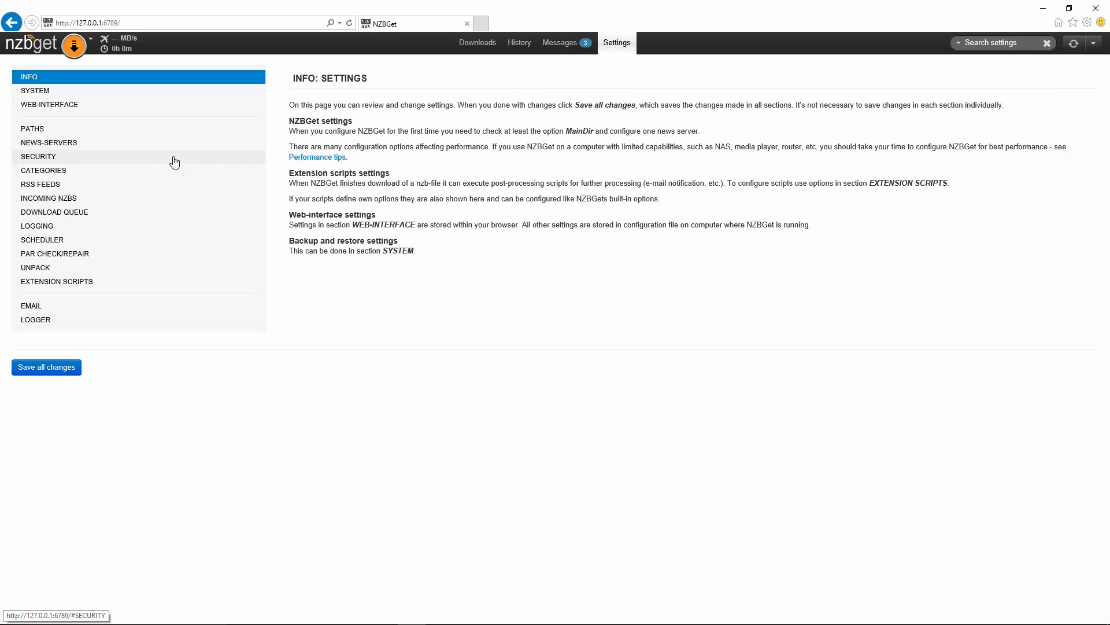
{"action": "mouse_move", "coordinate": [32, 128]}
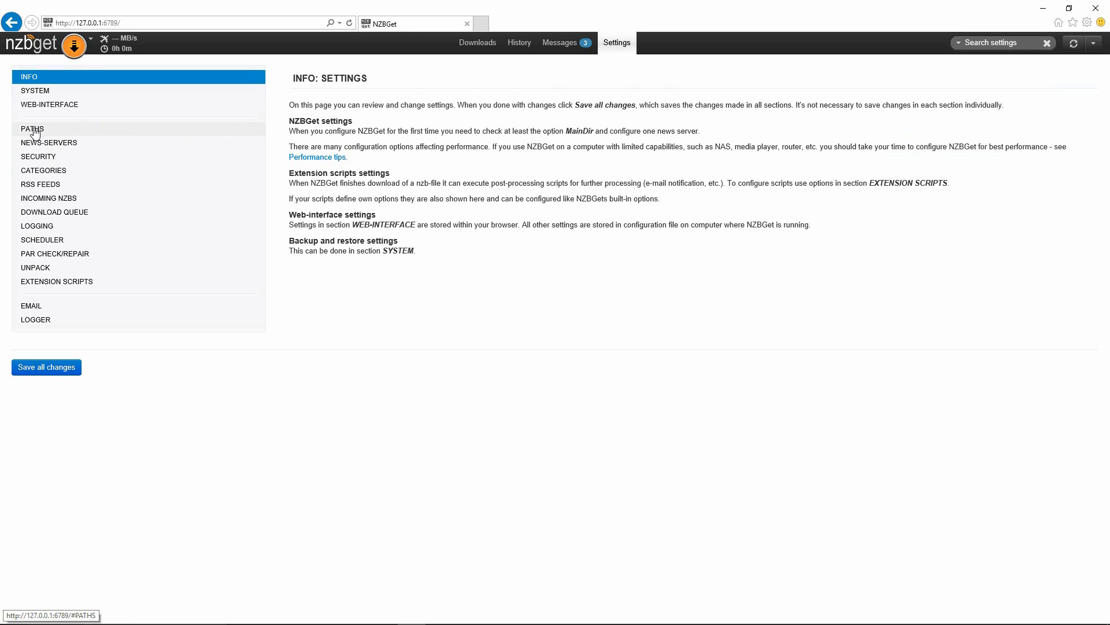
Step: Name the first news server 'YourNewGroup Server' and set its port to 563
{"action": "left_click", "coordinate": [49, 142]}
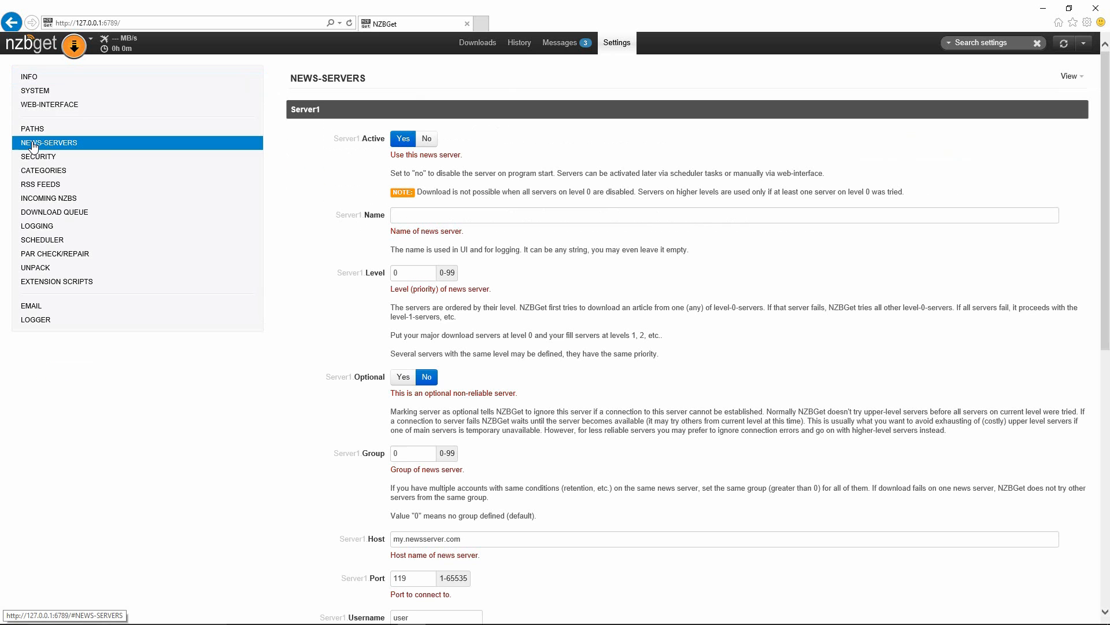
{"action": "mouse_move", "coordinate": [648, 137]}
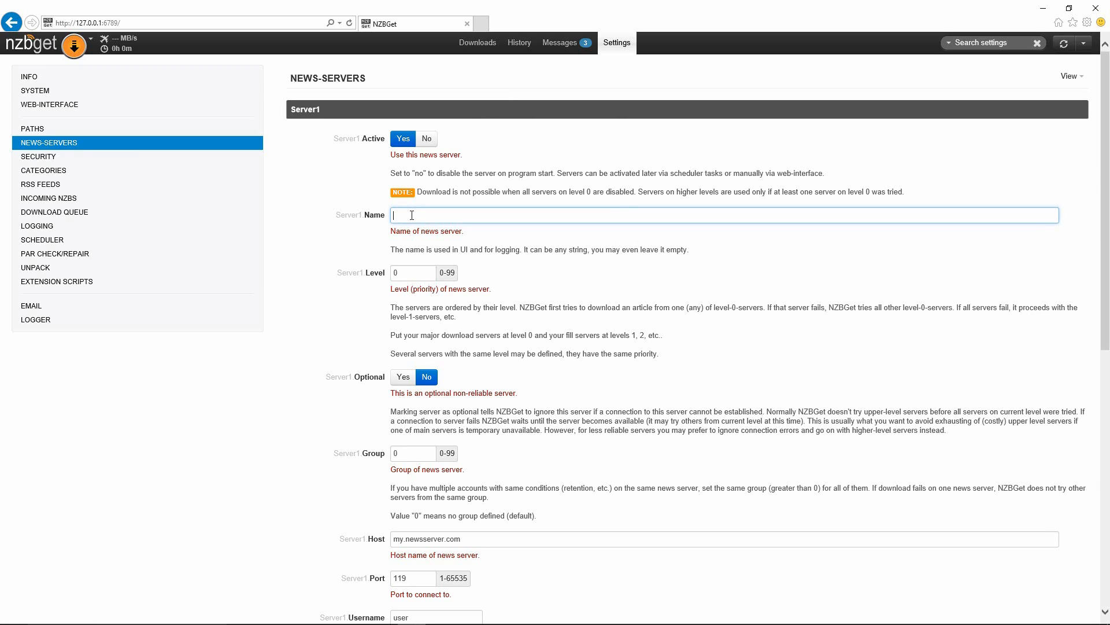
{"action": "type", "text": "YourNewGrou"}
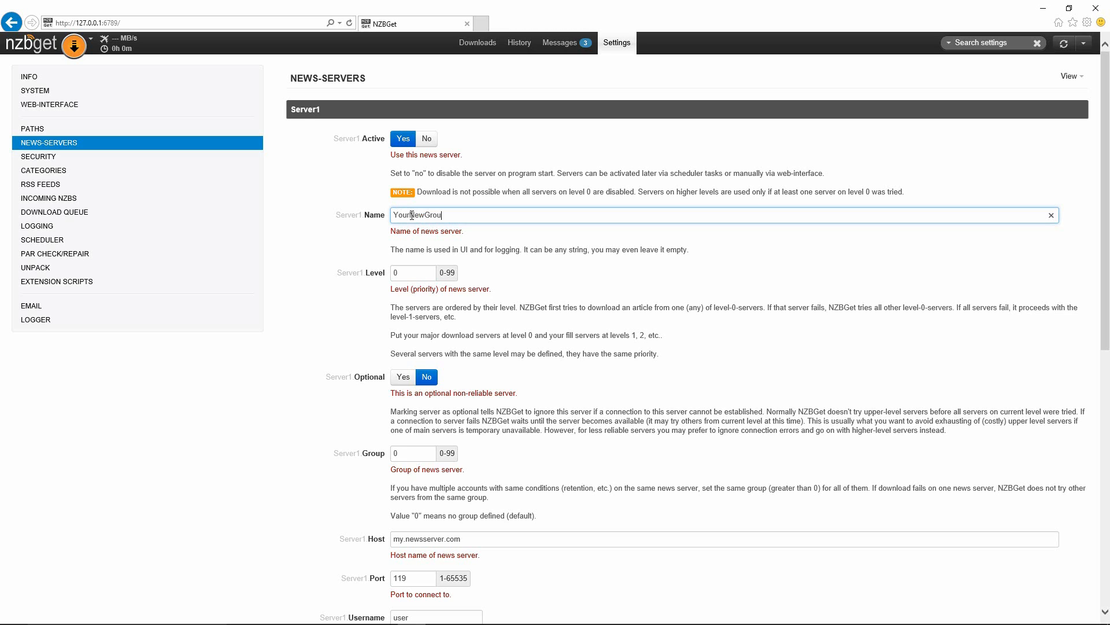
{"action": "type", "text": "Server"}
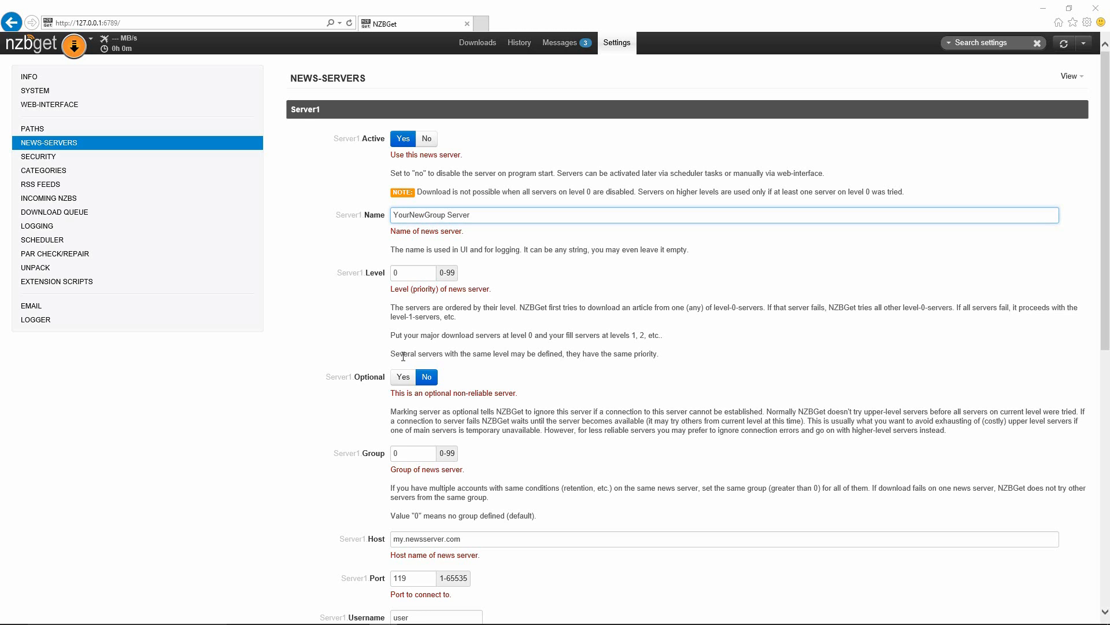
{"action": "scroll", "scroll_direction": "down", "scroll_amount": 3}
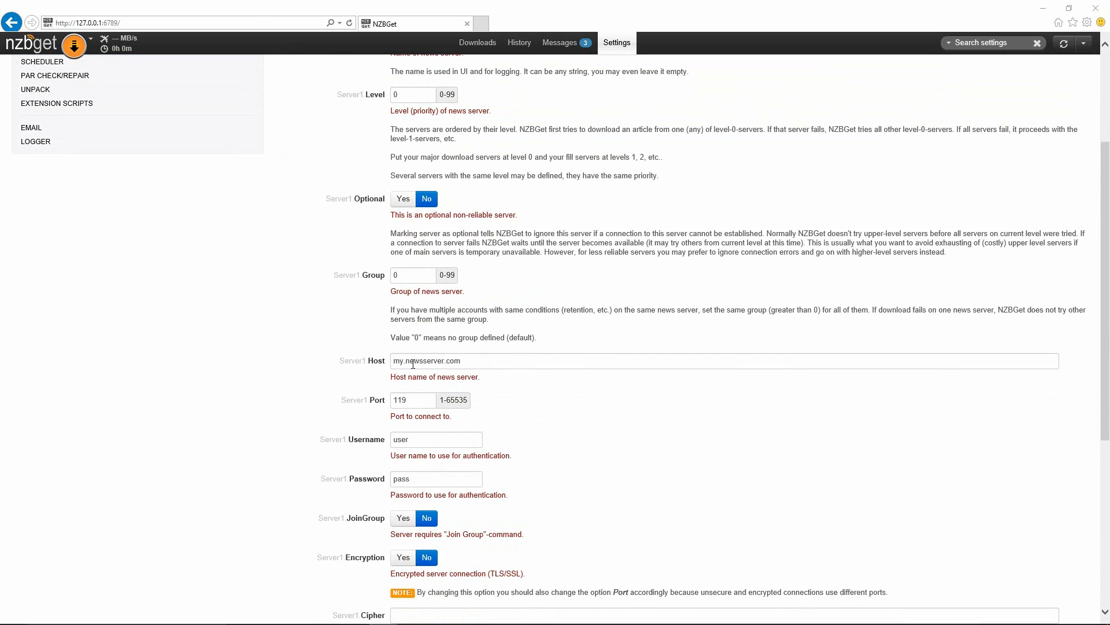
{"action": "mouse_move", "coordinate": [476, 360]}
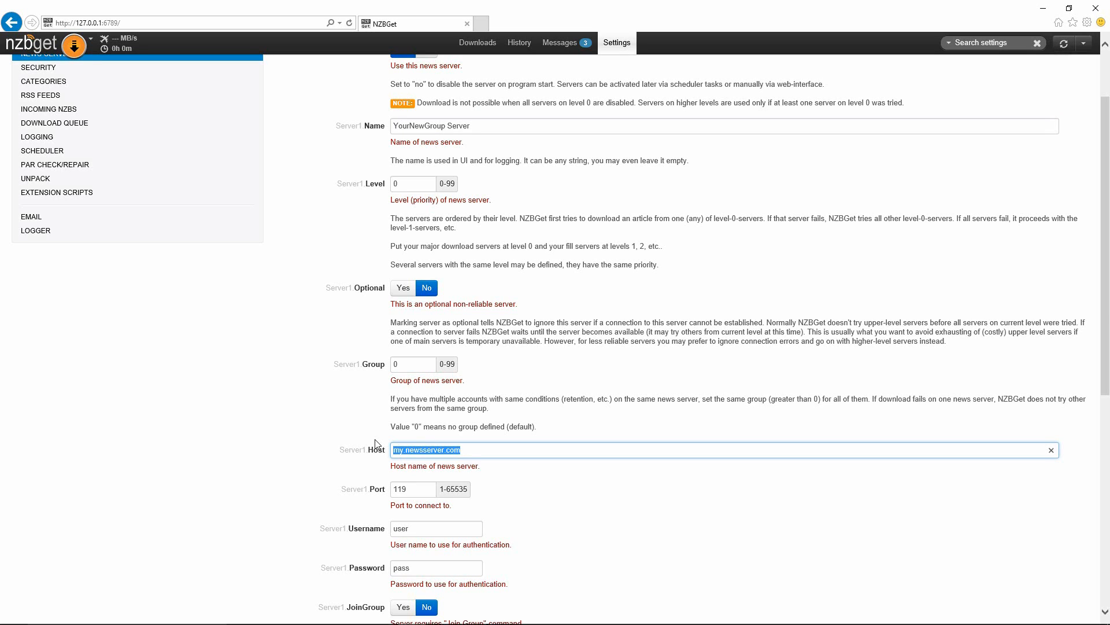
{"action": "mouse_move", "coordinate": [433, 457]}
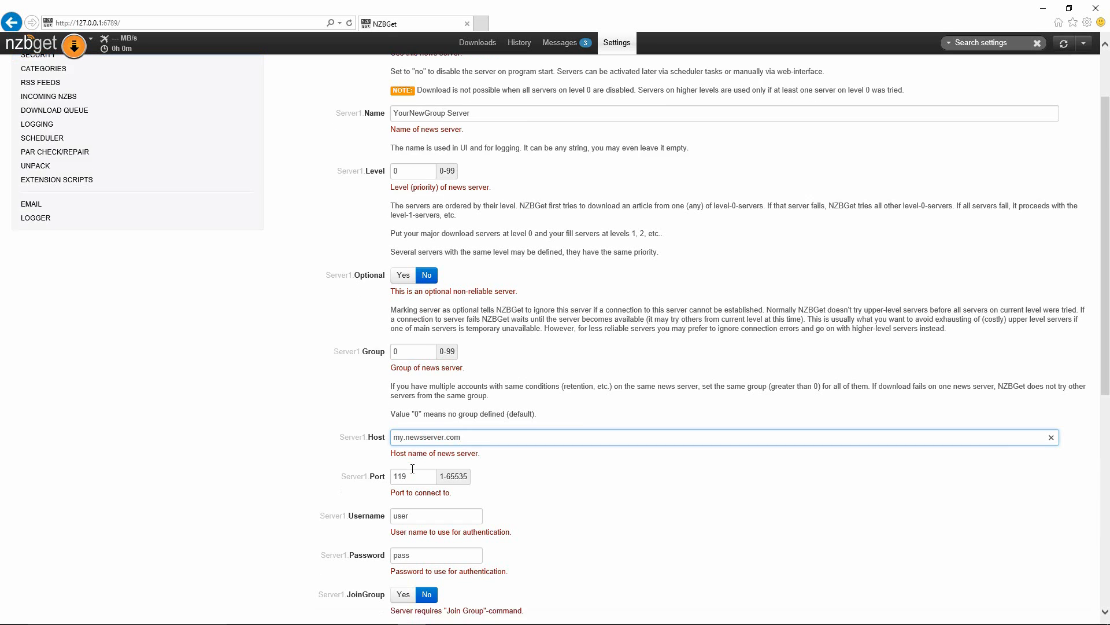
{"action": "scroll", "scroll_direction": "down", "scroll_amount": 3}
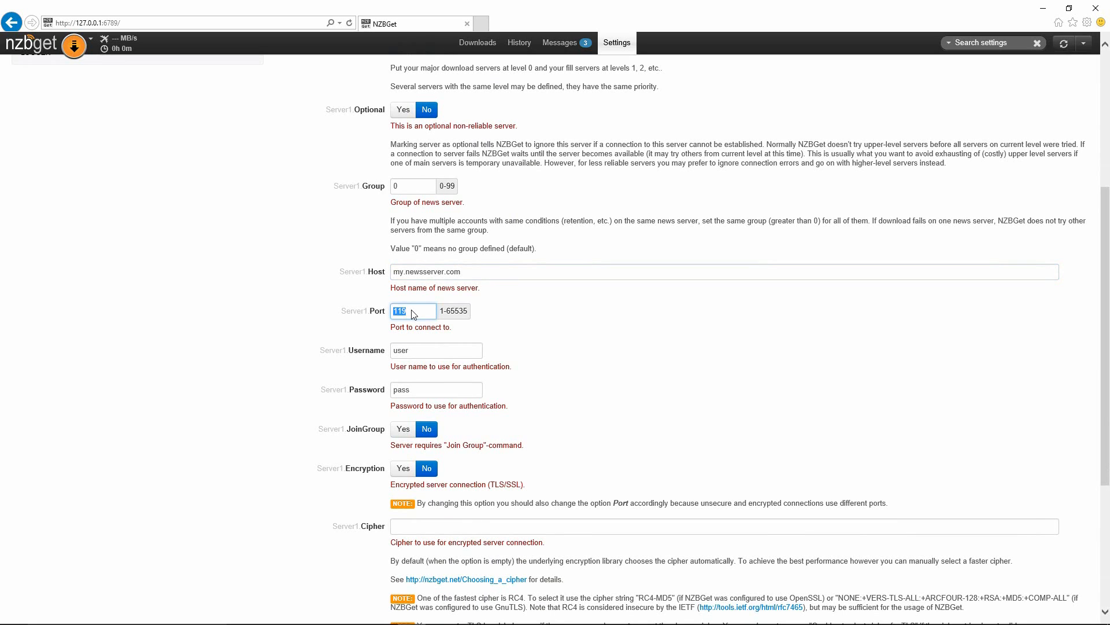
{"action": "type", "text": "563"}
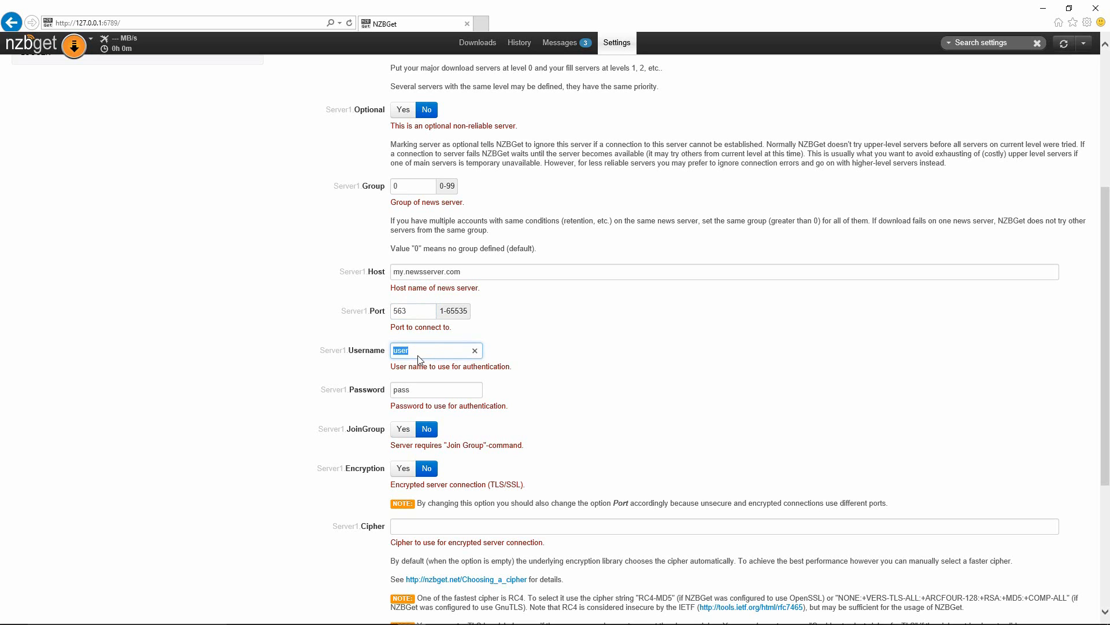
{"action": "mouse_move", "coordinate": [432, 354]}
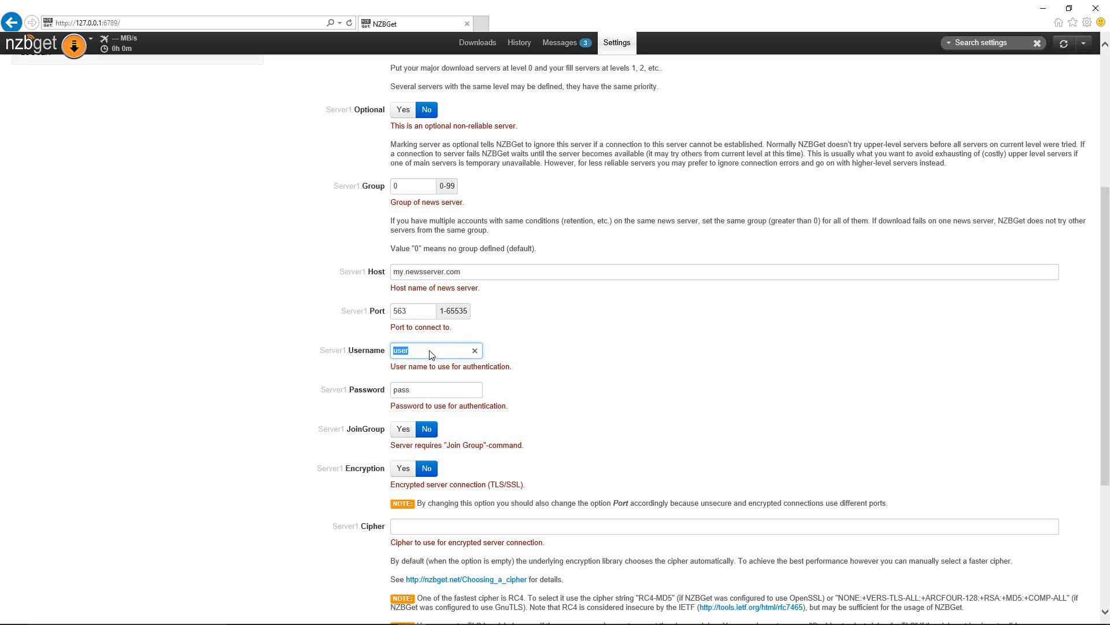
Step: Edit the server username, enable encryption, and set retention to 1000 days
{"action": "left_click", "coordinate": [435, 389]}
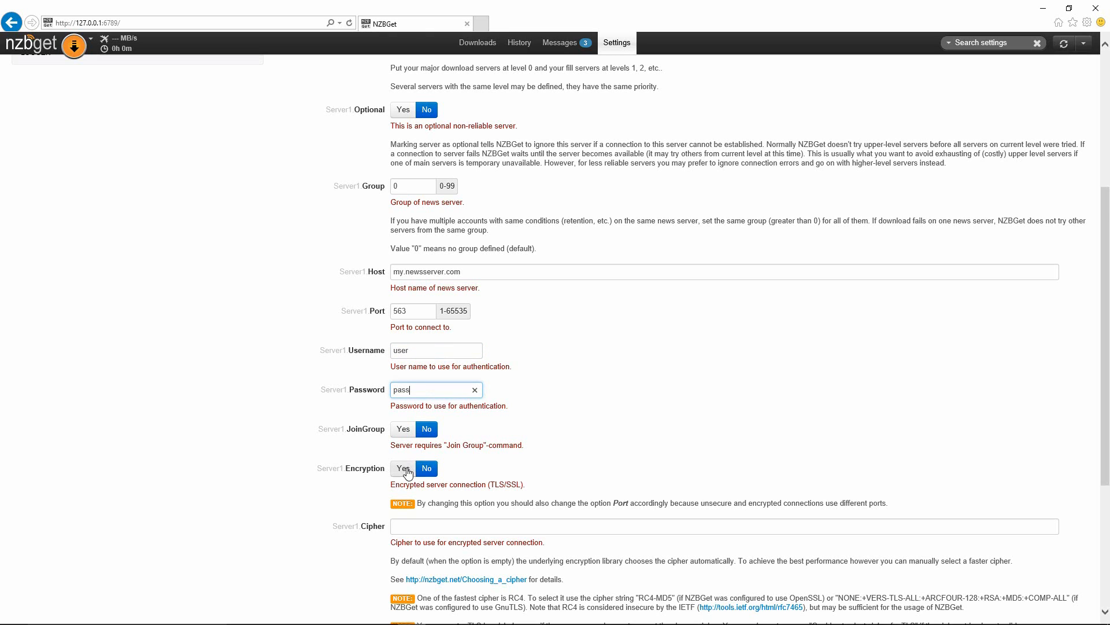
{"action": "left_click", "coordinate": [402, 468]}
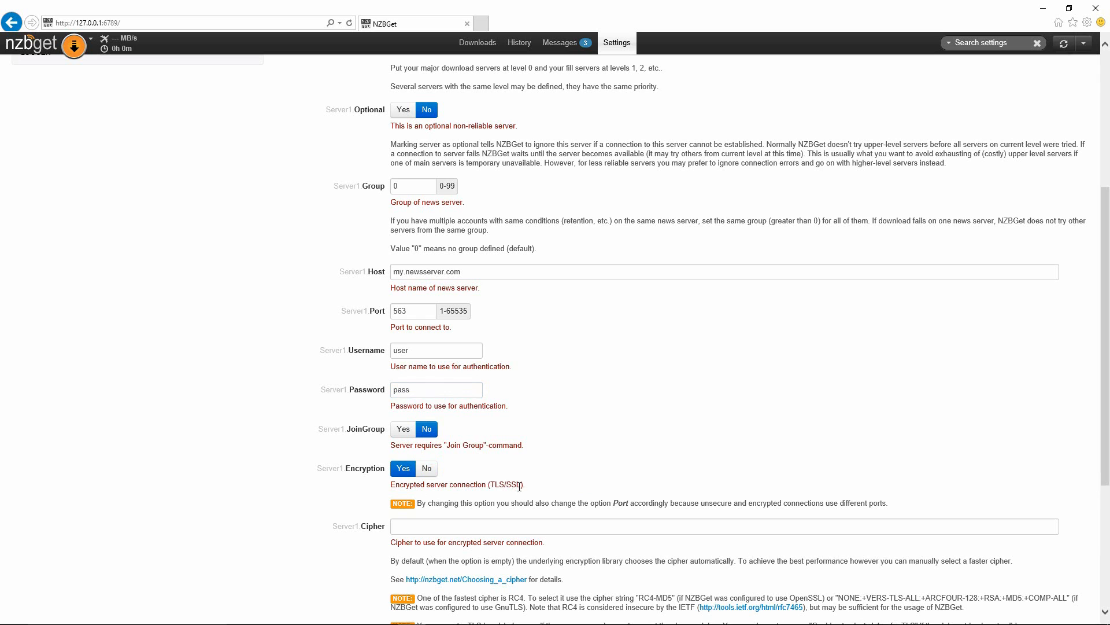
{"action": "scroll", "scroll_direction": "down", "scroll_amount": 3}
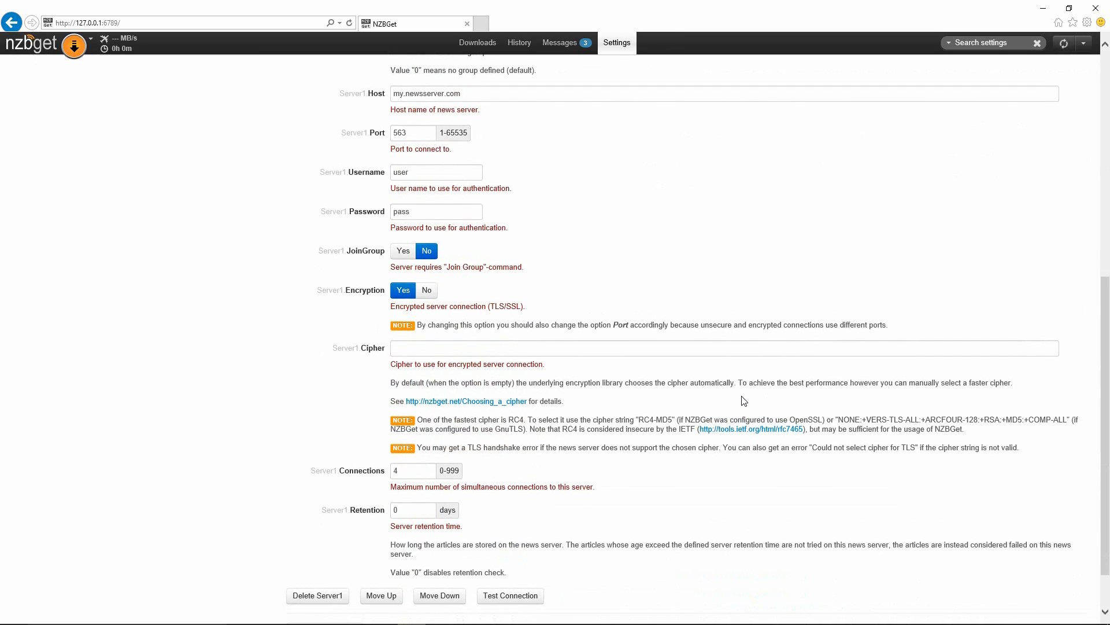
{"action": "scroll", "scroll_direction": "down", "scroll_amount": 3}
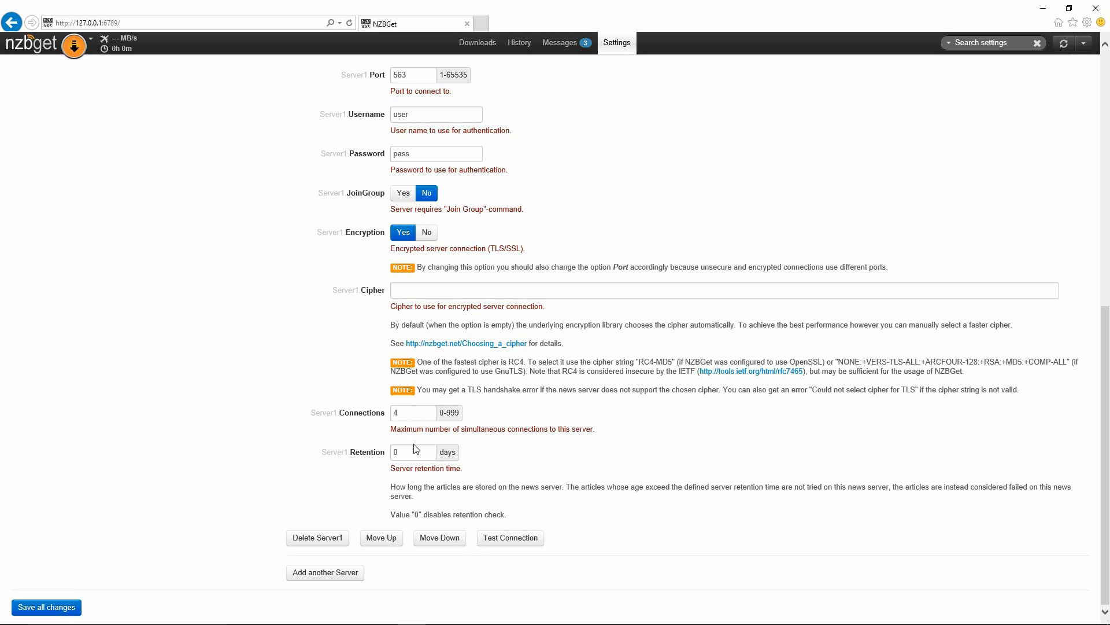
{"action": "mouse_move", "coordinate": [413, 451]}
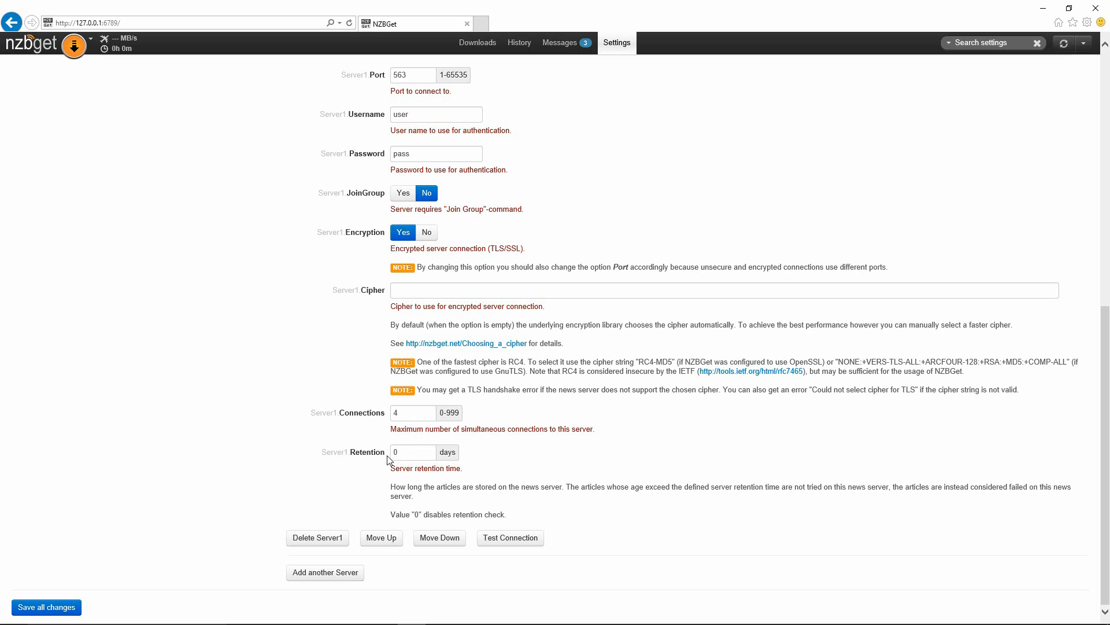
{"action": "mouse_move", "coordinate": [402, 483]}
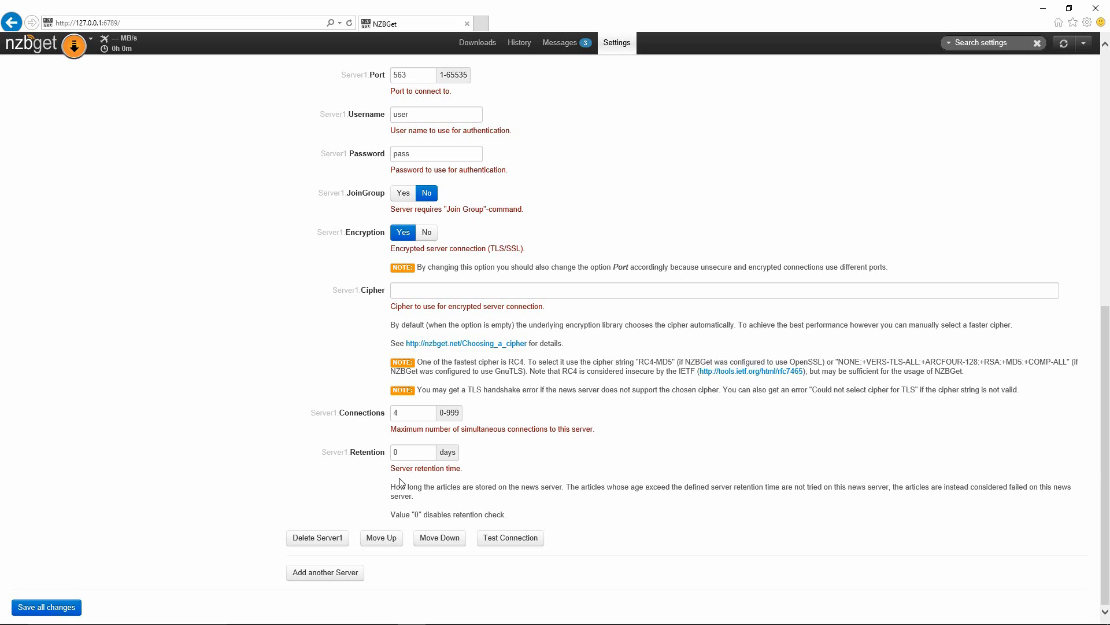
{"action": "left_click", "coordinate": [413, 451]}
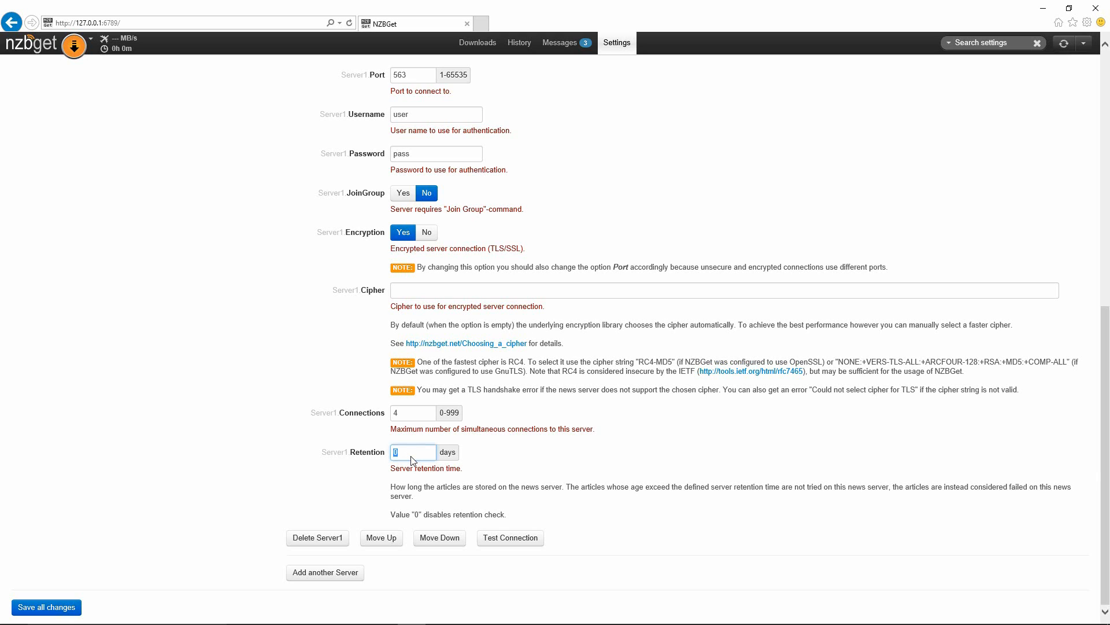
{"action": "type", "text": "1000"}
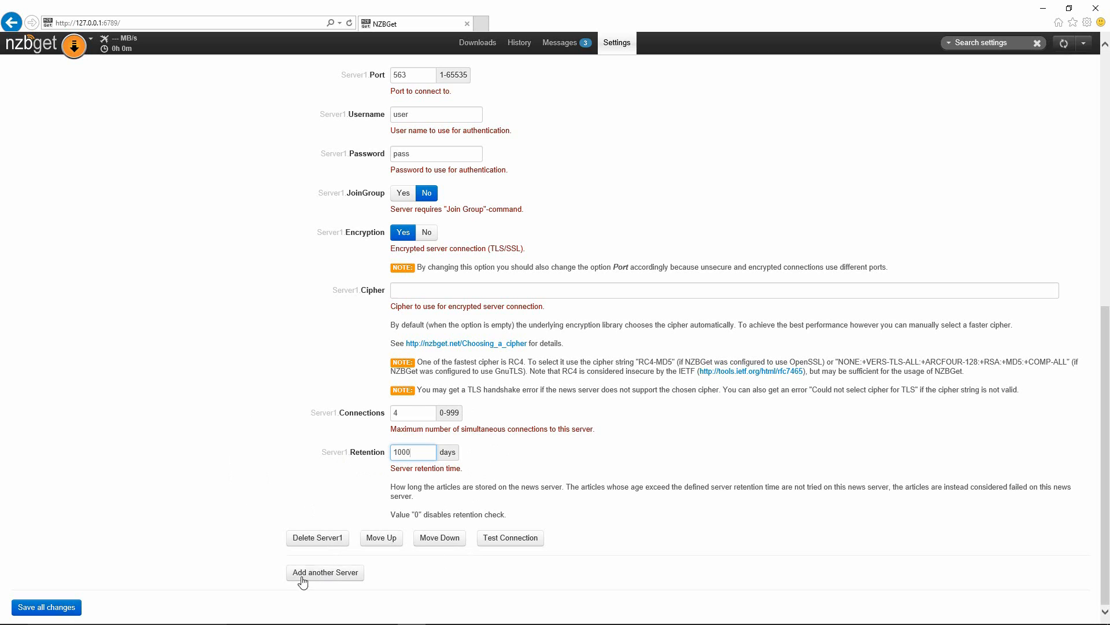
{"action": "mouse_move", "coordinate": [70, 595]}
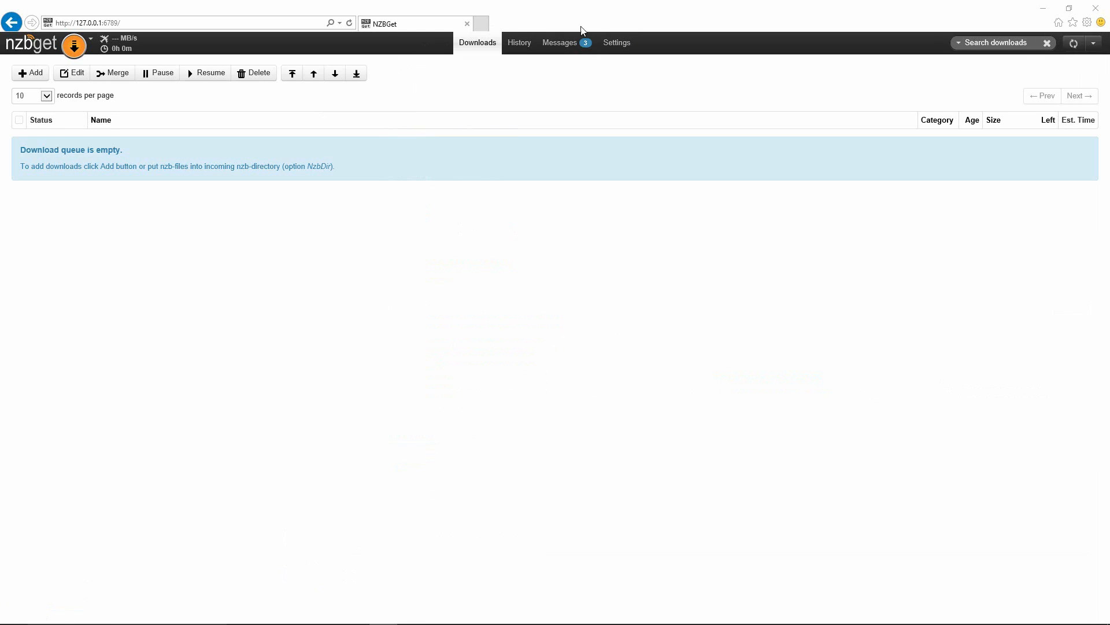
{"action": "mouse_move", "coordinate": [615, 42]}
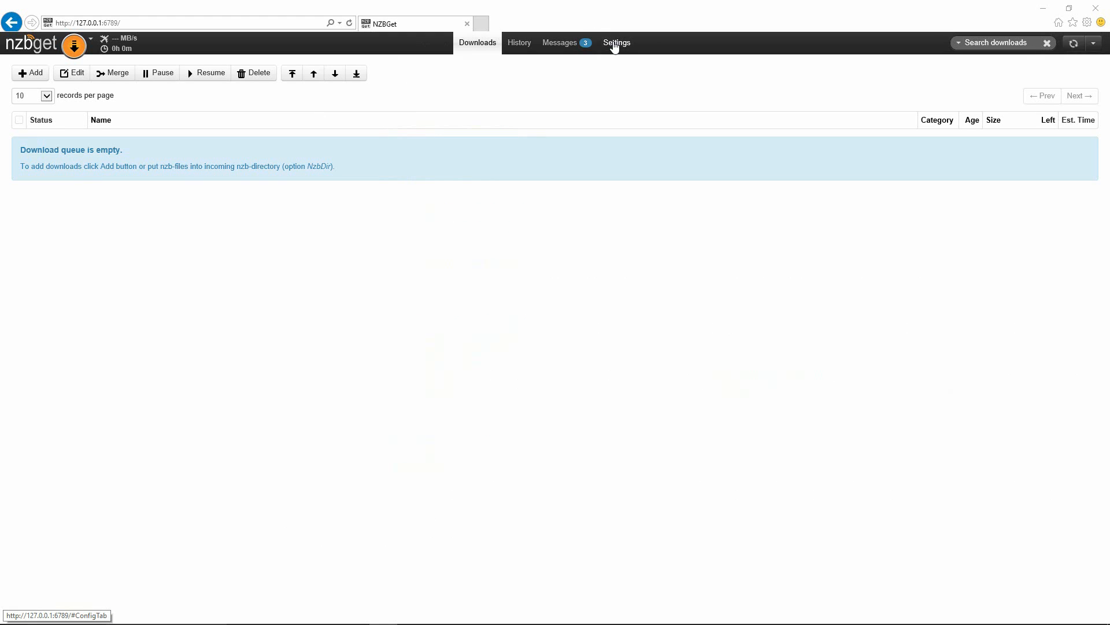
{"action": "left_click", "coordinate": [615, 42]}
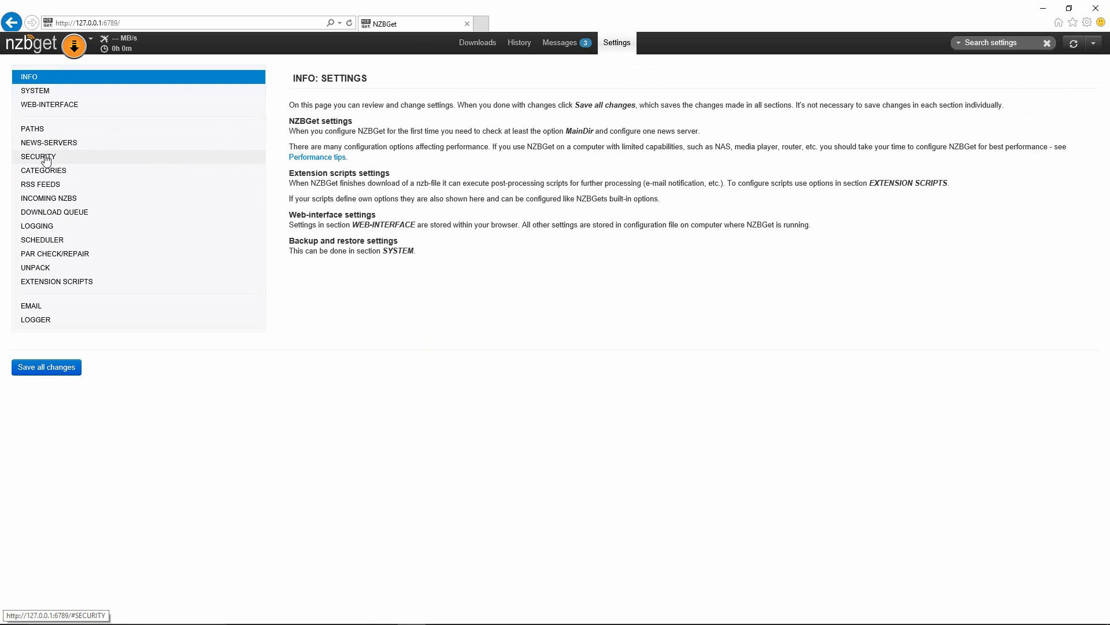
{"action": "left_click", "coordinate": [38, 156]}
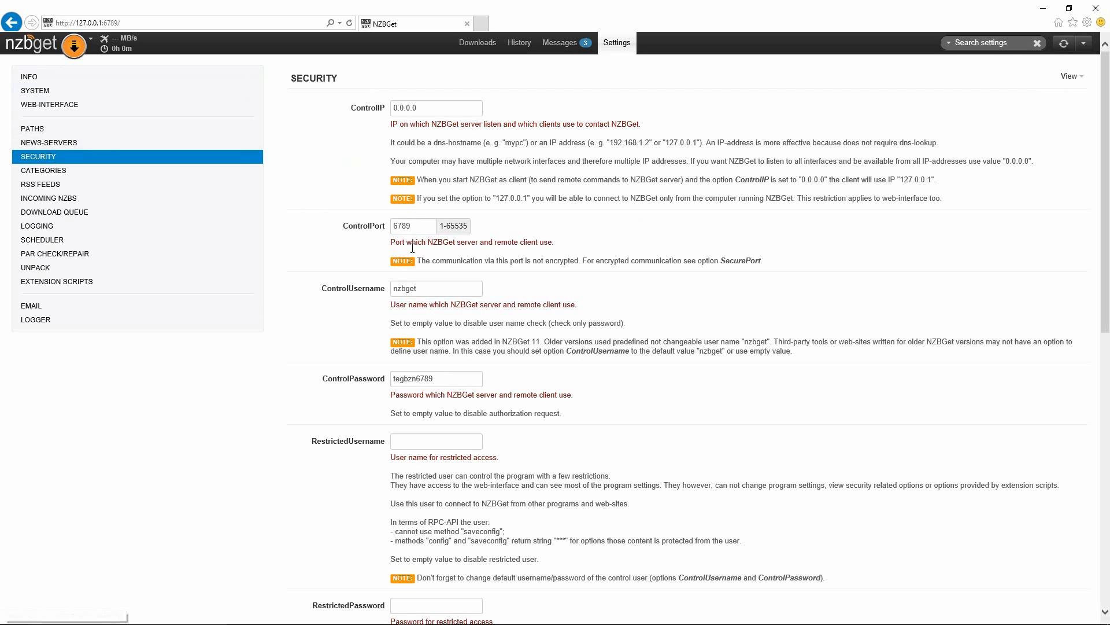
{"action": "mouse_move", "coordinate": [441, 280]}
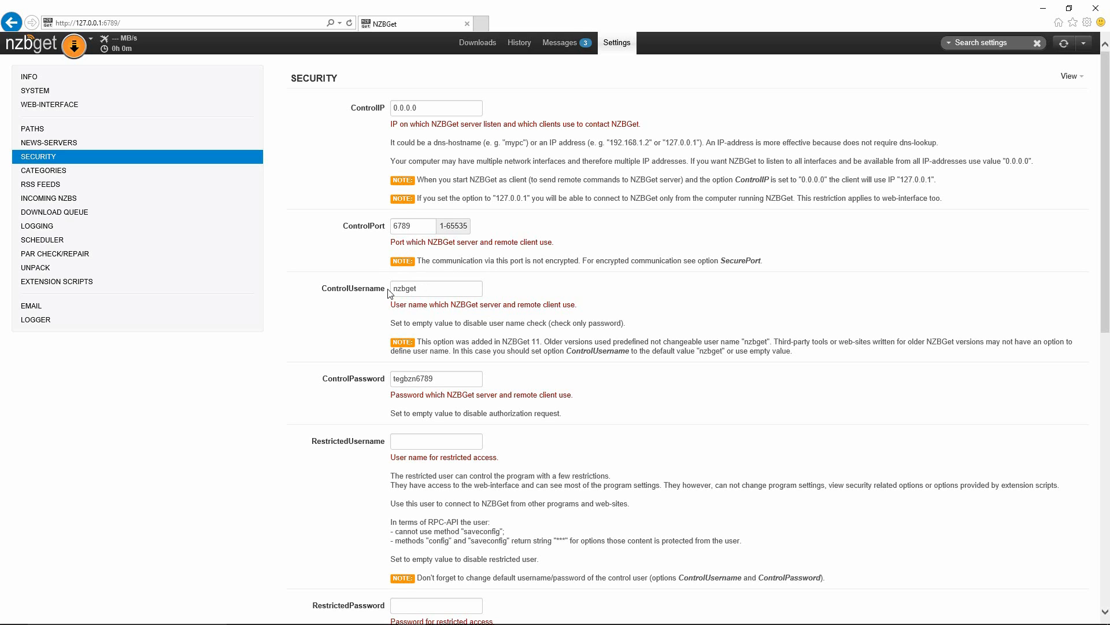
{"action": "mouse_move", "coordinate": [354, 277]}
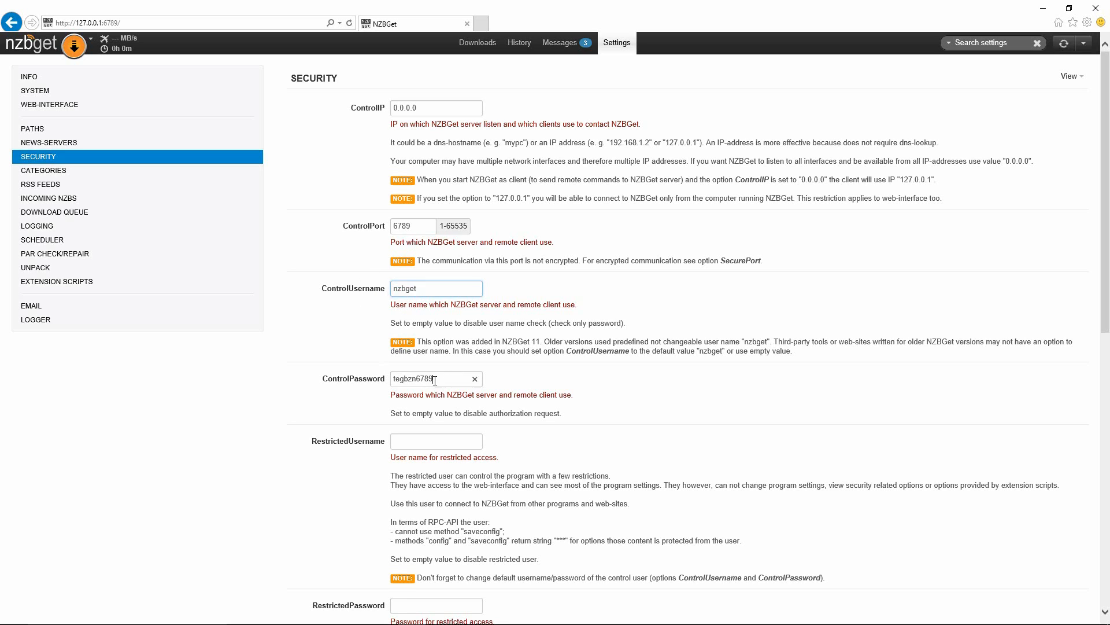
{"action": "double_click", "coordinate": [425, 379]}
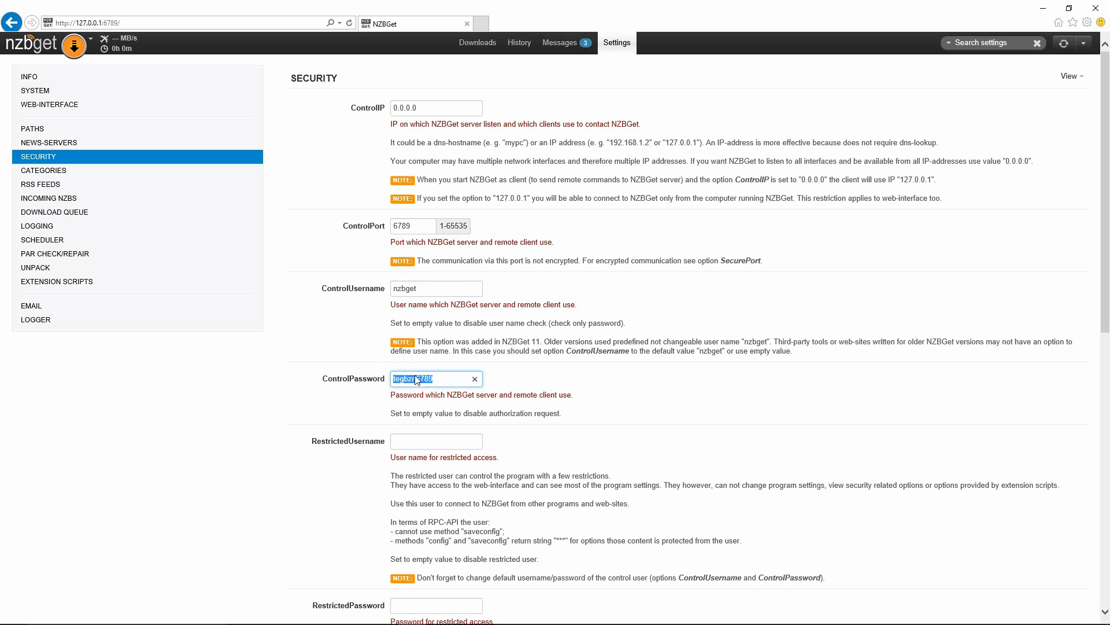
{"action": "mouse_move", "coordinate": [446, 383]}
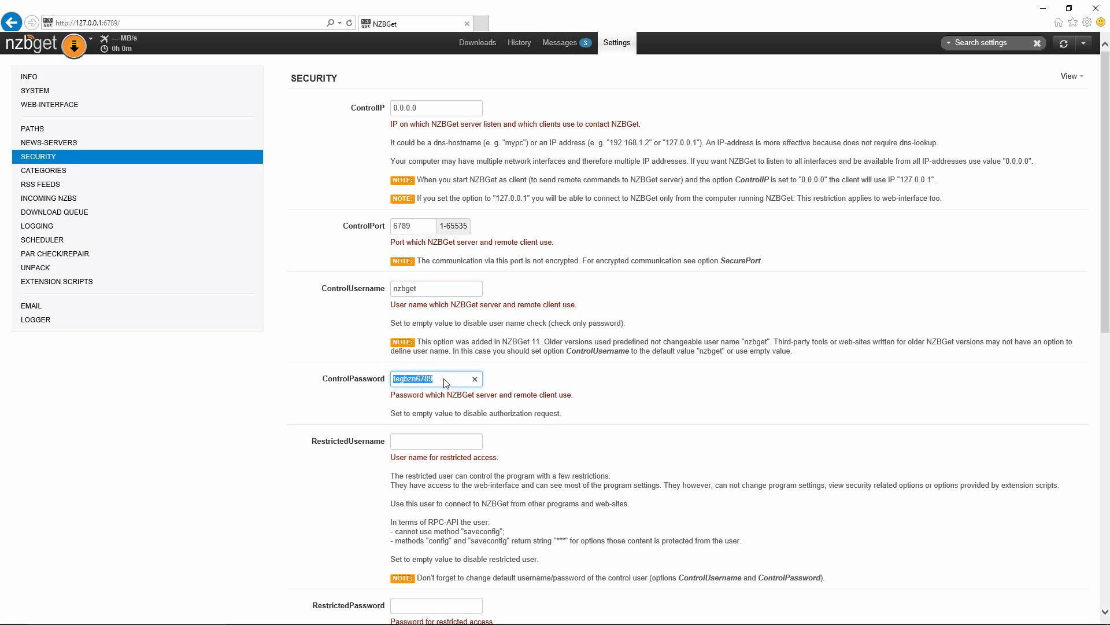
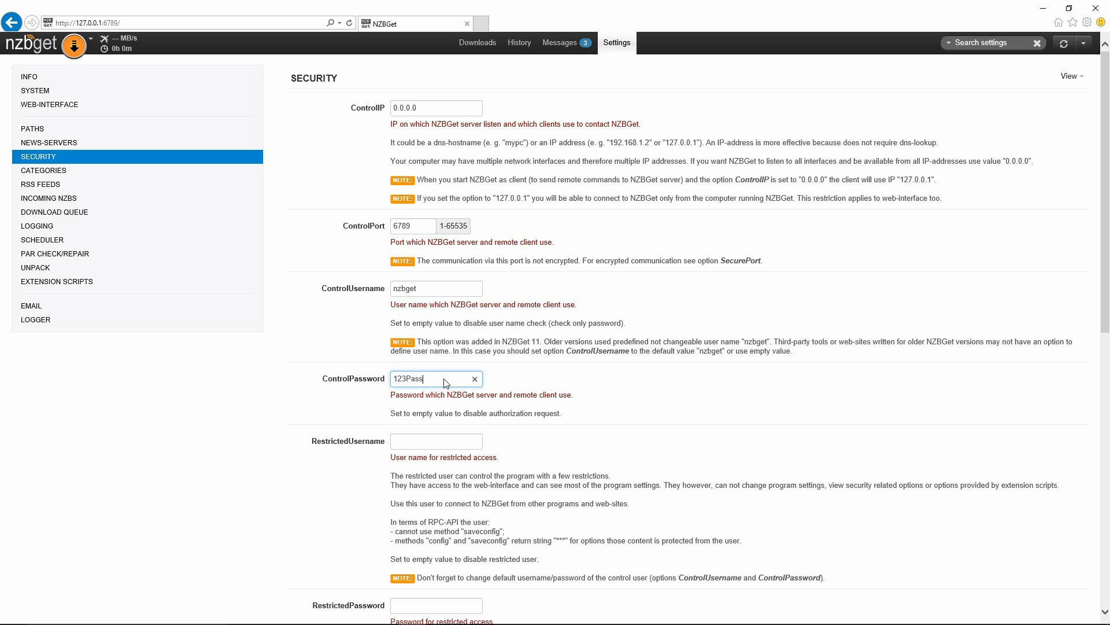
{"action": "scroll", "scroll_direction": "down", "scroll_amount": 3}
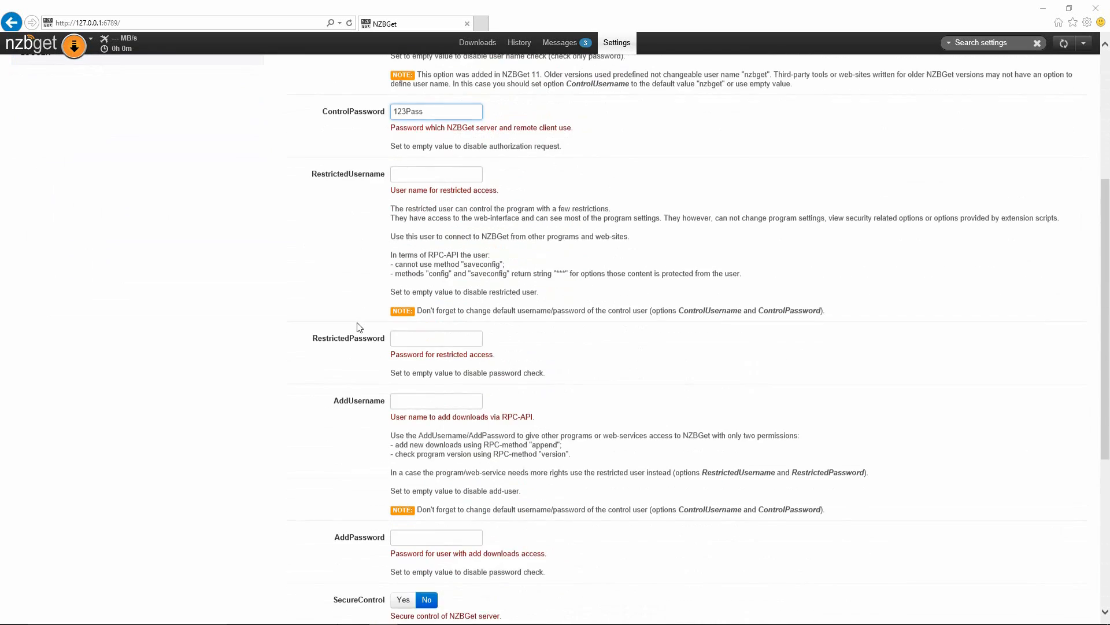
{"action": "scroll", "scroll_direction": "down", "scroll_amount": 3}
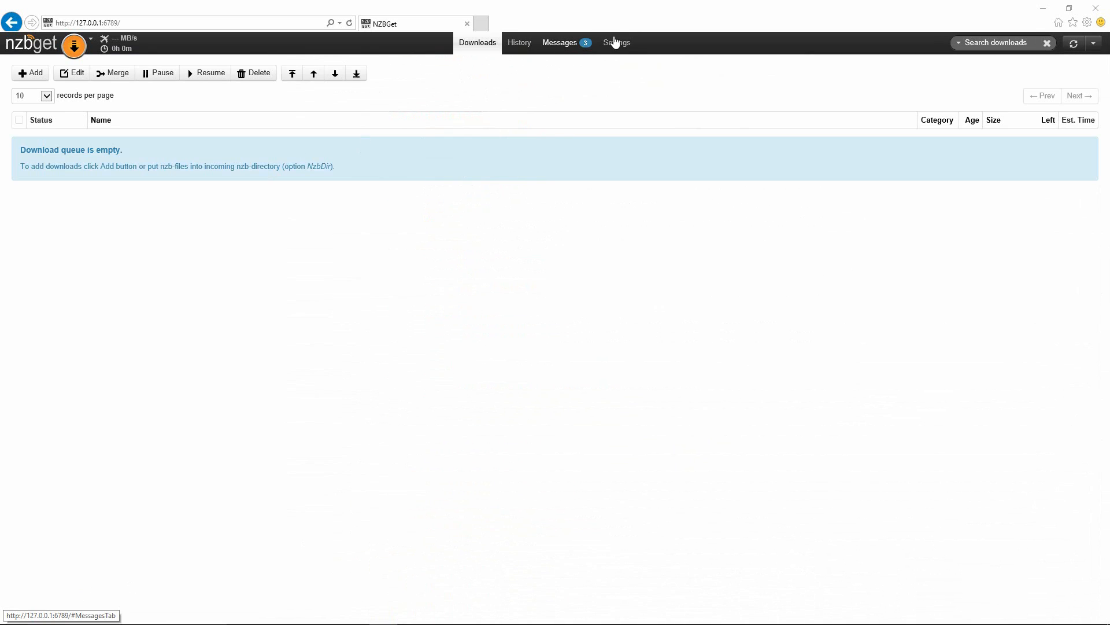
Step: Set the Movies category destination folder to C:\Temp\Movies
{"action": "left_click", "coordinate": [616, 42]}
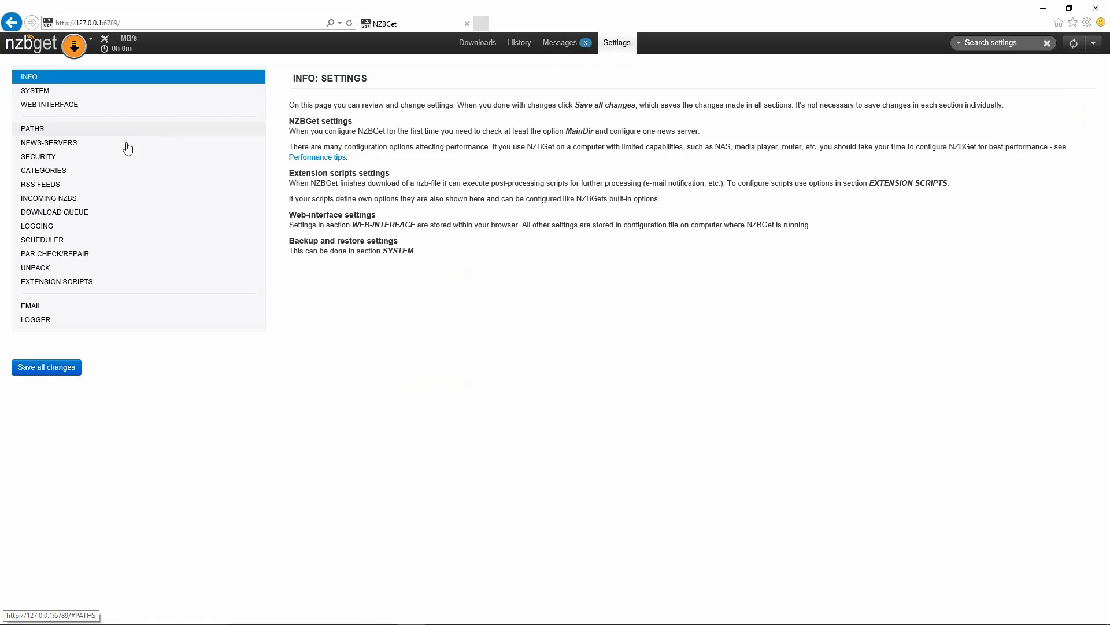
{"action": "left_click", "coordinate": [44, 170]}
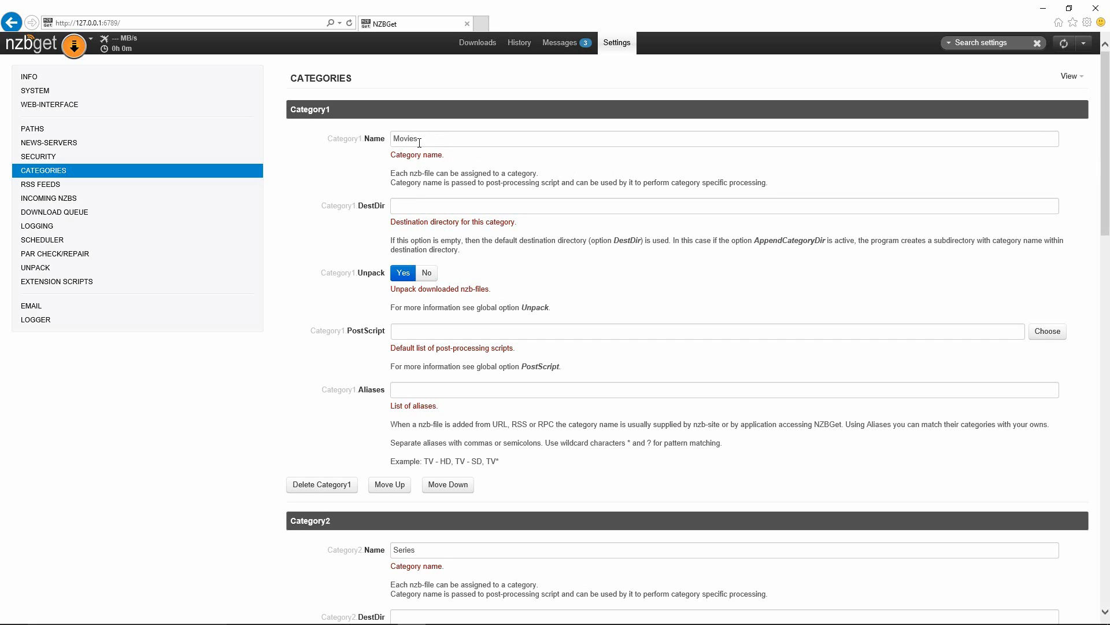
{"action": "left_click", "coordinate": [722, 205]}
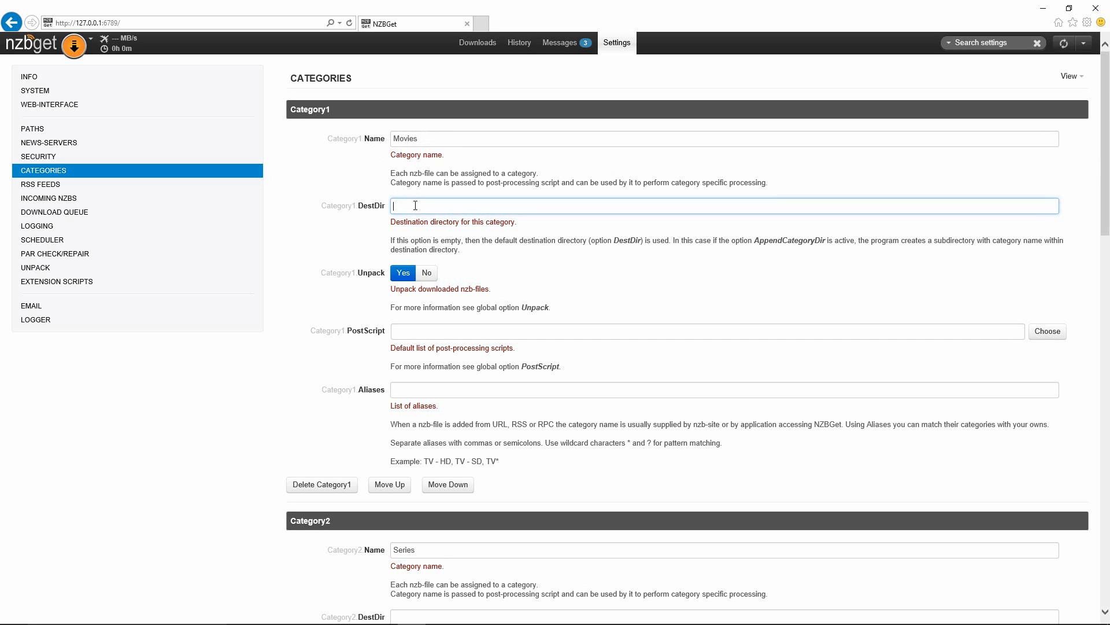
{"action": "type", "text": "C:\\Temp\\"}
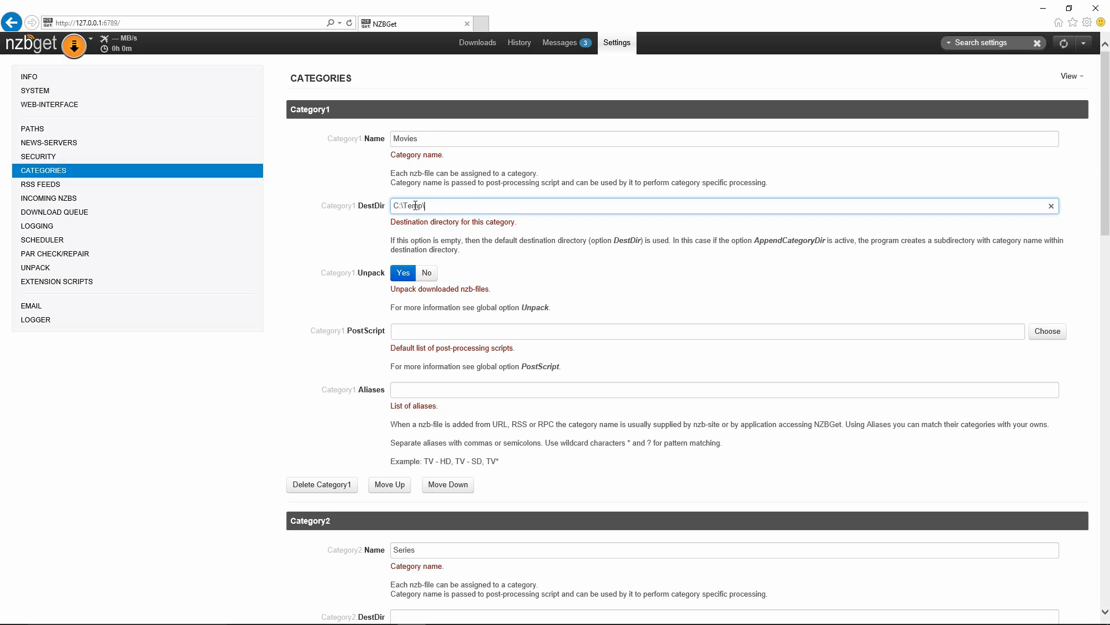
{"action": "type", "text": "M"}
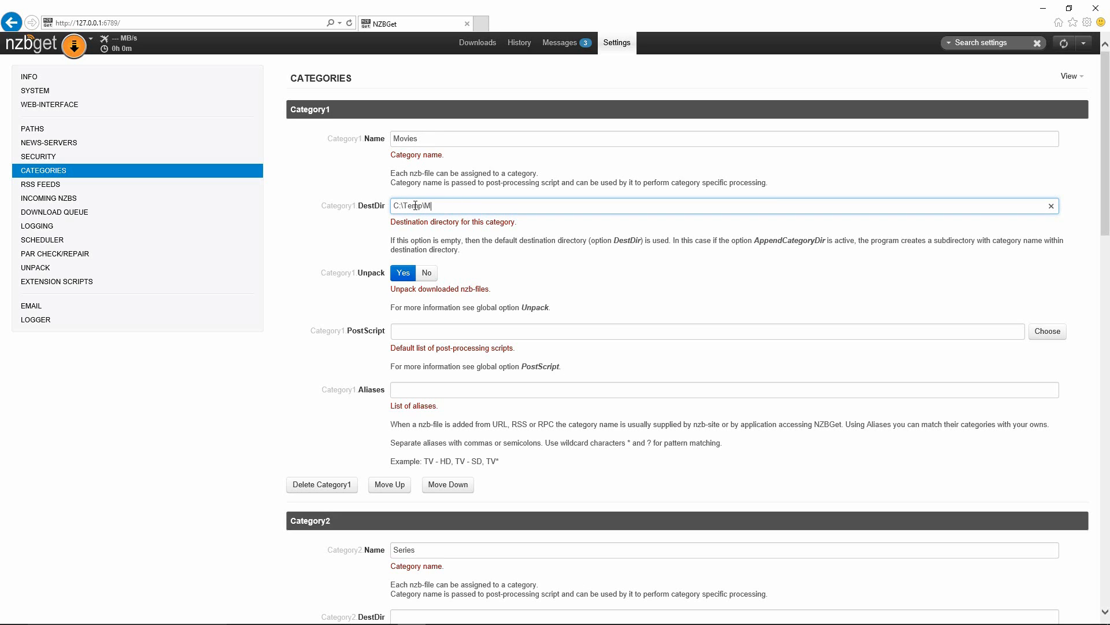
{"action": "type", "text": "ovies"}
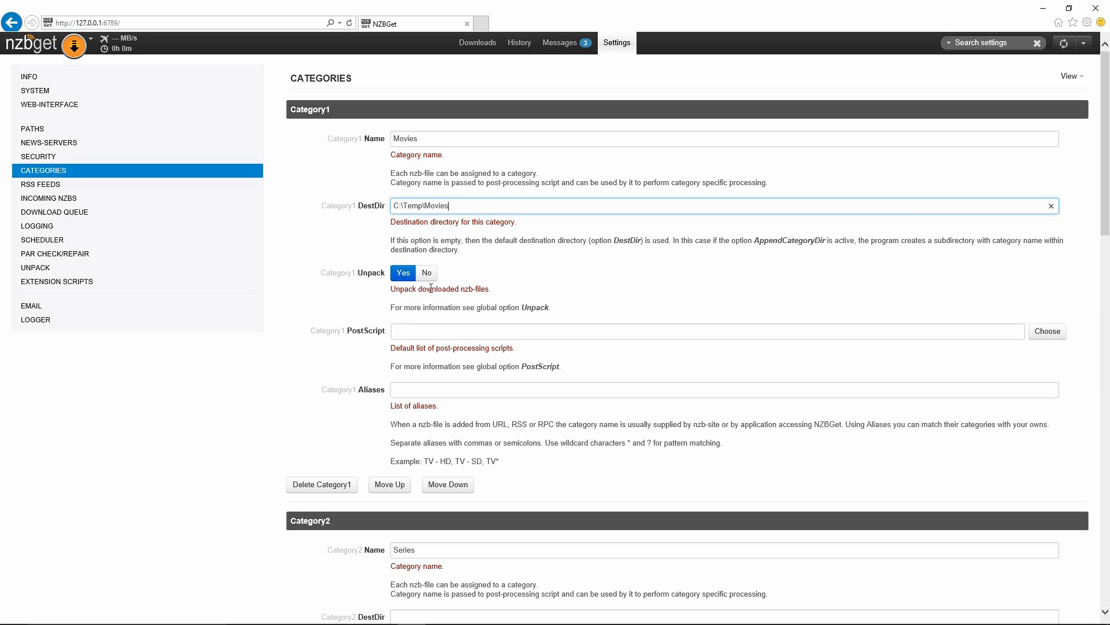
{"action": "scroll", "scroll_direction": "down", "scroll_amount": 3}
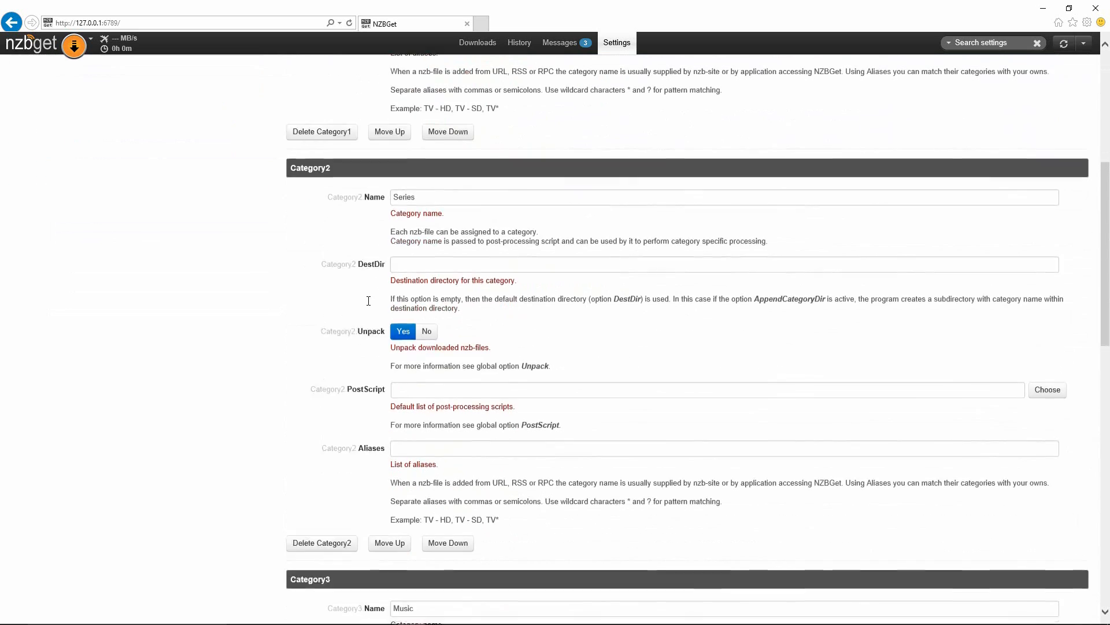
{"action": "scroll", "scroll_direction": "down", "scroll_amount": 3}
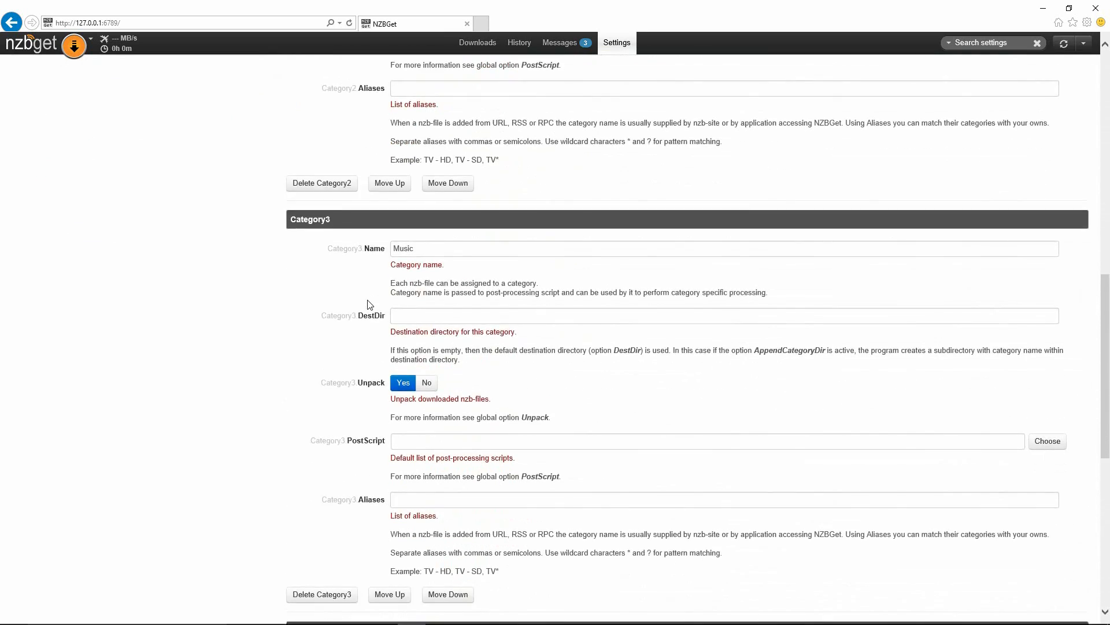
{"action": "scroll", "scroll_direction": "down", "scroll_amount": 3}
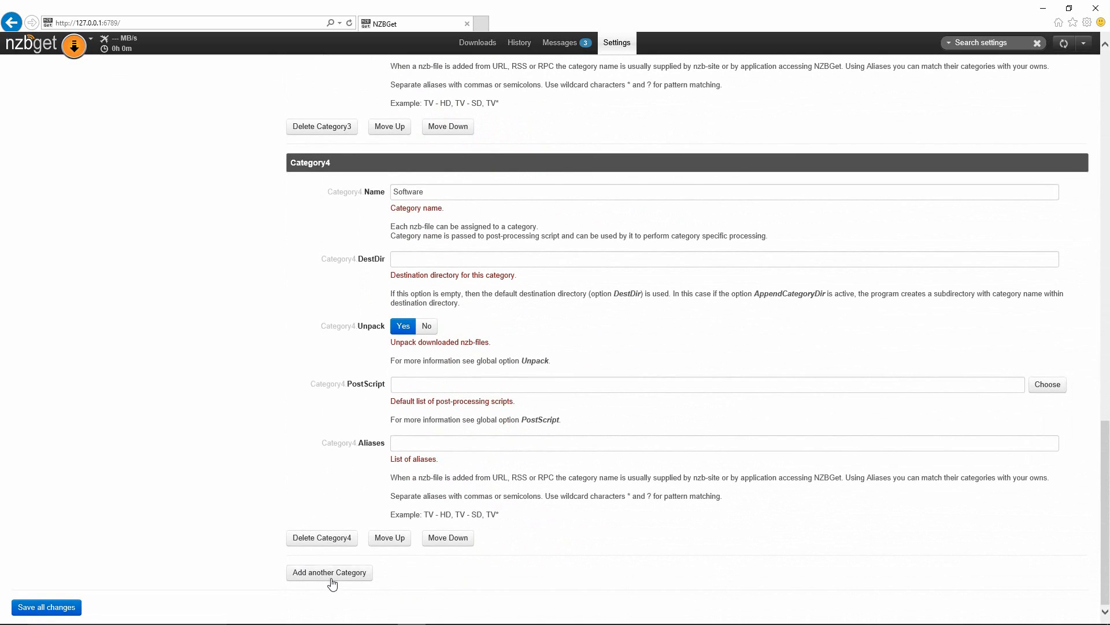
Step: Add a fifth category named tv saving to C:\Temp\TV, and save all changes
{"action": "left_click", "coordinate": [329, 572]}
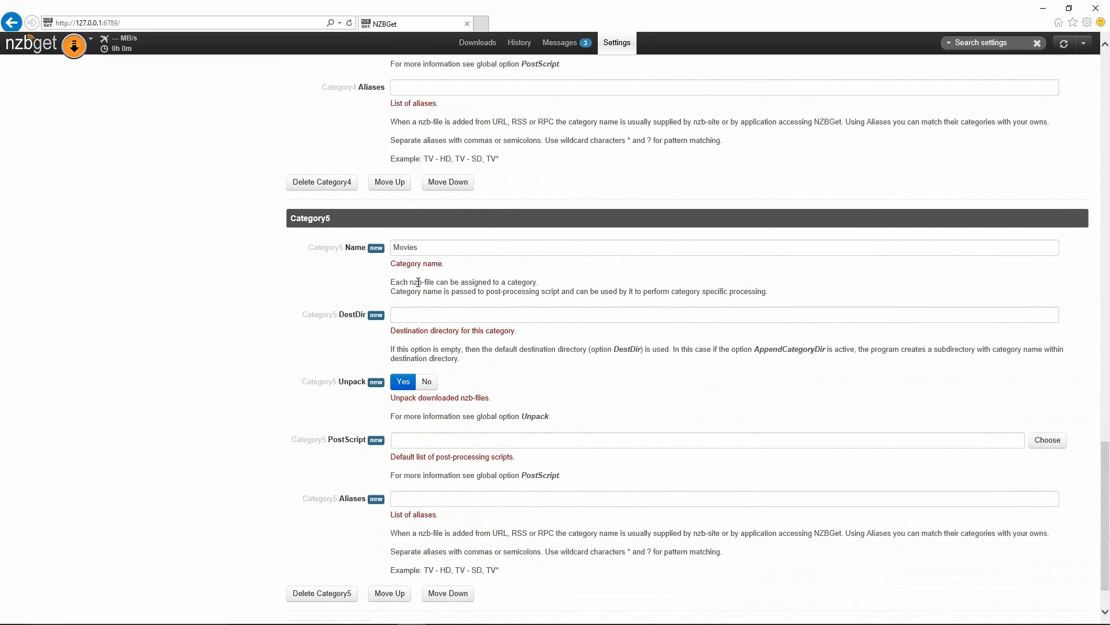
{"action": "scroll", "scroll_direction": "down", "scroll_amount": 3}
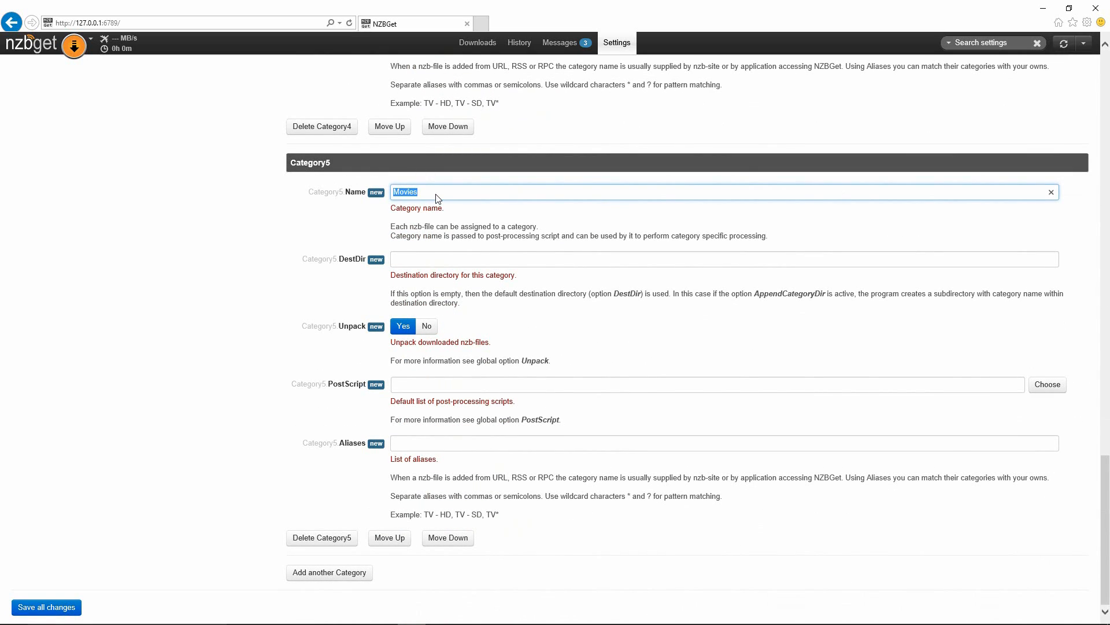
{"action": "type", "text": "tv"}
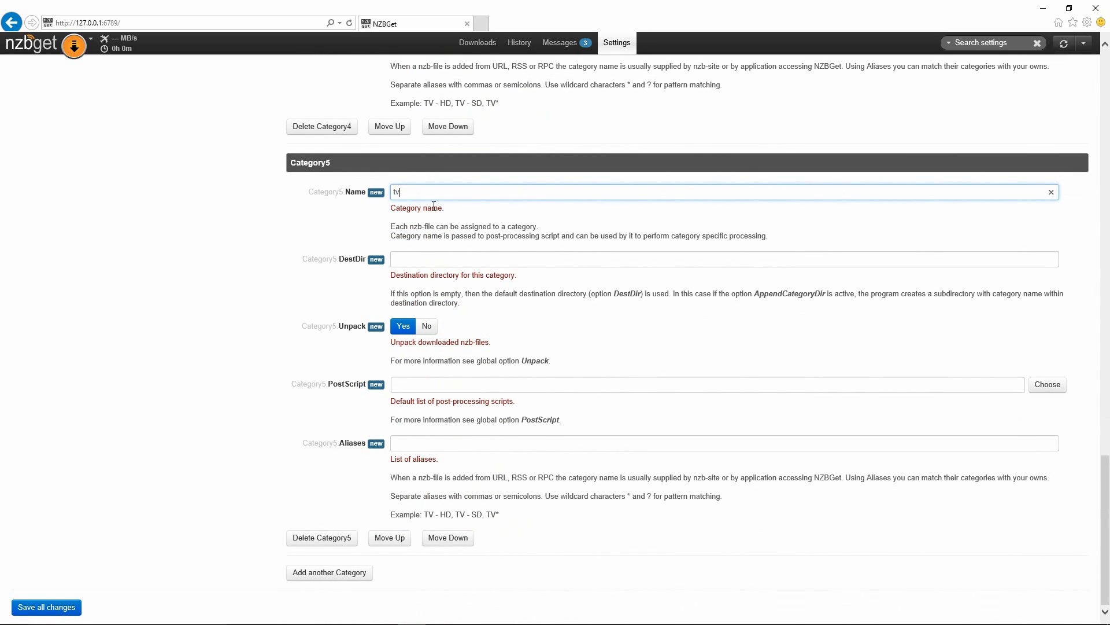
{"action": "left_click", "coordinate": [723, 259]}
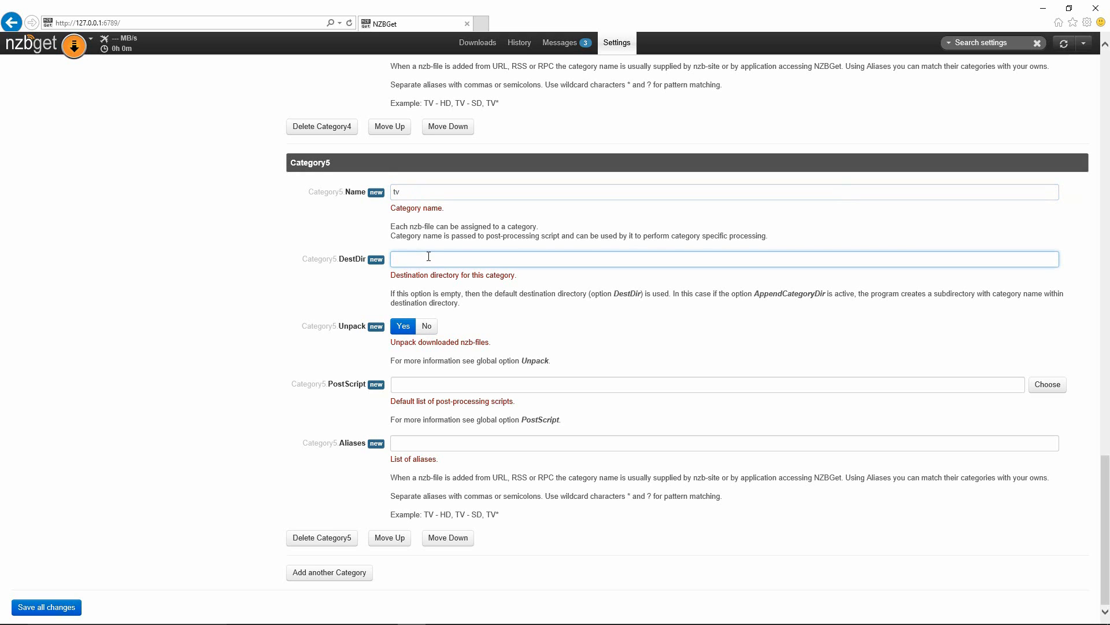
{"action": "type", "text": "C:\\Temp"}
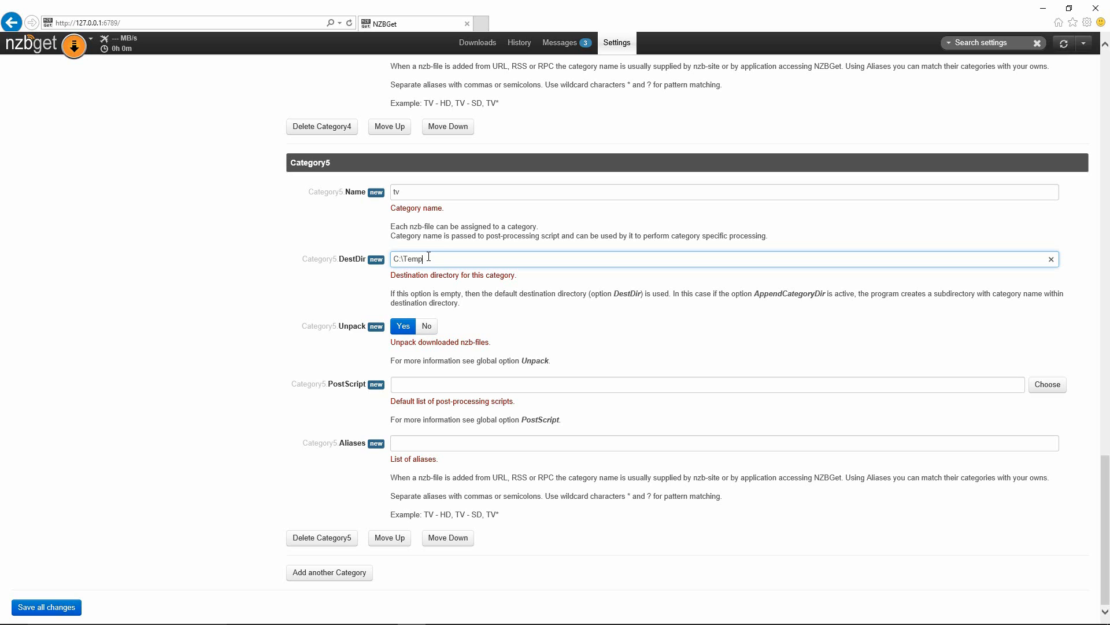
{"action": "type", "text": "\\TV"}
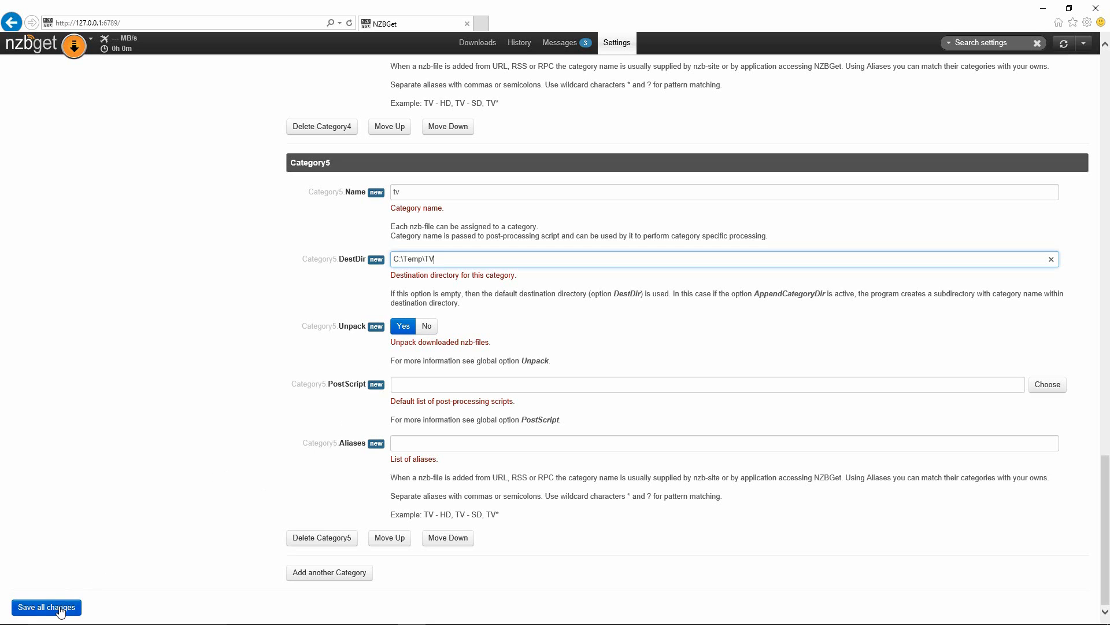
{"action": "left_click", "coordinate": [47, 607]}
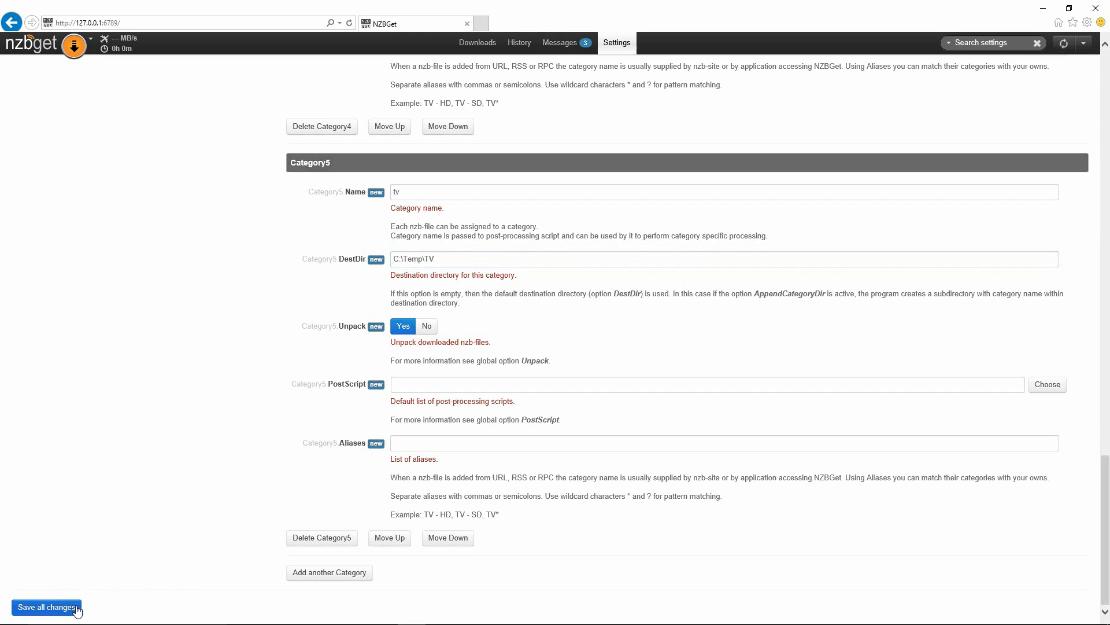
{"action": "left_click", "coordinate": [47, 607]}
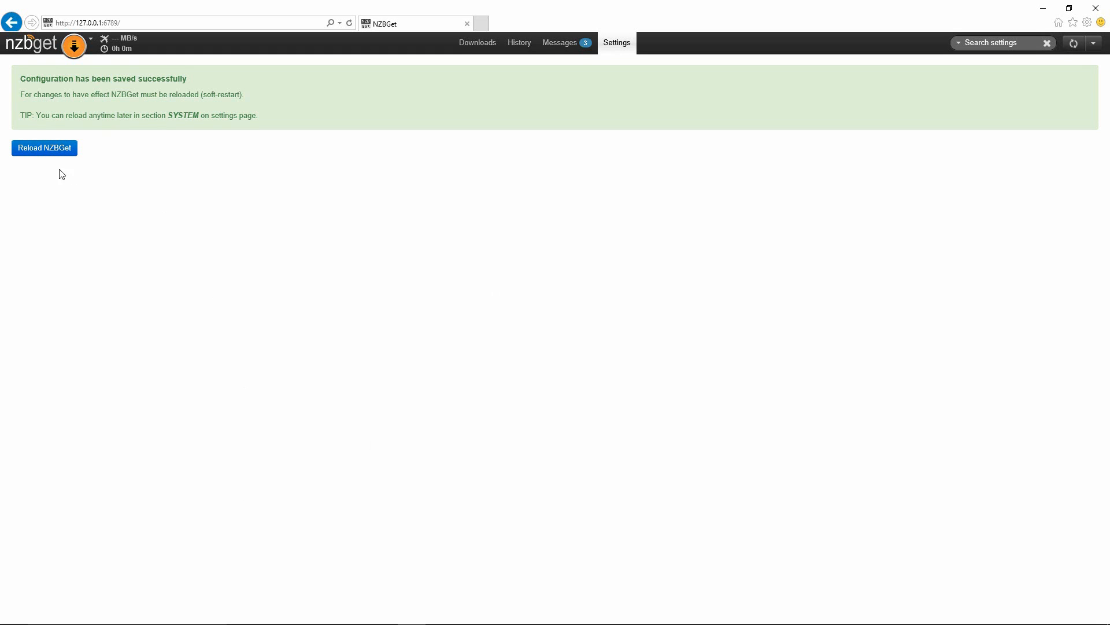
Step: Reload NZBGet to apply the saved configuration, then look over the incoming NZB options
{"action": "left_click", "coordinate": [615, 42]}
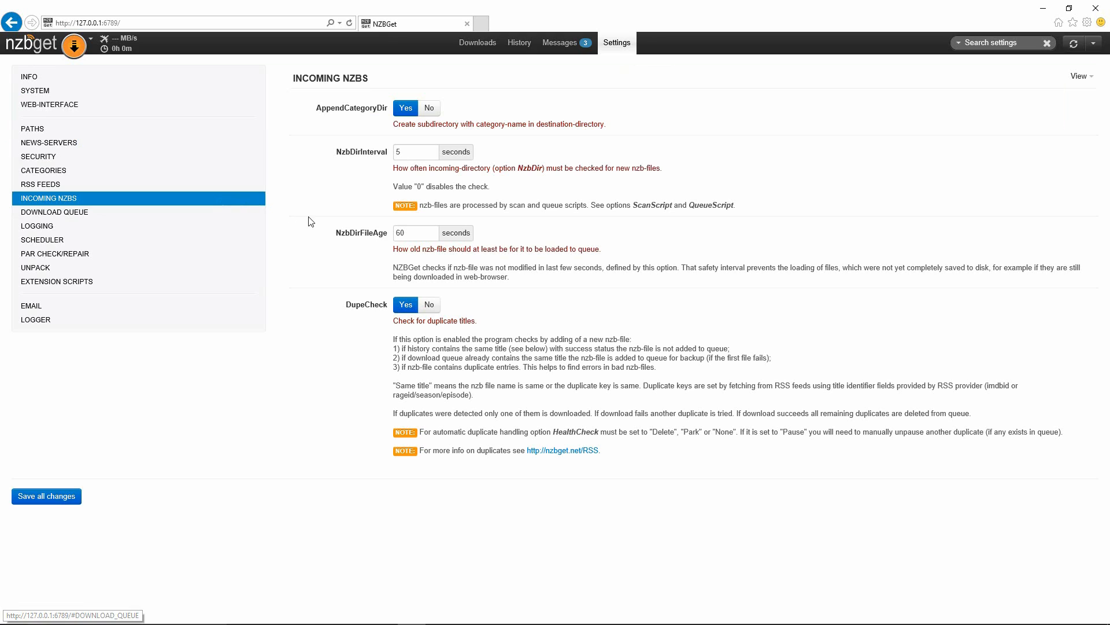
{"action": "mouse_move", "coordinate": [361, 164]}
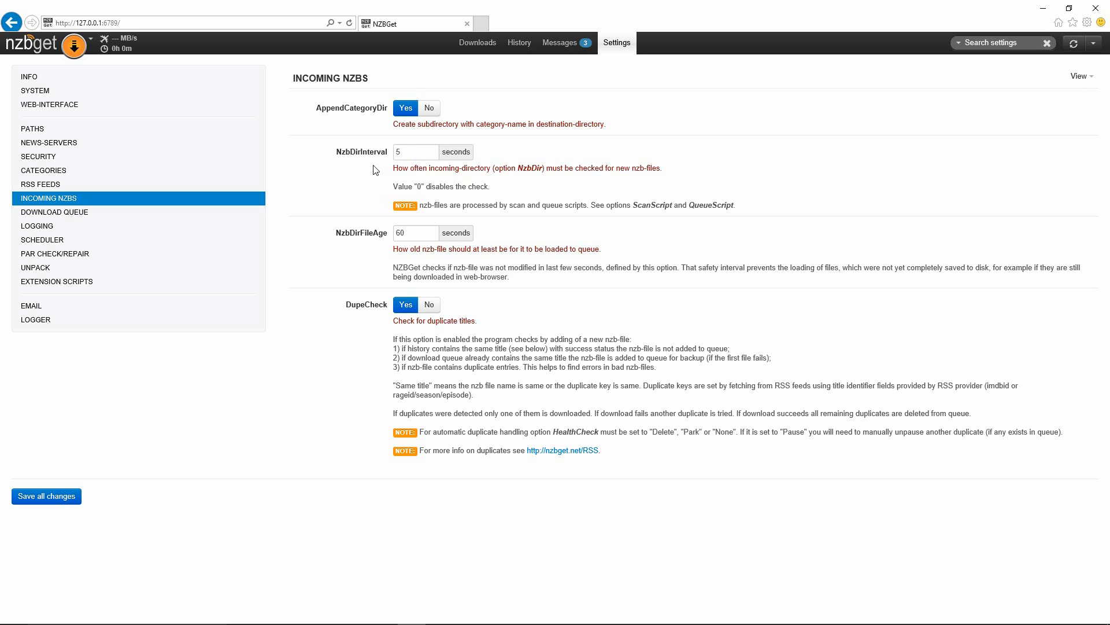
{"action": "mouse_move", "coordinate": [406, 219]}
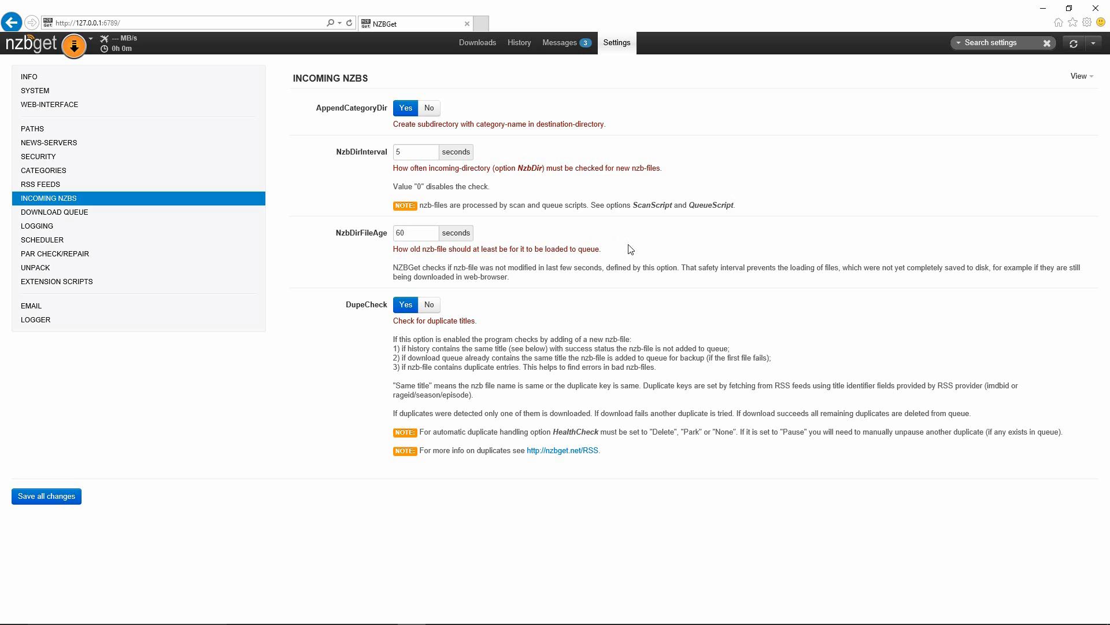
{"action": "mouse_move", "coordinate": [402, 337]}
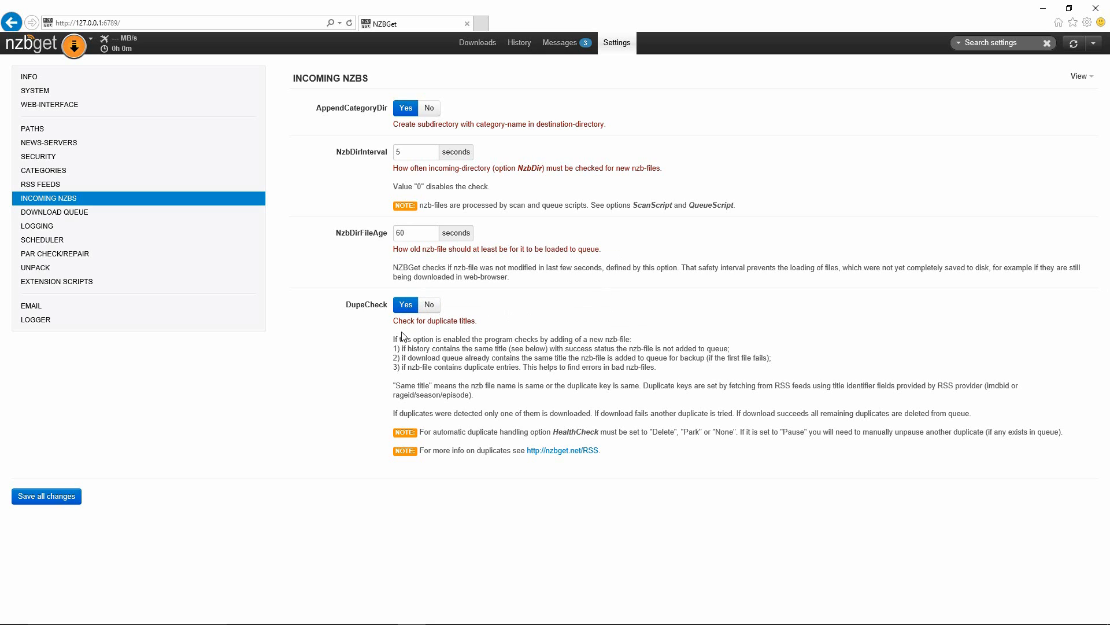
{"action": "mouse_move", "coordinate": [461, 318]}
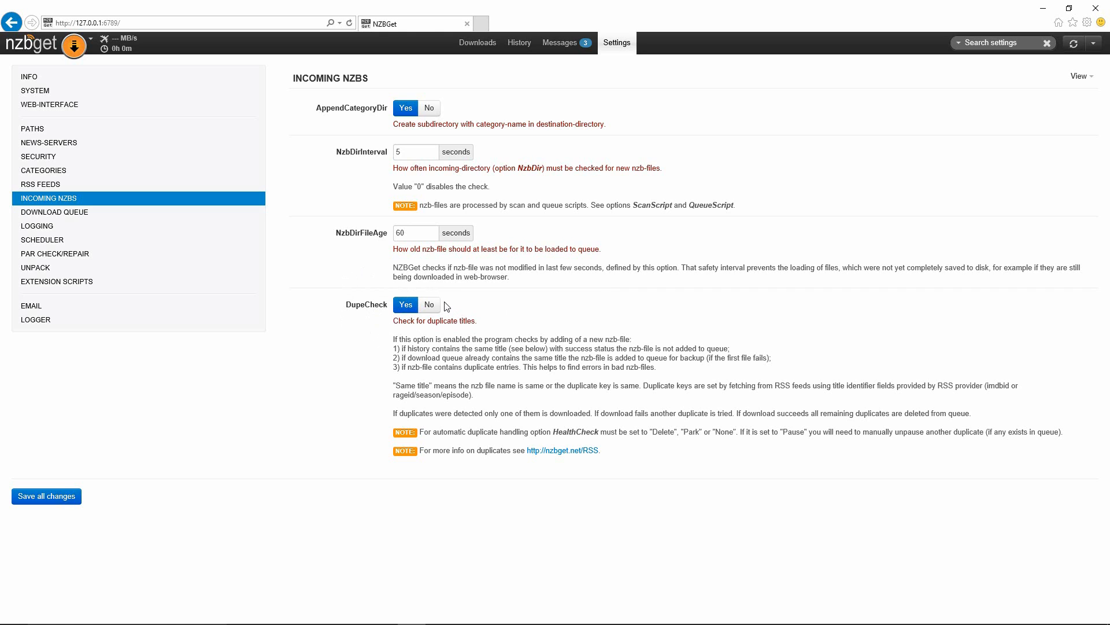
{"action": "mouse_move", "coordinate": [429, 305]}
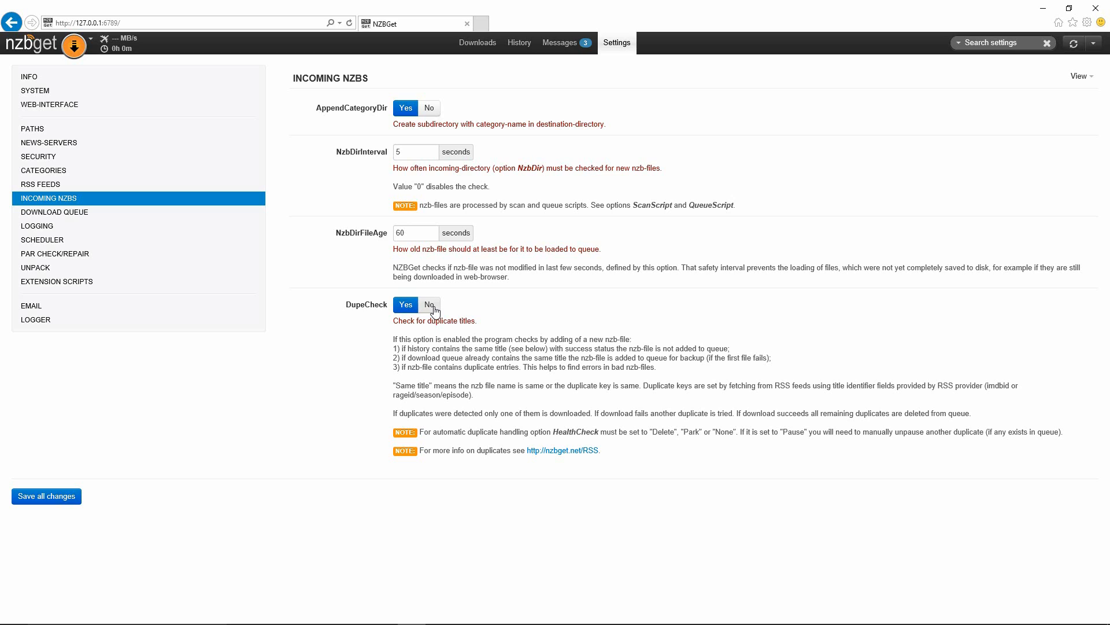
{"action": "left_click", "coordinate": [429, 304]}
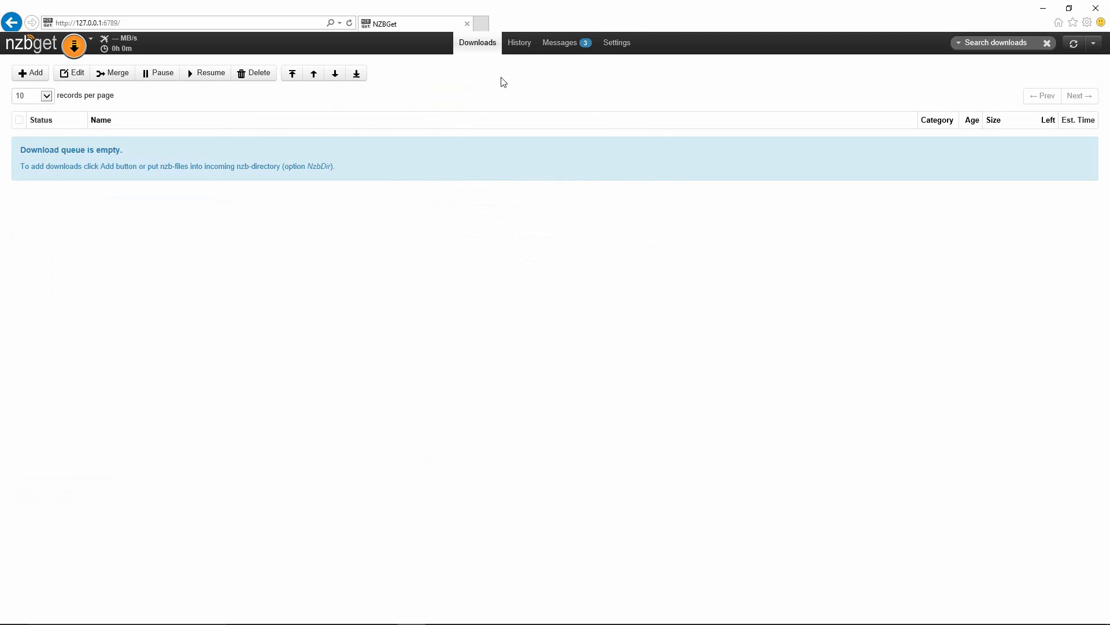
{"action": "mouse_move", "coordinate": [609, 183]}
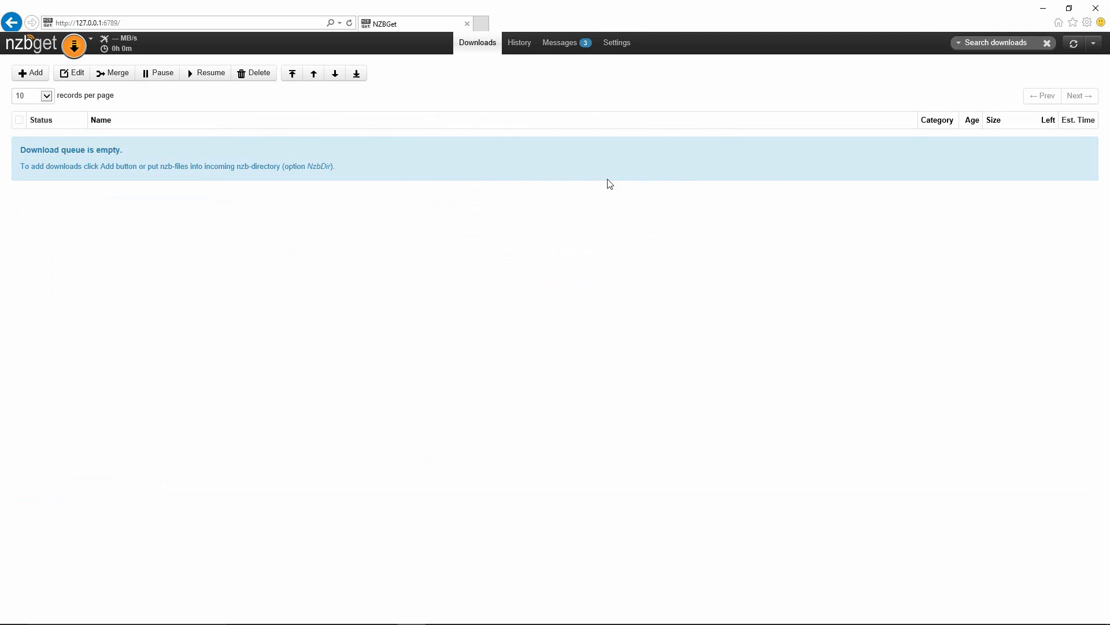
{"action": "mouse_move", "coordinate": [526, 207]}
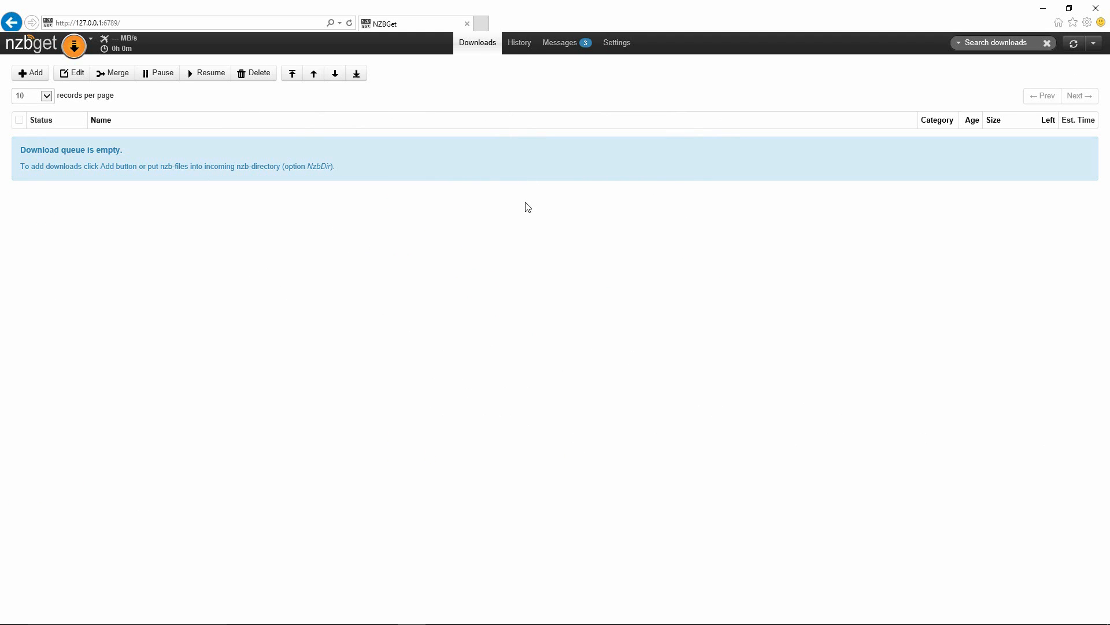